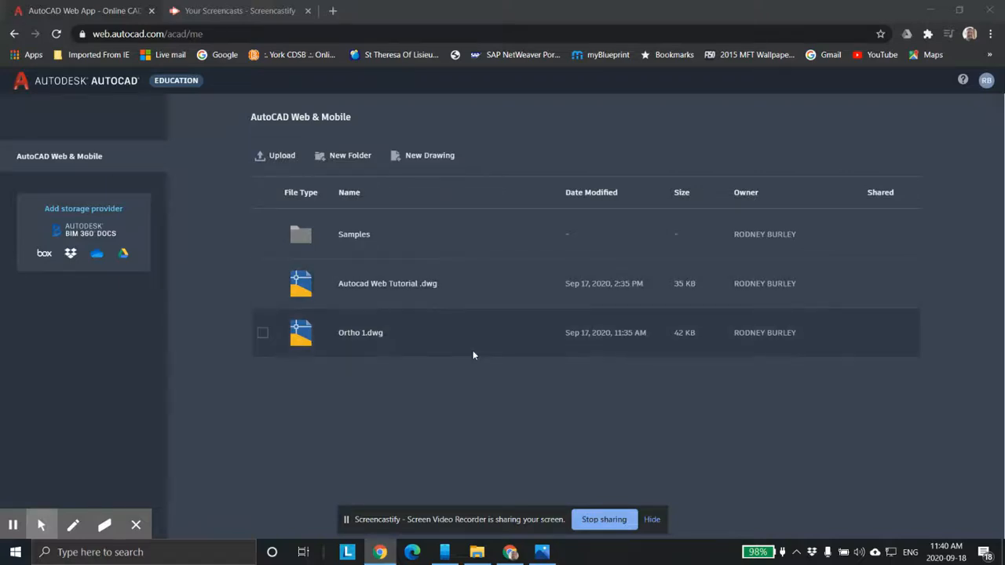
mouse_move(484, 347)
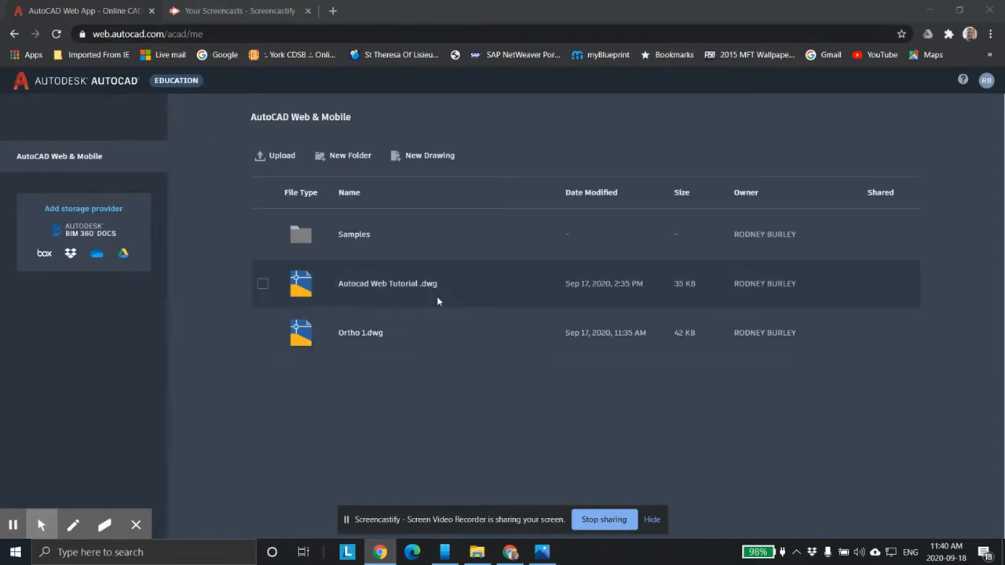
mouse_move(449, 259)
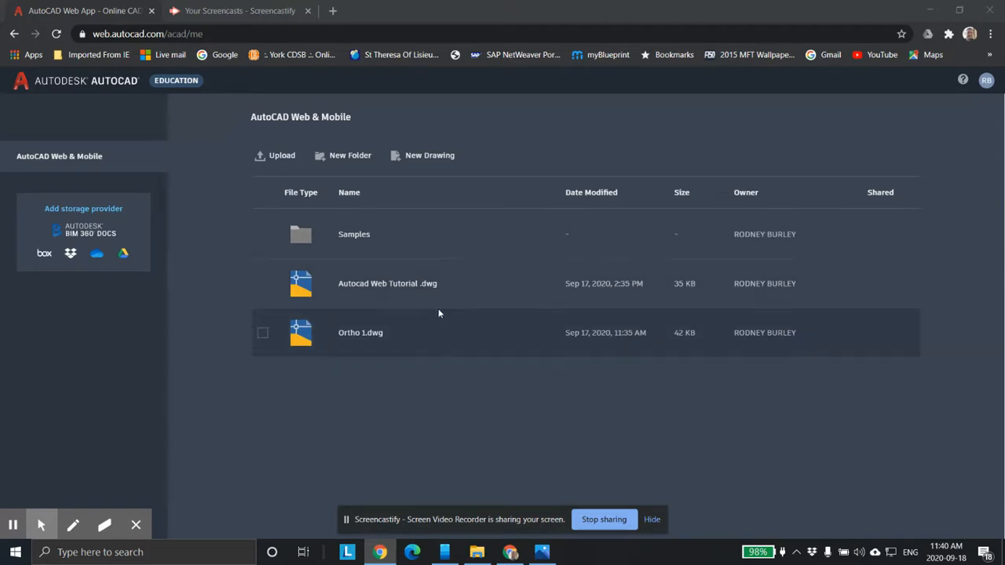
mouse_move(425, 292)
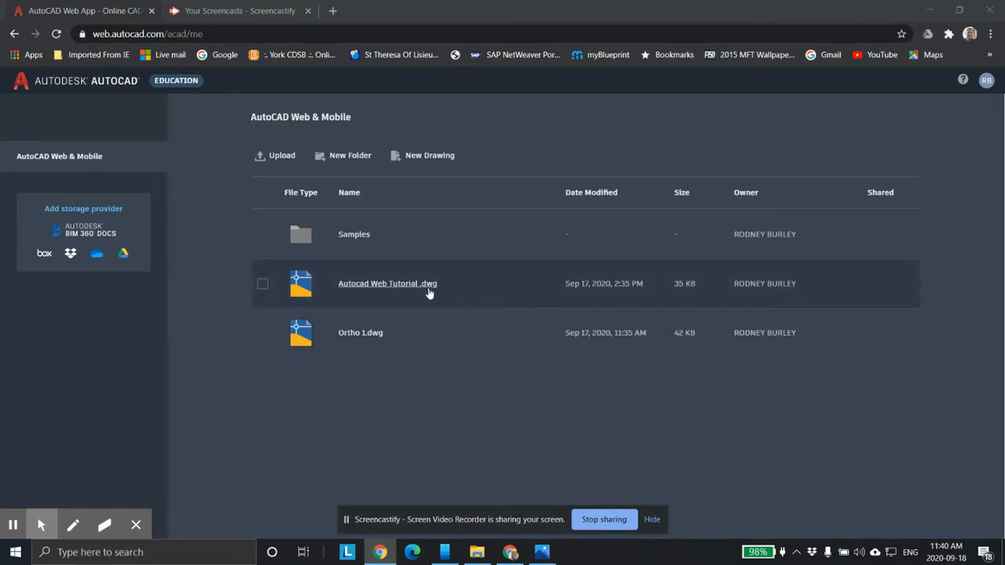
Step: Select the Autocad Web Tutorial .dwg drawing in the file list
click(262, 283)
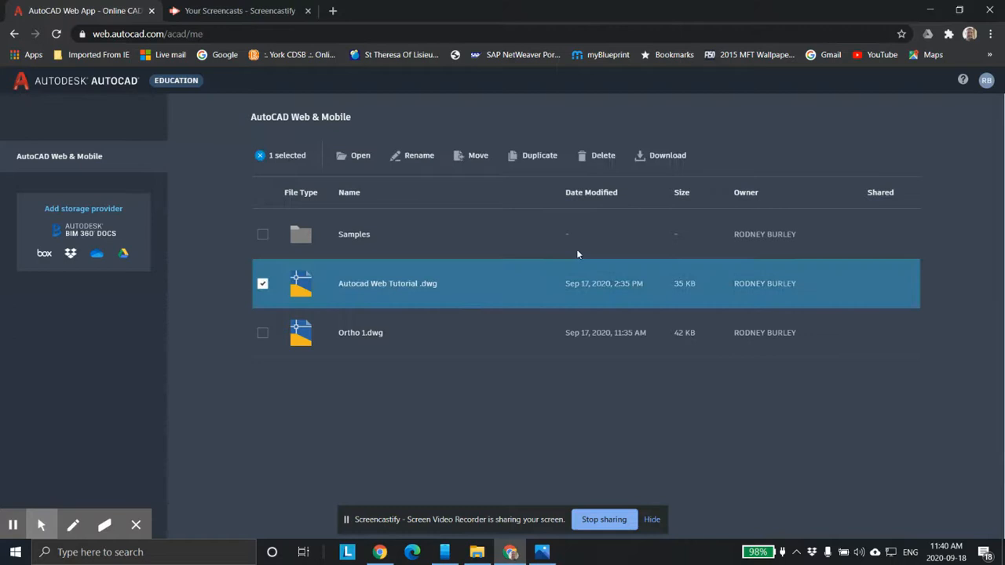
mouse_move(669, 167)
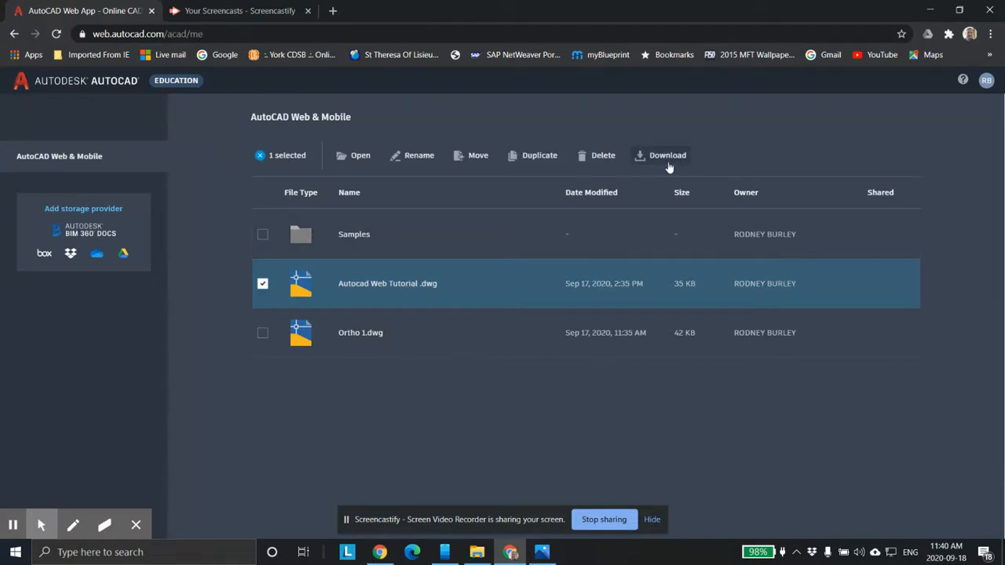
mouse_move(618, 169)
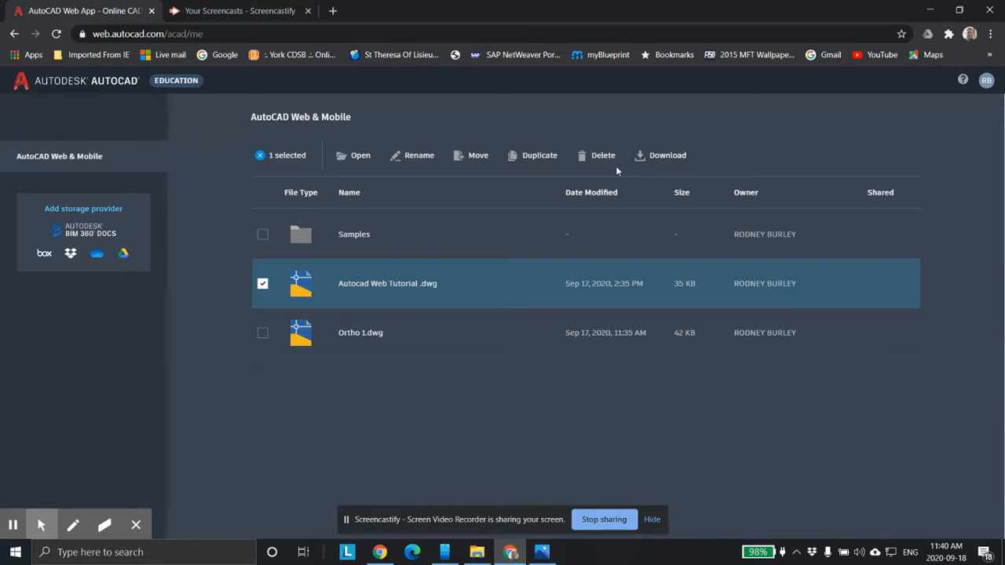
mouse_move(552, 159)
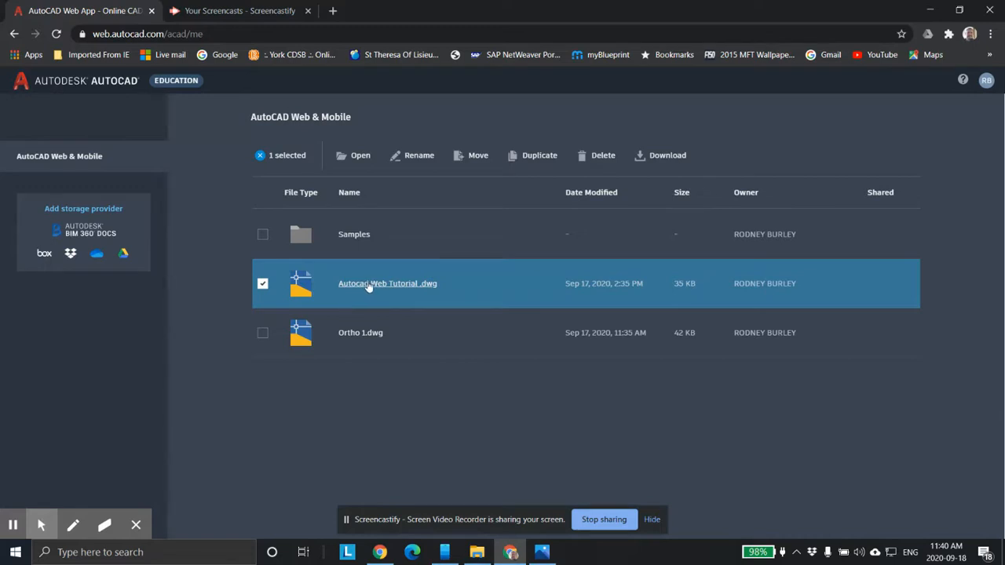
mouse_move(347, 287)
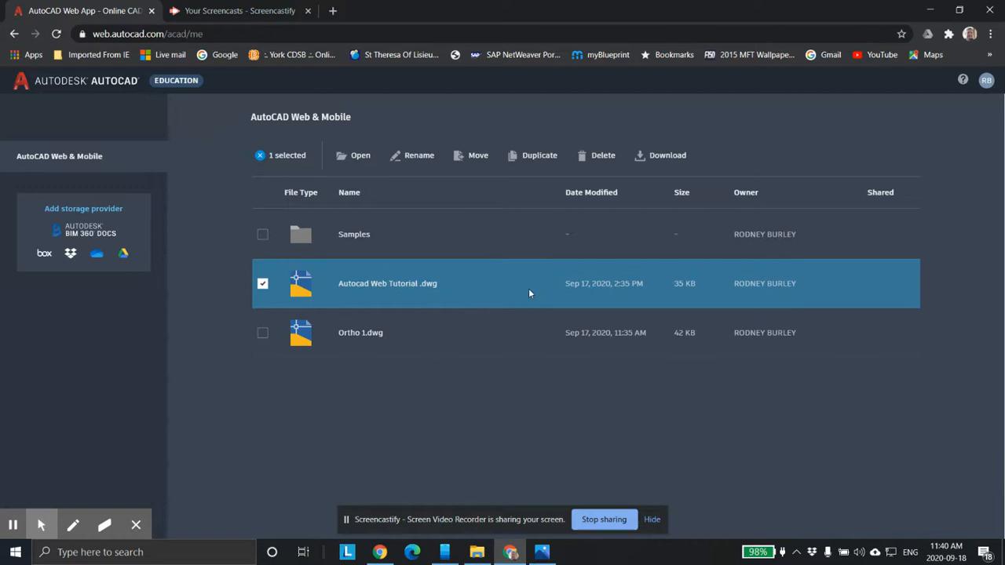
mouse_move(530, 200)
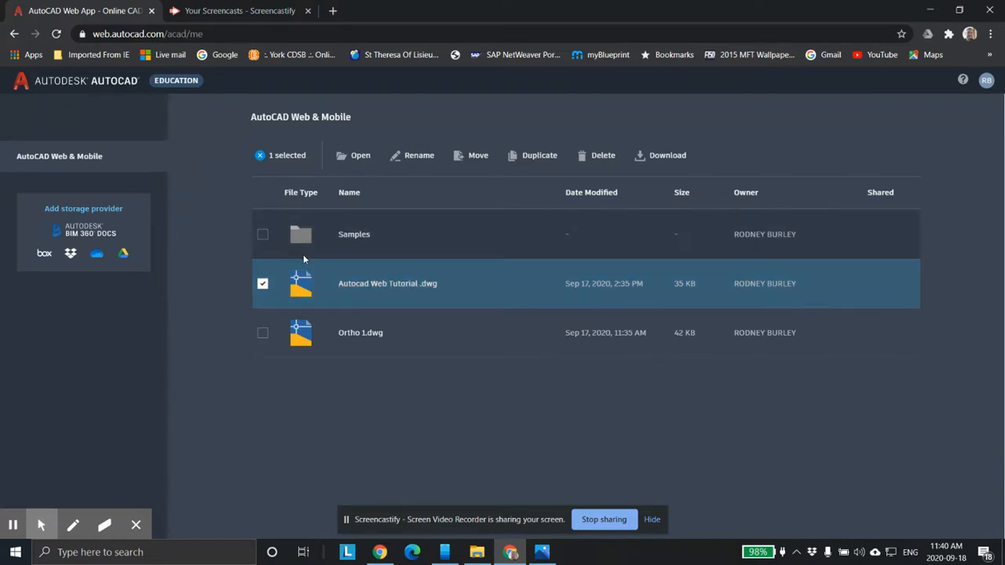
mouse_move(447, 288)
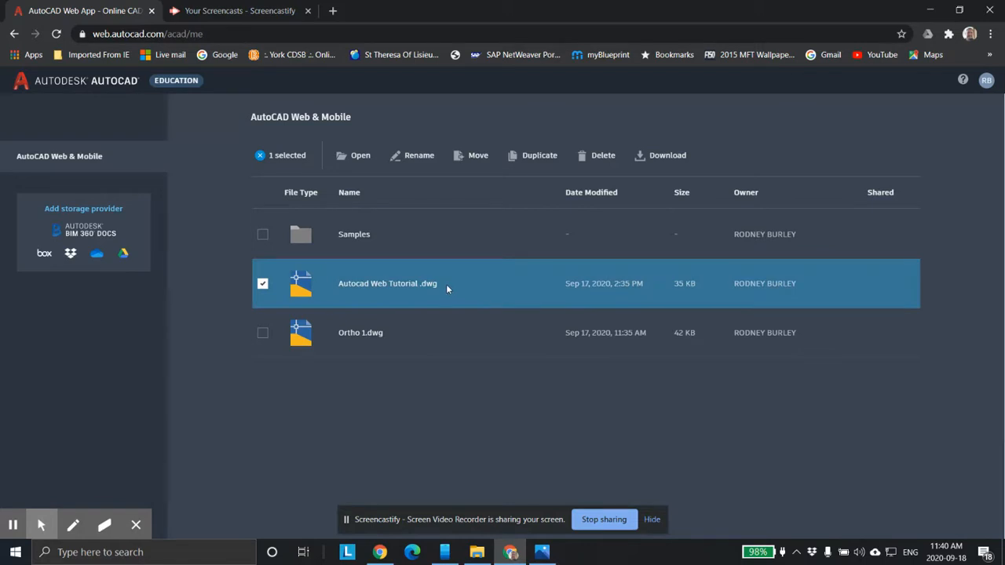
mouse_move(310, 206)
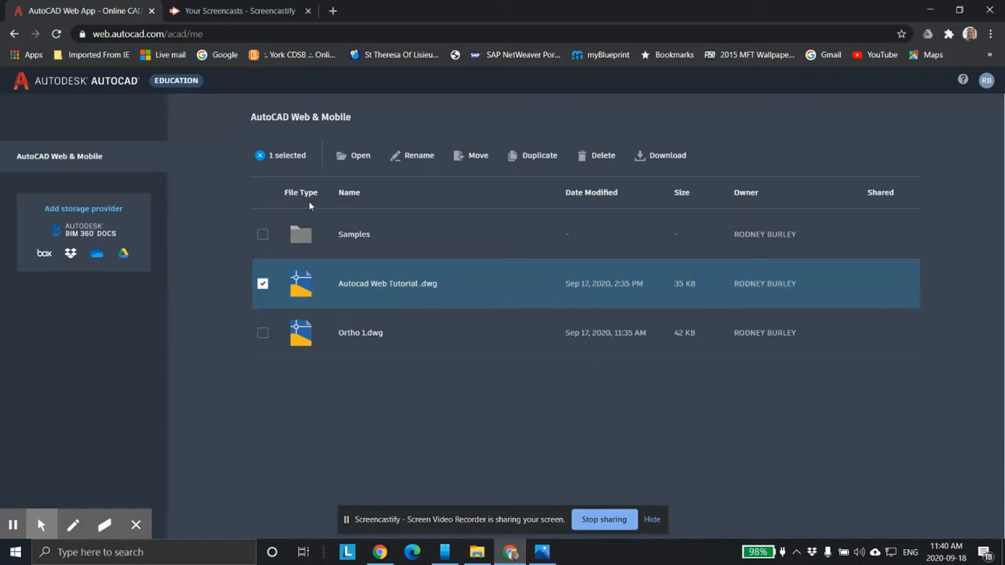
mouse_move(429, 198)
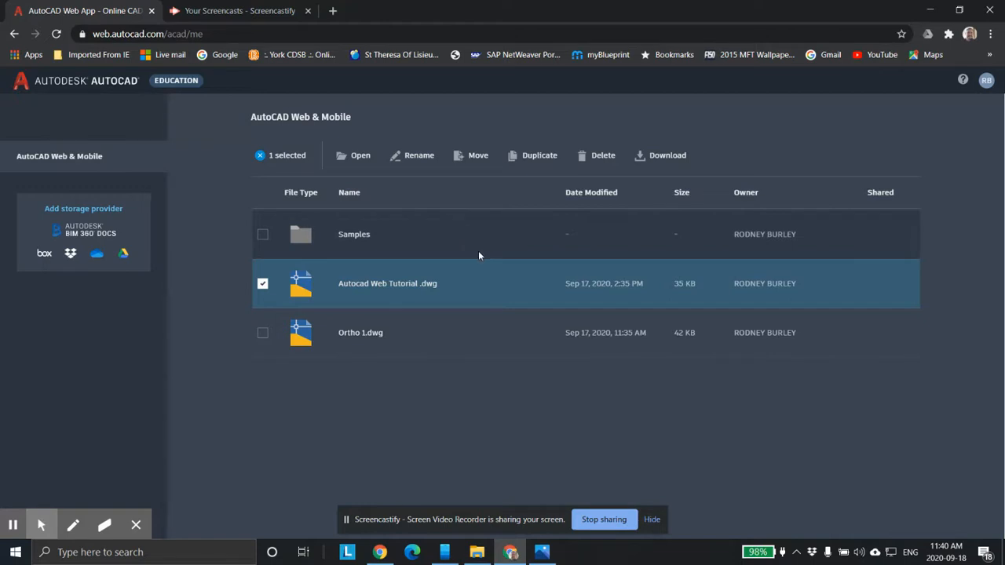
mouse_move(460, 223)
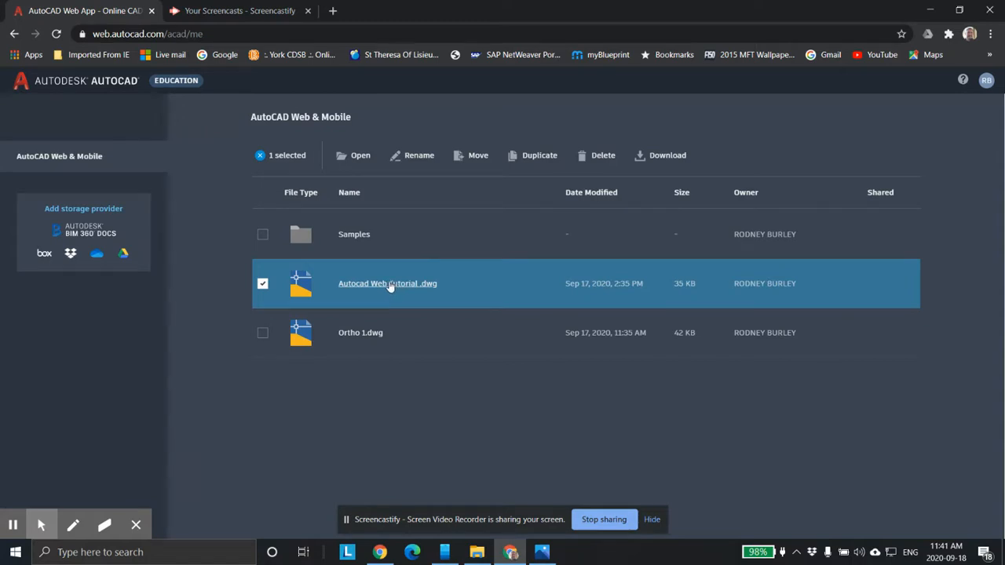
Step: Open the Autocad Web Tutorial drawing and view the ISO A2 isometric reference image
double_click(388, 283)
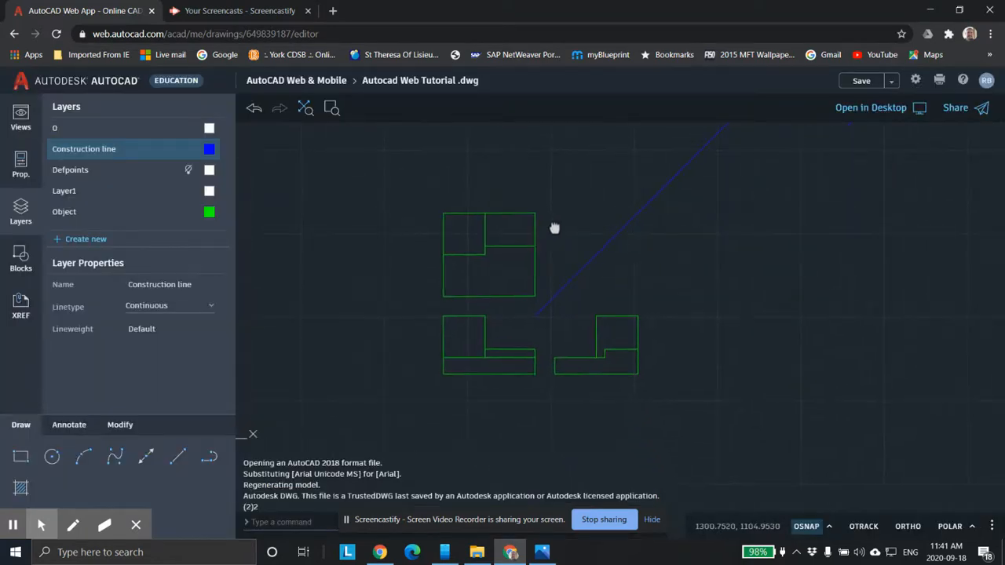
click(541, 552)
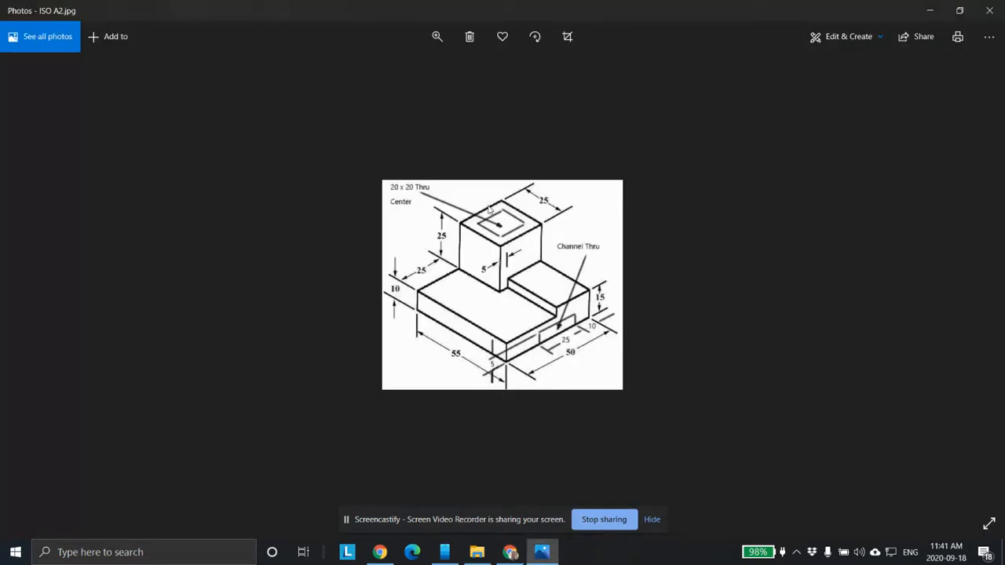
mouse_move(535, 366)
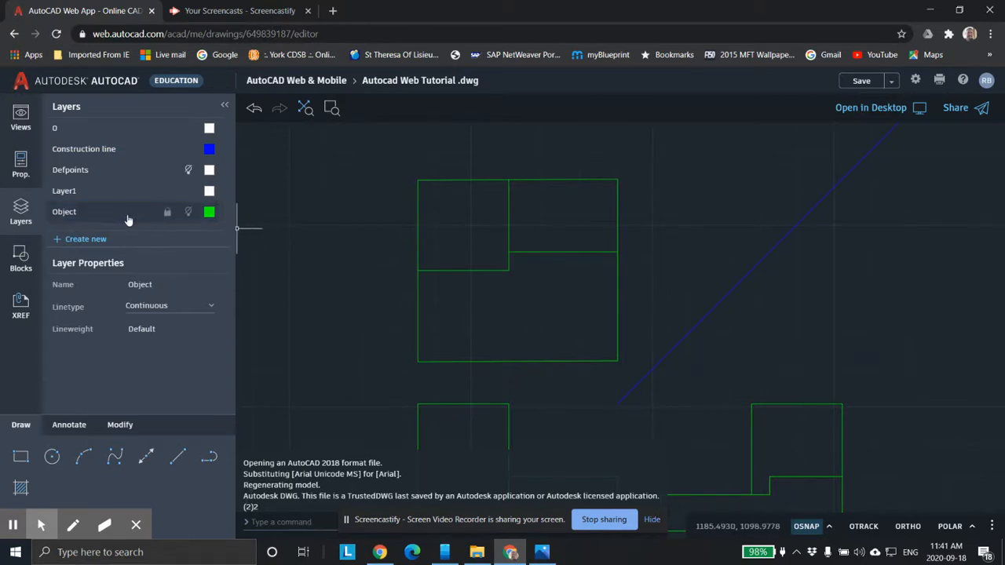
Step: Set Object as the current layer in the Layers panel
click(84, 149)
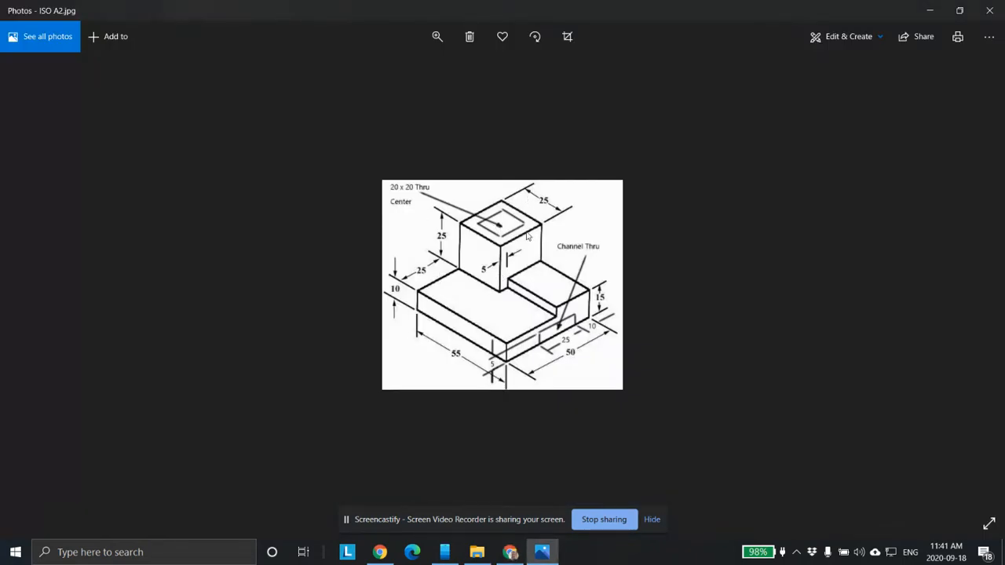
mouse_move(408, 192)
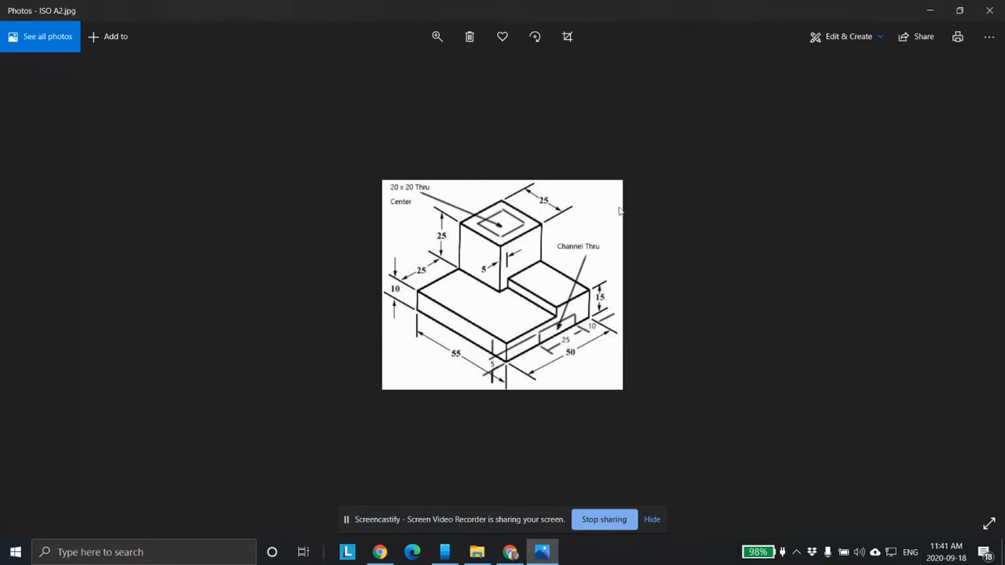
mouse_move(496, 218)
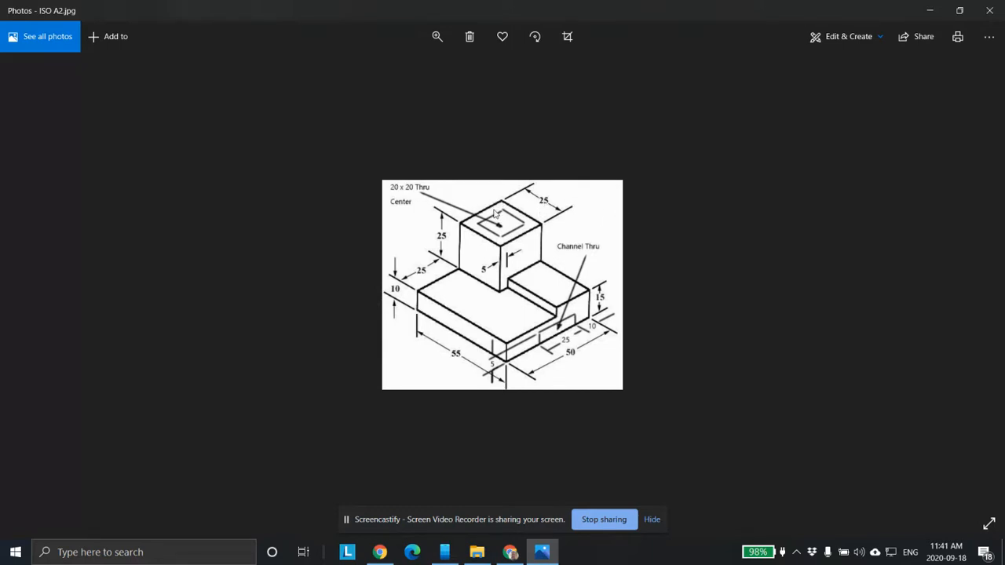
mouse_move(500, 216)
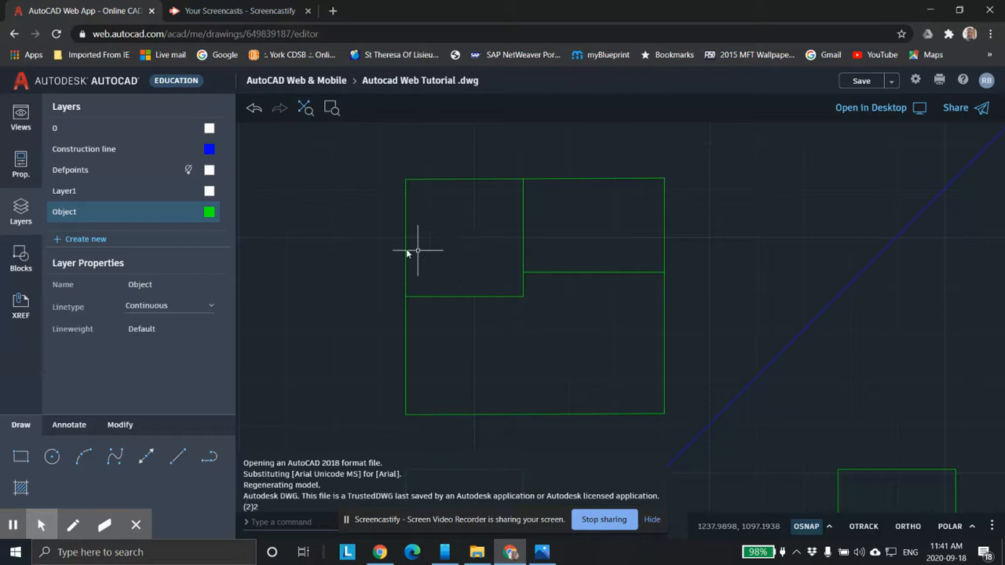
mouse_move(470, 279)
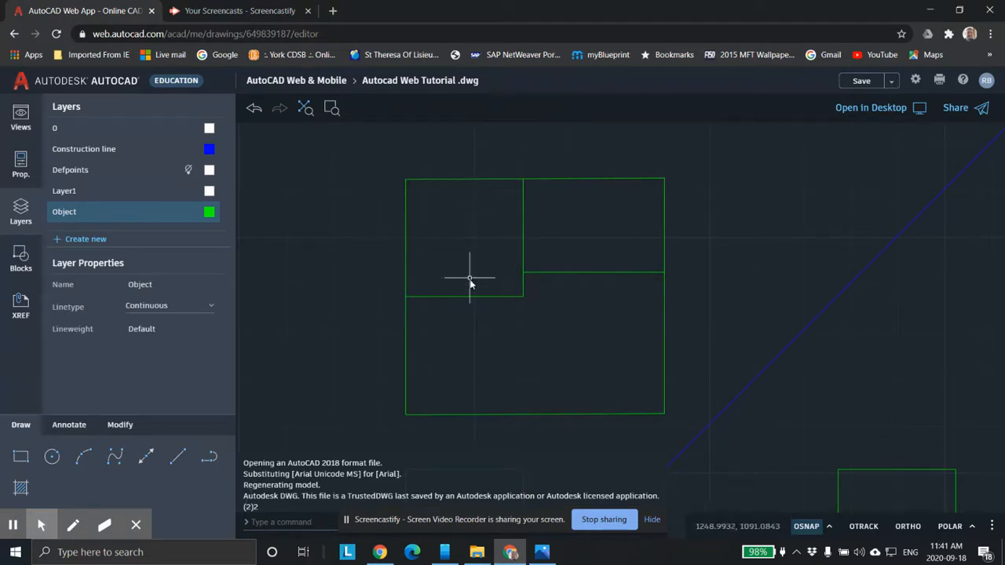
mouse_move(478, 231)
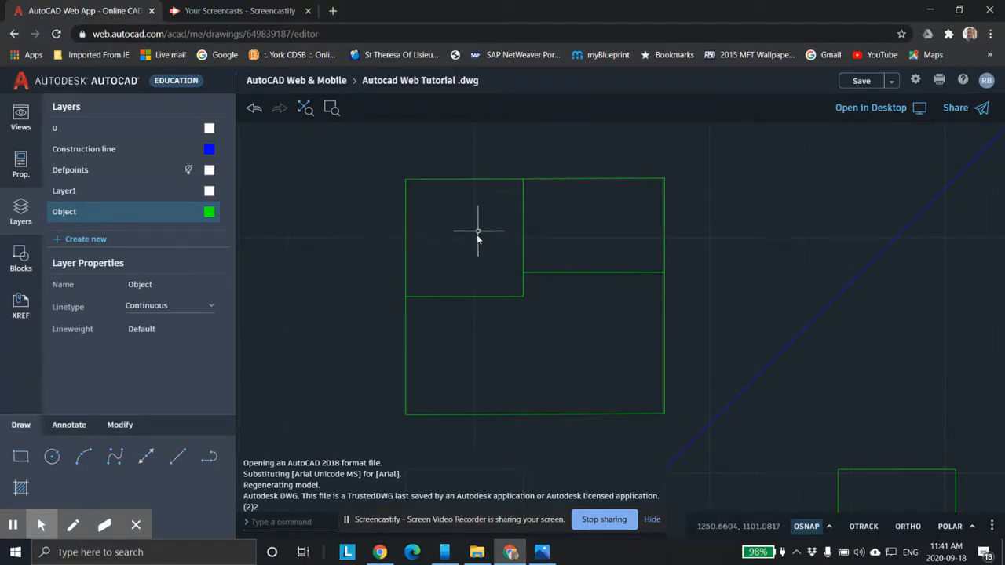
mouse_move(417, 182)
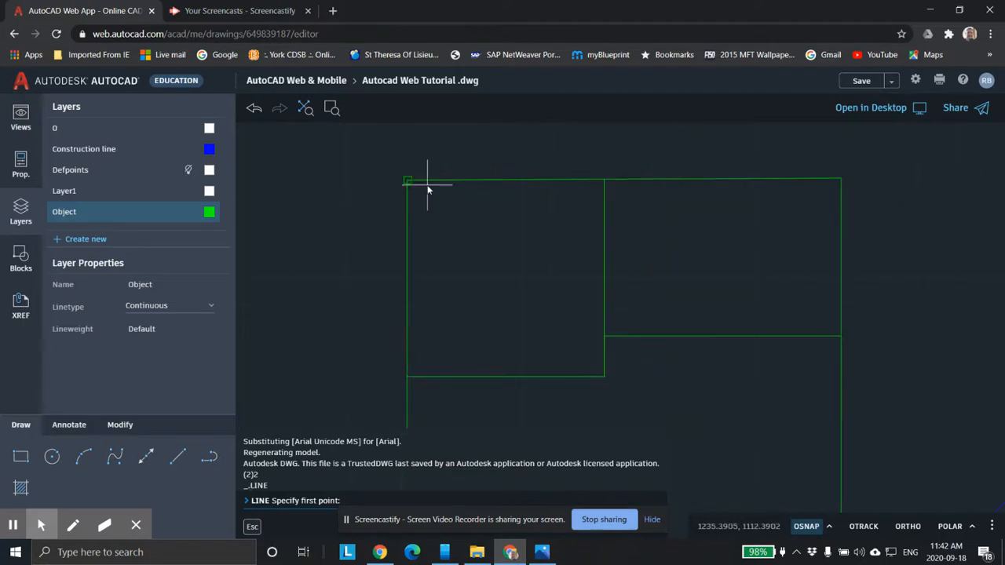
mouse_move(407, 181)
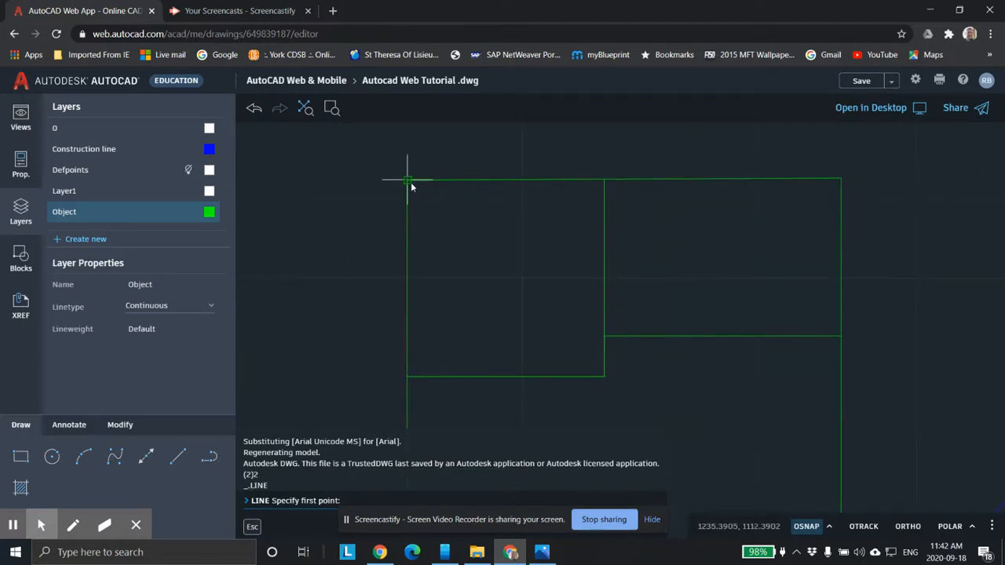
mouse_move(408, 182)
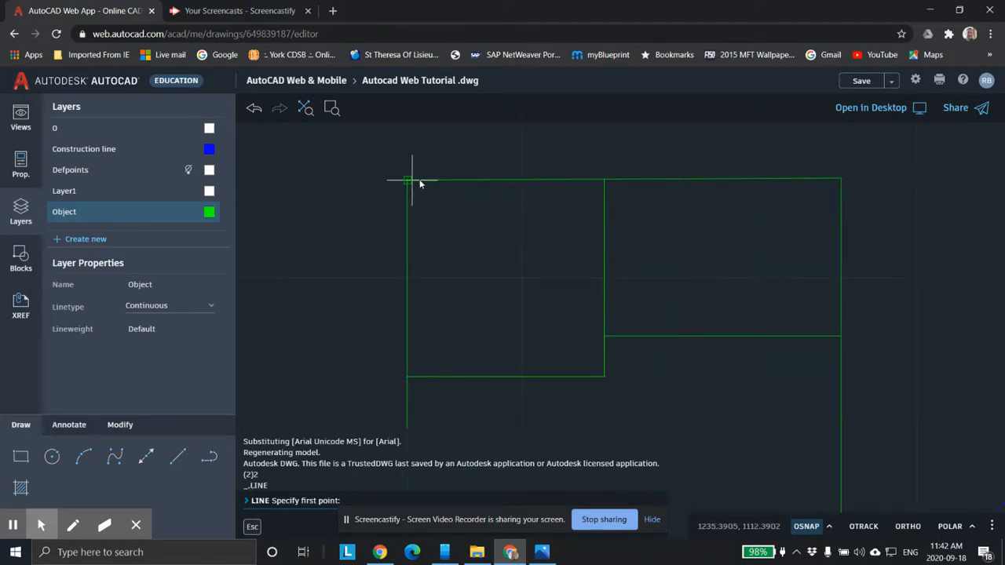
mouse_move(407, 183)
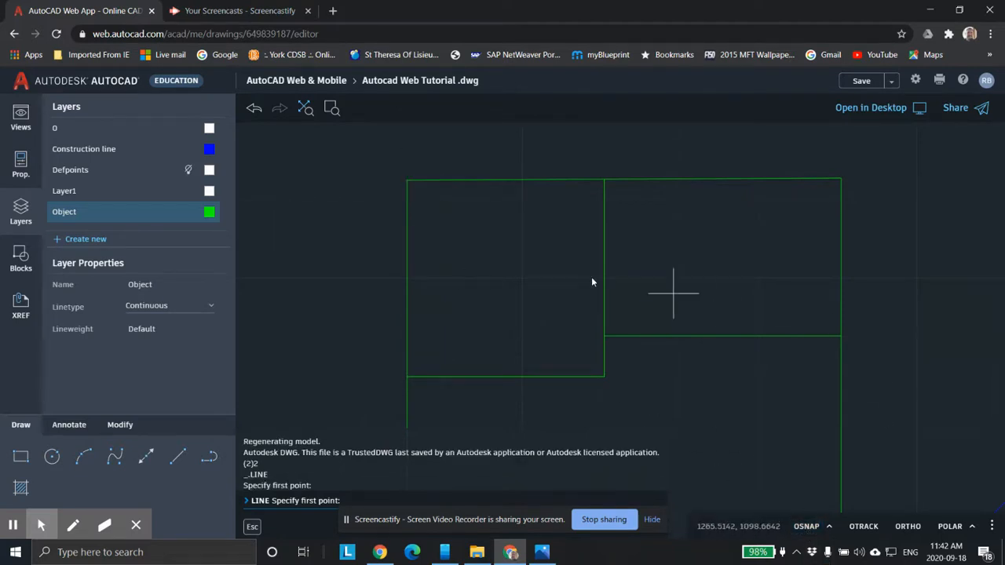
mouse_move(797, 506)
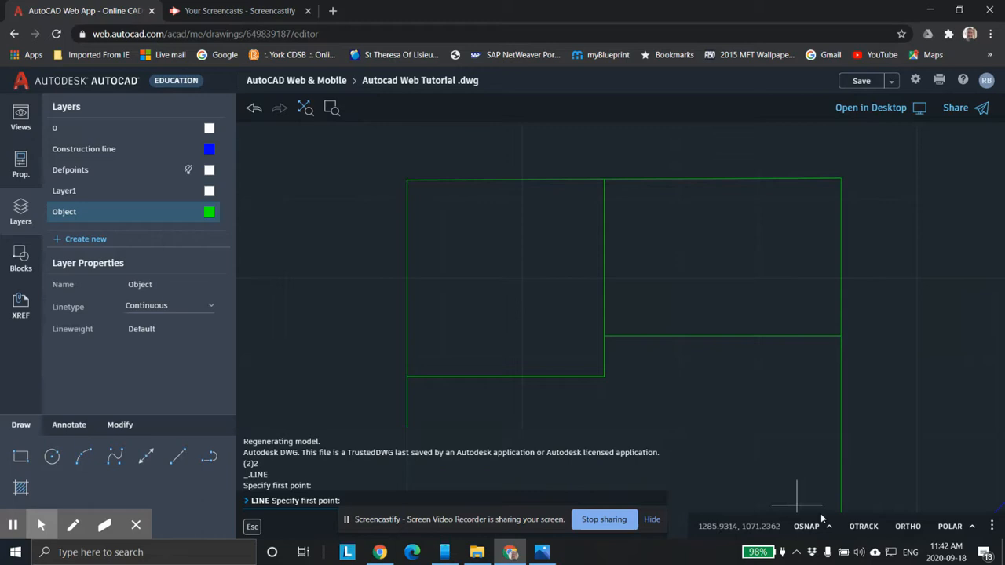
Step: Draw a full-height vertical object line 2.5 units inside the top view's left edge
click(807, 526)
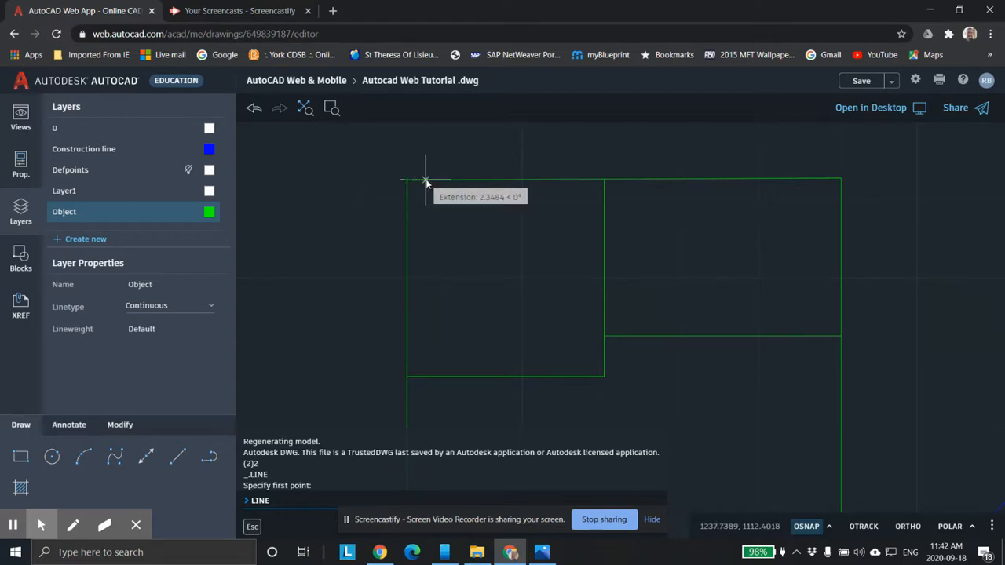
text(2)
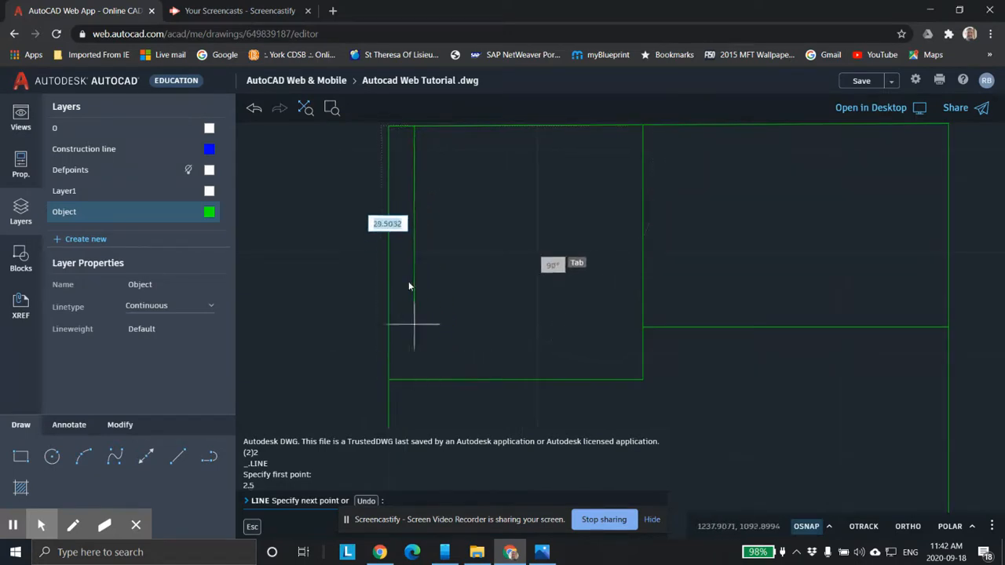
mouse_move(418, 383)
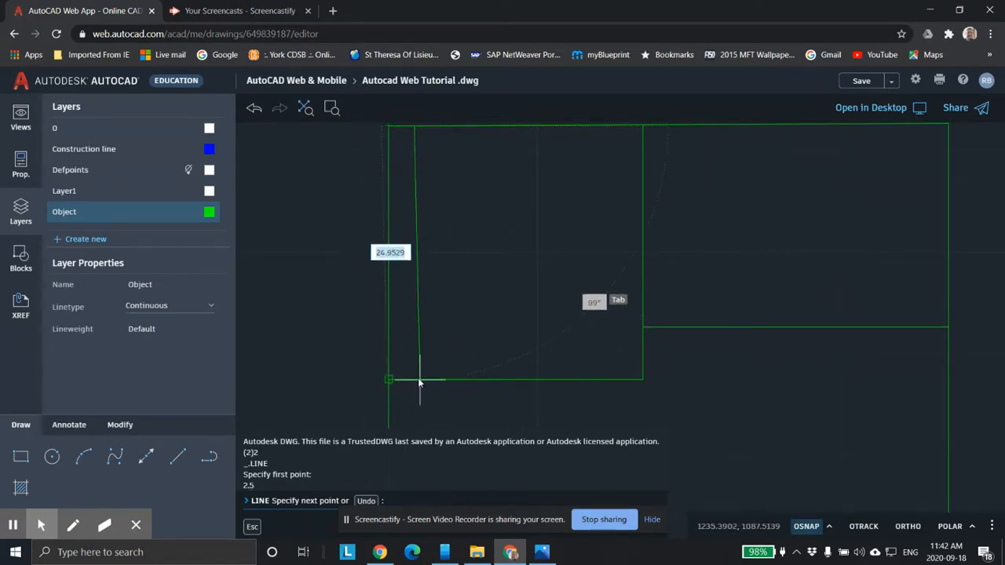
mouse_move(413, 384)
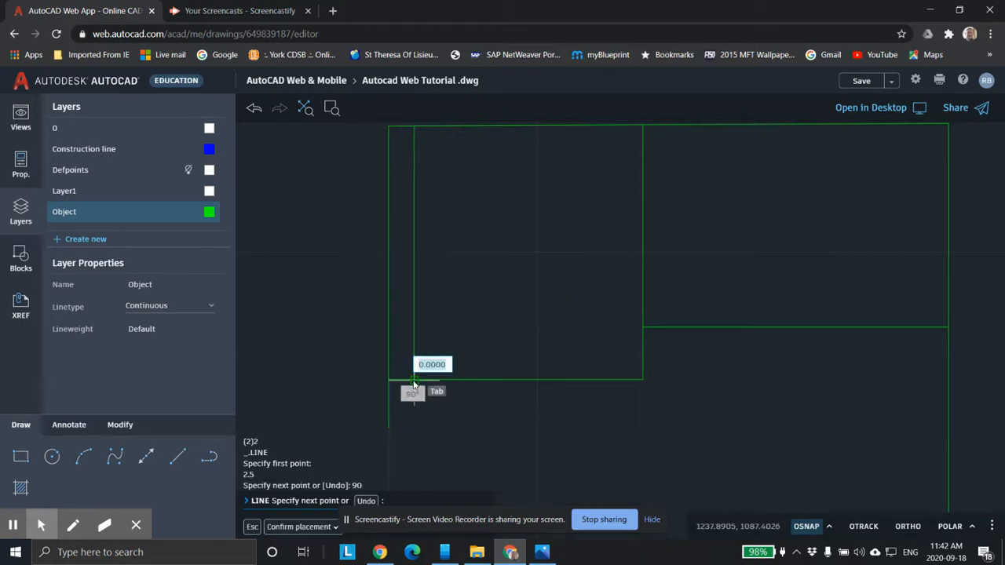
key(Escape)
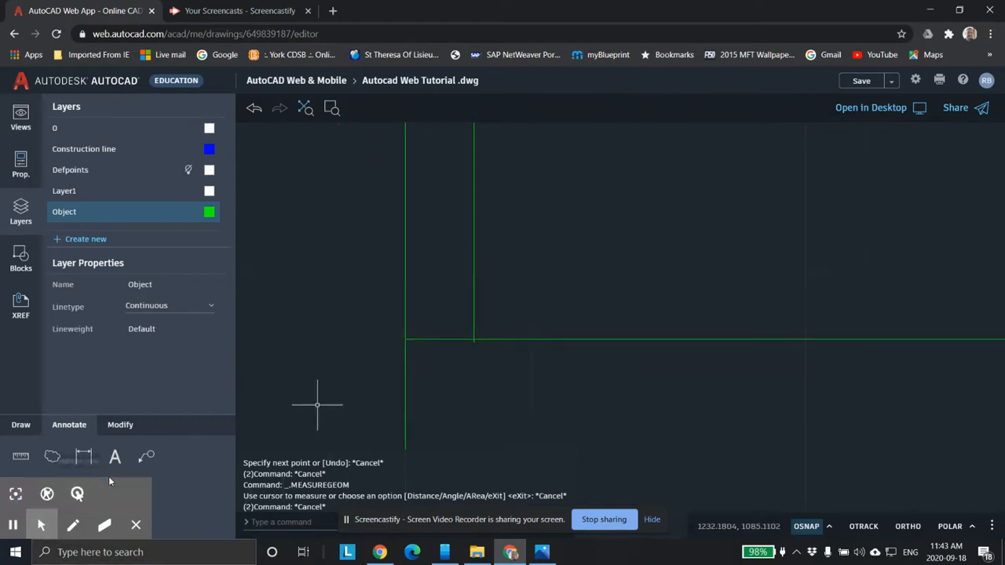
click(120, 425)
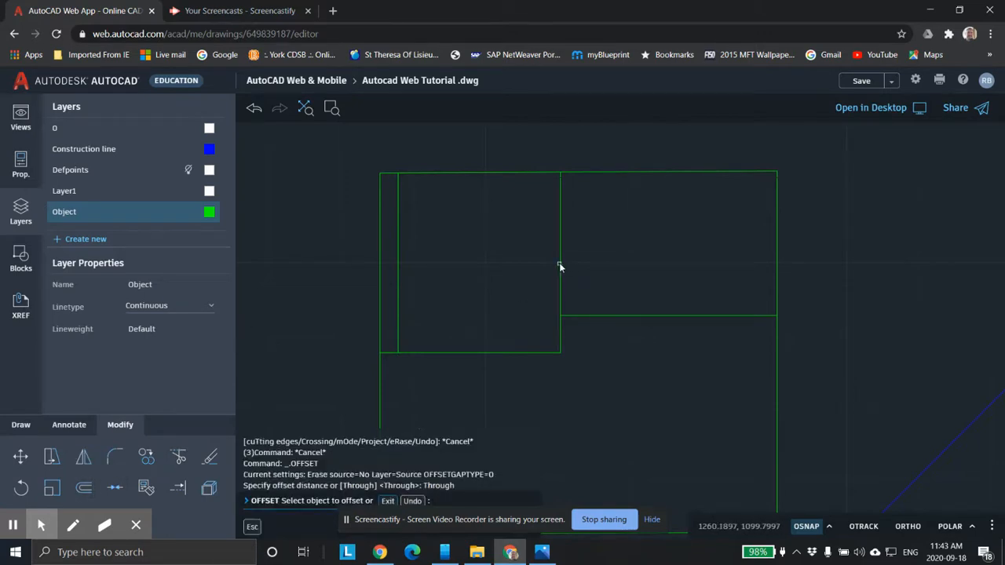
Step: Offset the square's right, top and bottom edges 2.5 units inward
click(560, 267)
text(2.5)
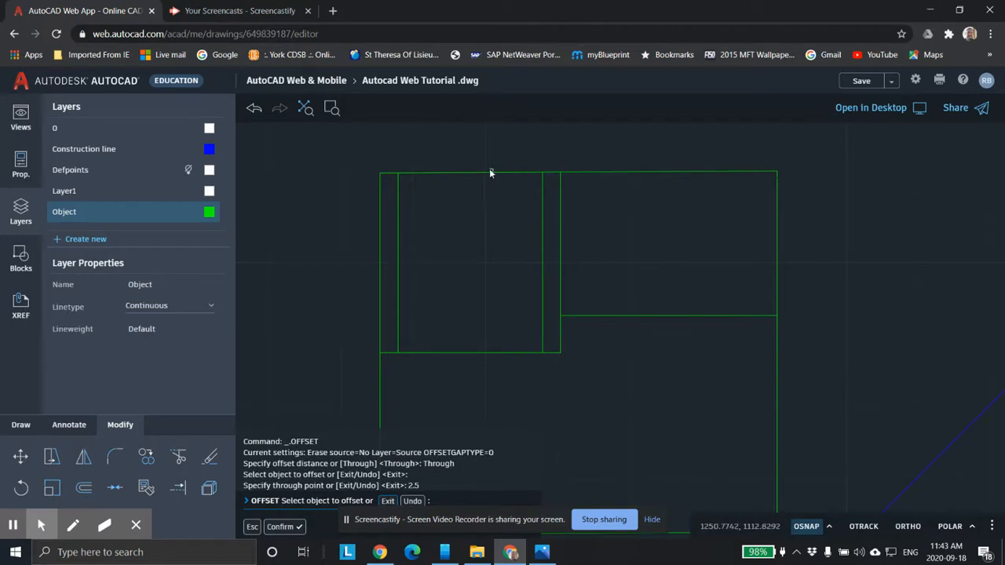
click(470, 176)
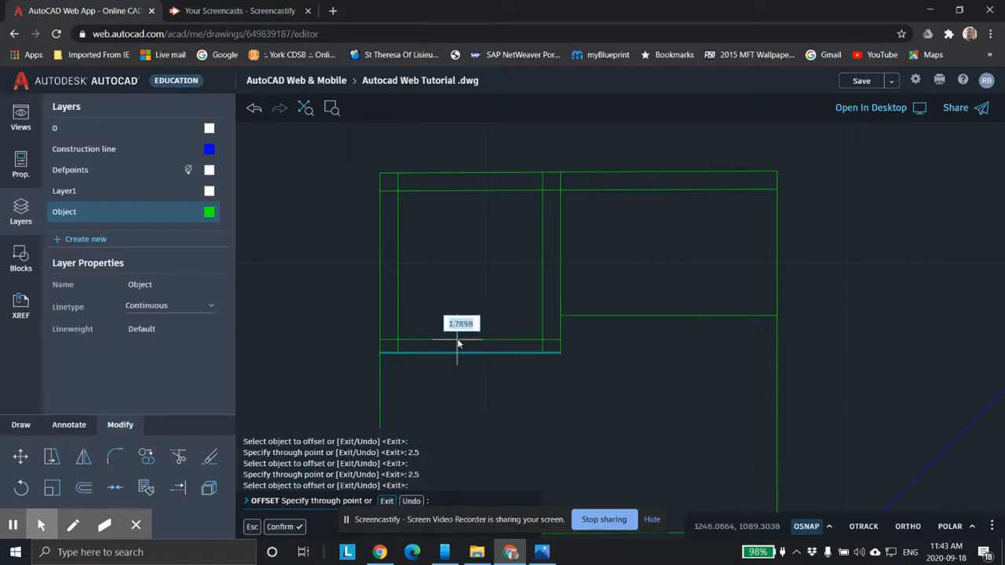
click(459, 344)
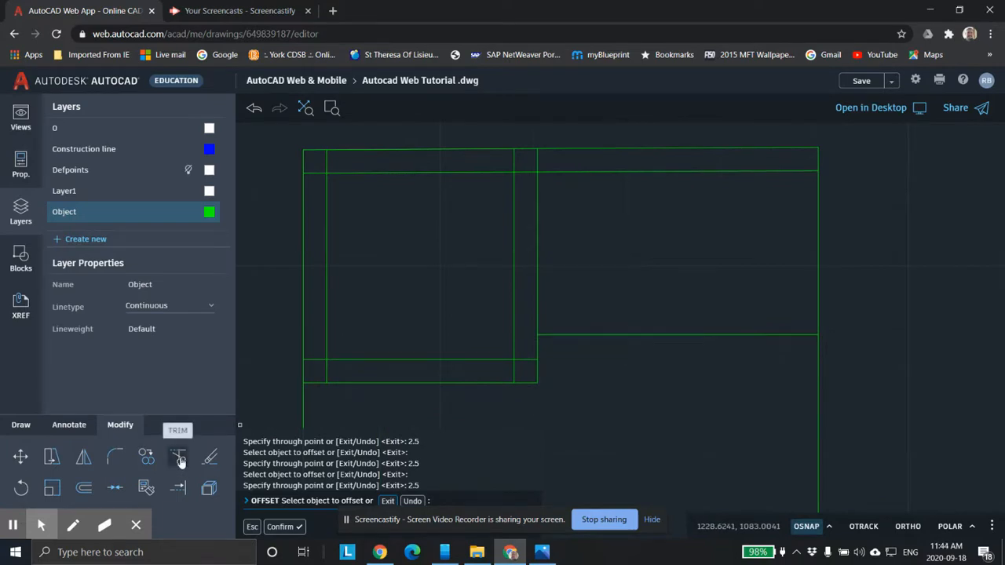
Step: Trim the overhanging line ends at the inner border's lower-left and top-right corners
click(178, 457)
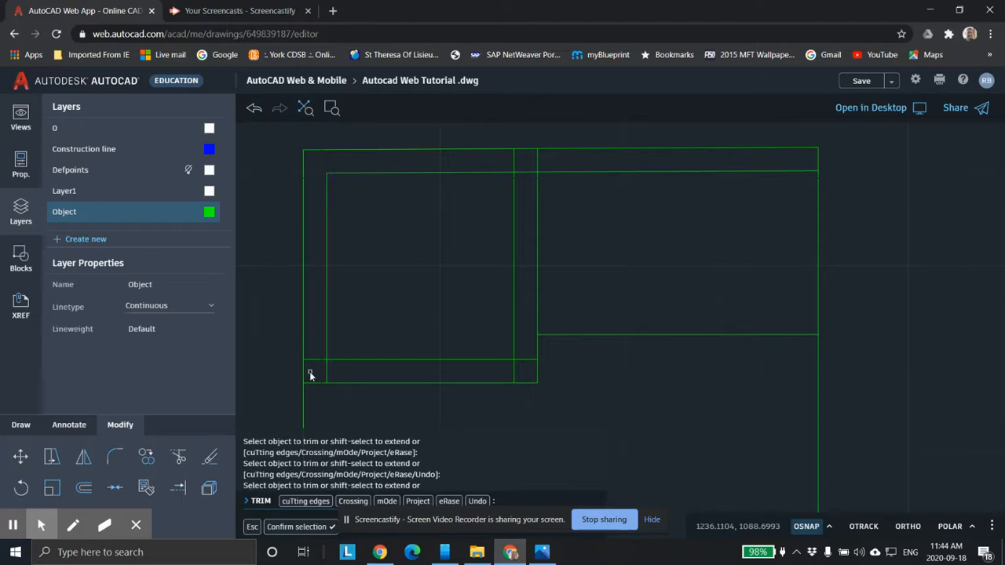
click(310, 375)
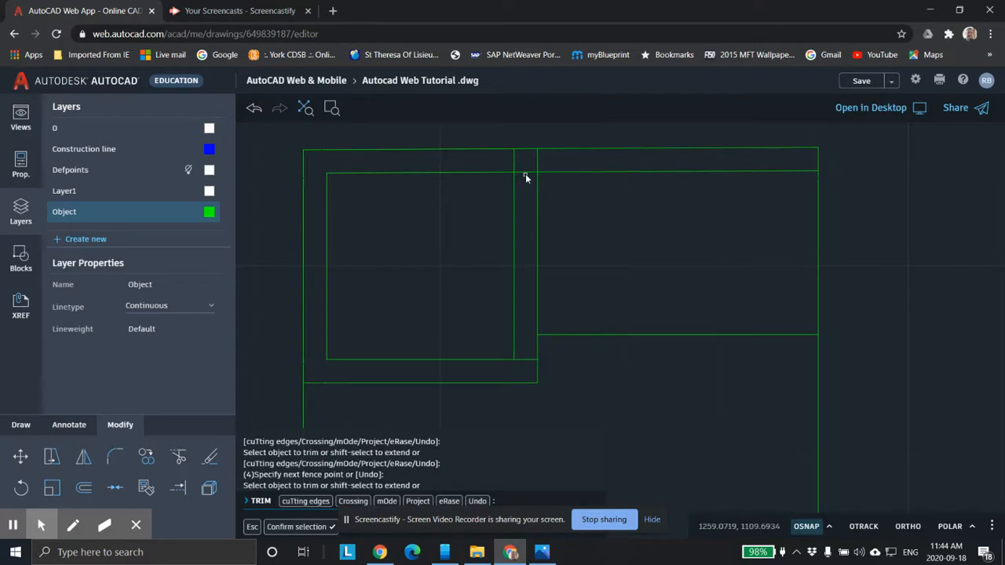
click(522, 172)
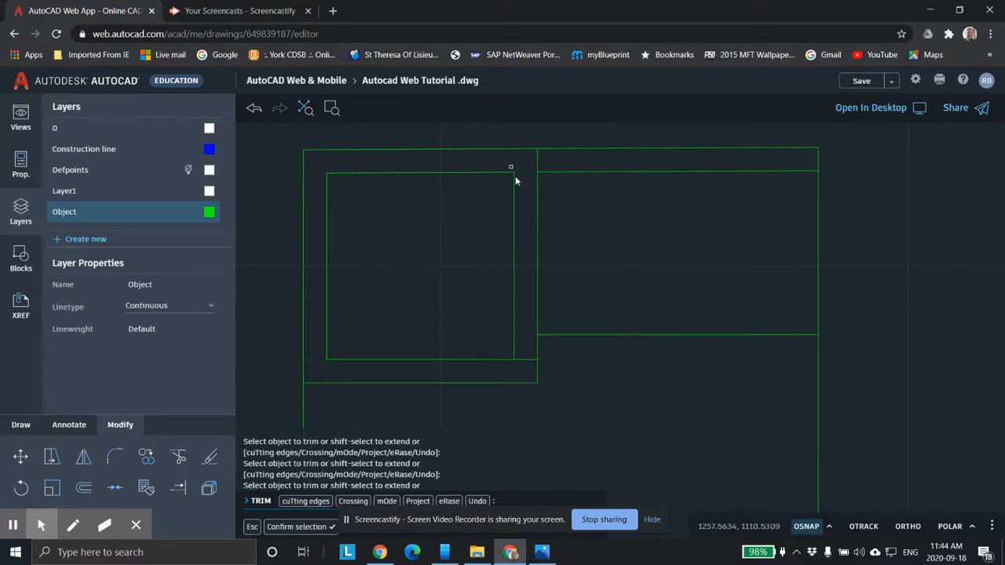
mouse_move(517, 178)
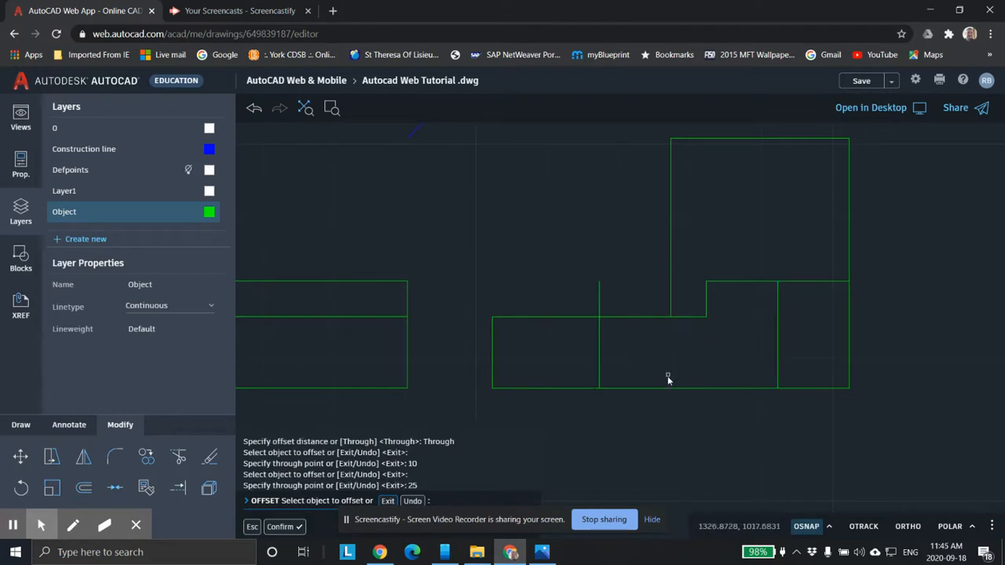
Step: Offset the side view's bottom edge by 10 and 25, then trim the notch segments
click(668, 392)
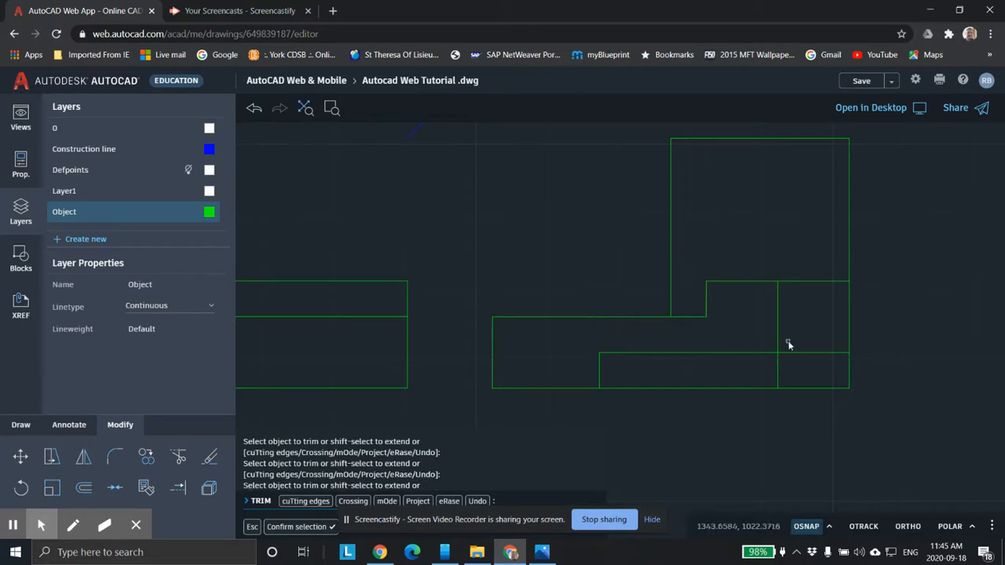
click(789, 343)
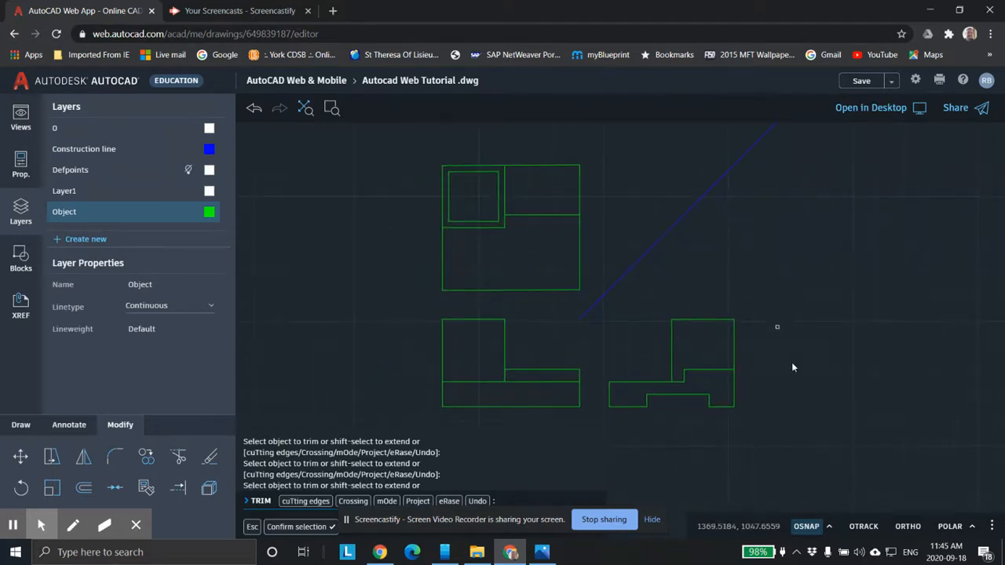
mouse_move(287, 318)
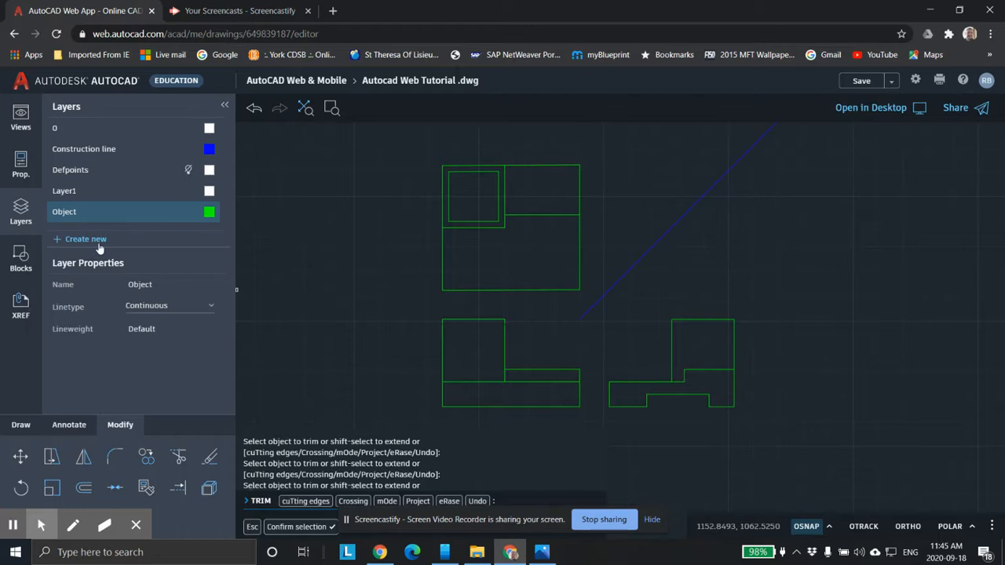
Step: Add a new layer and name it 'Hidden kuine' for hidden lines
click(86, 238)
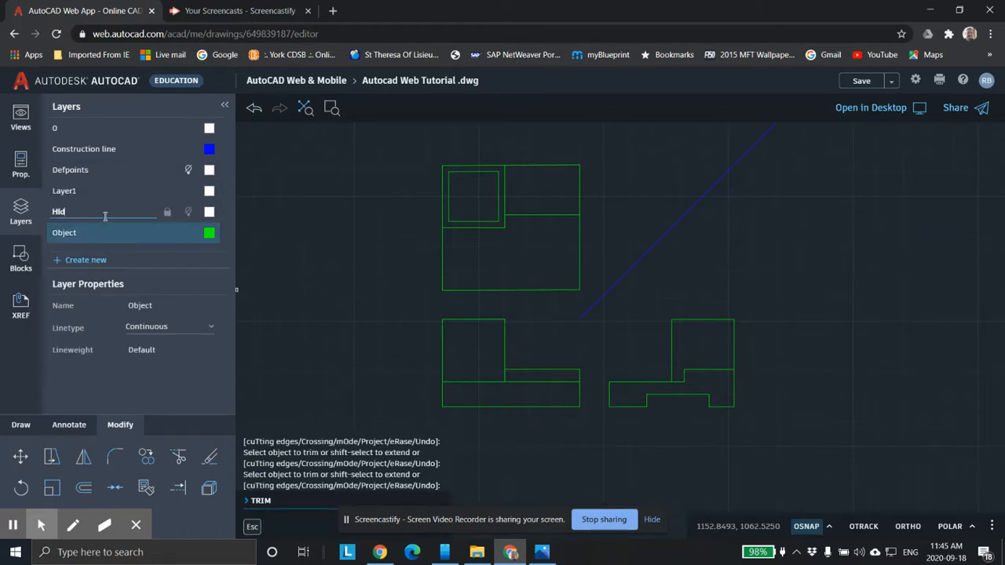
text(Hidden kuine)
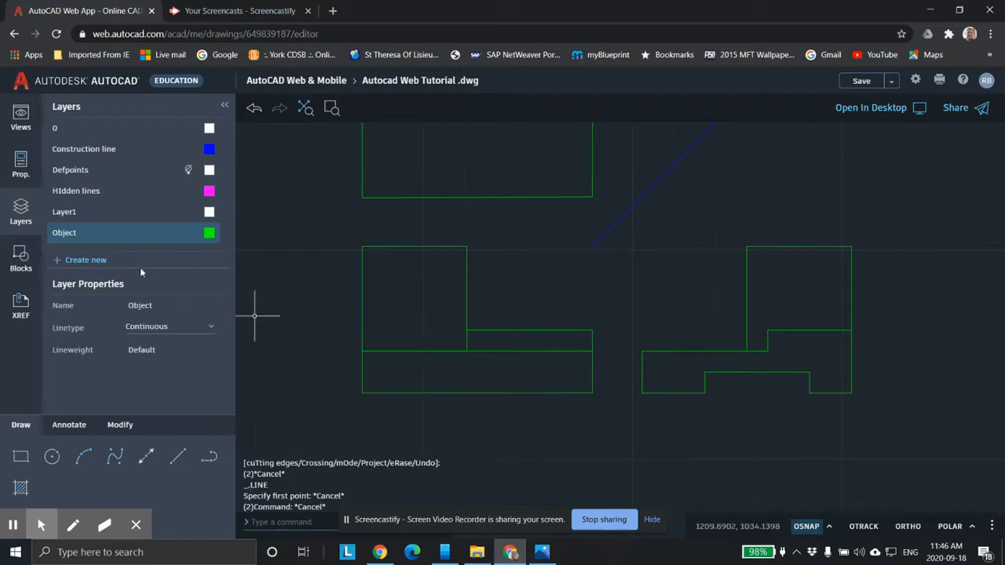
mouse_move(110, 194)
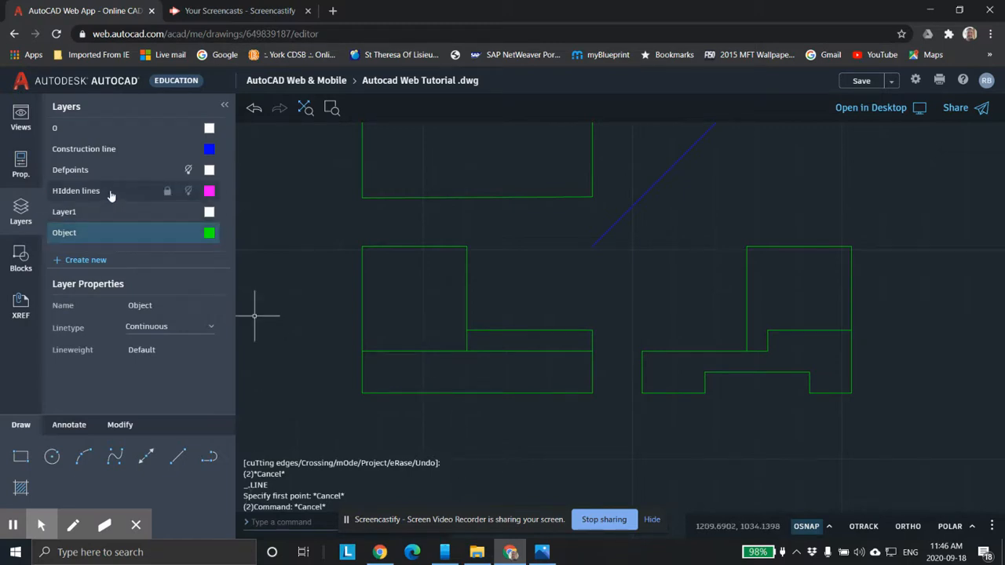
mouse_move(129, 191)
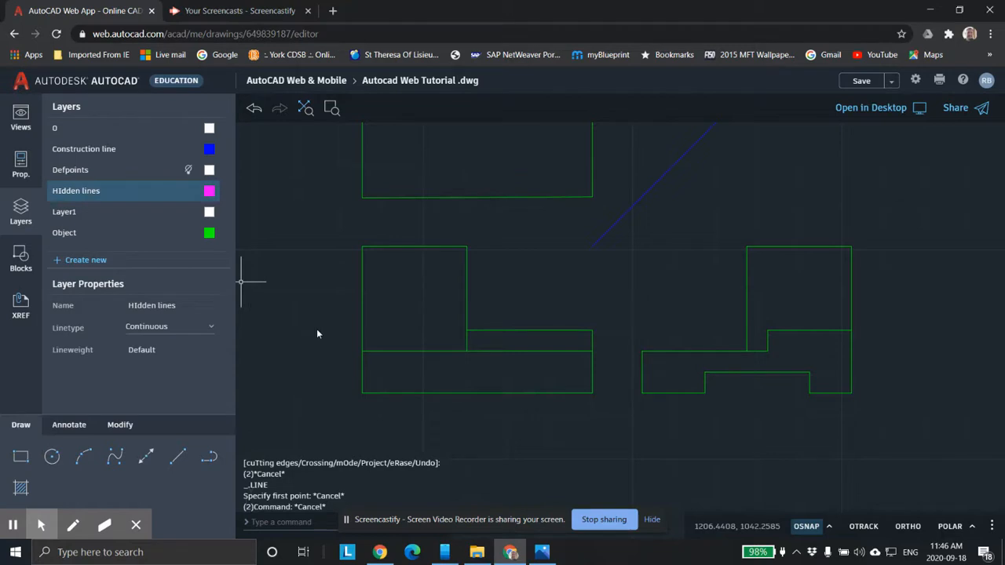
mouse_move(632, 422)
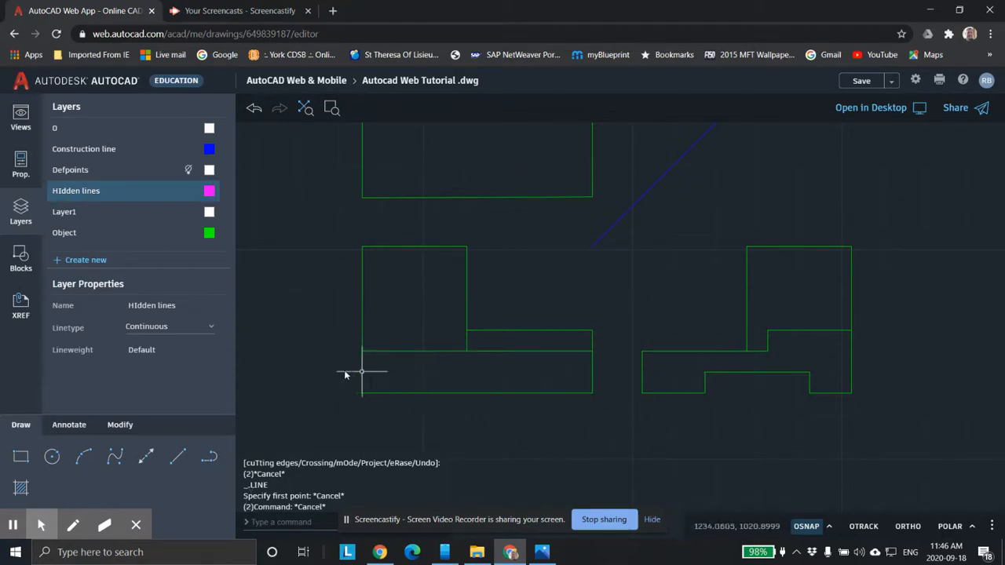
mouse_move(463, 392)
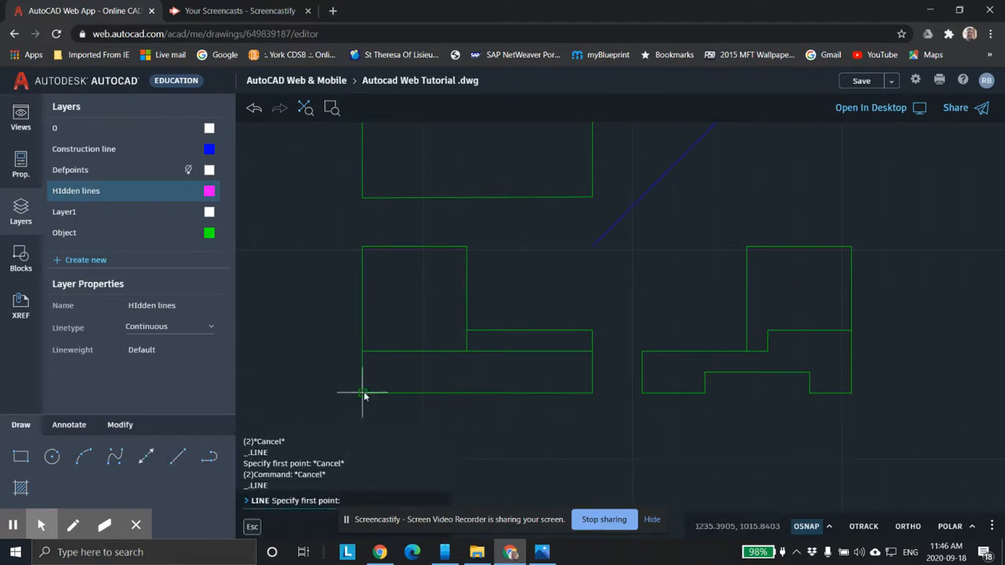
Step: Start a trial line at the front view's lower-left, entering a length of 55
click(361, 393)
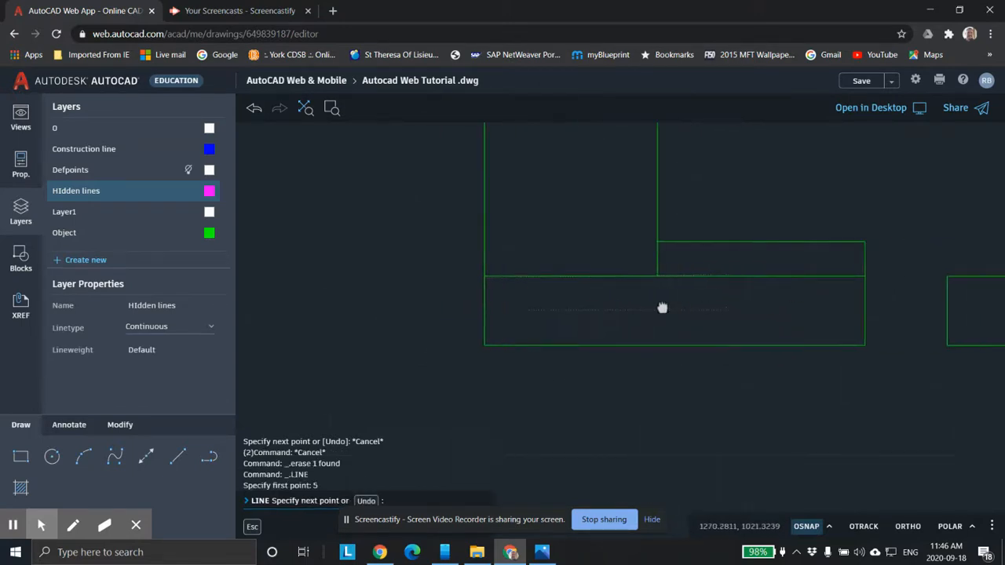
mouse_move(654, 306)
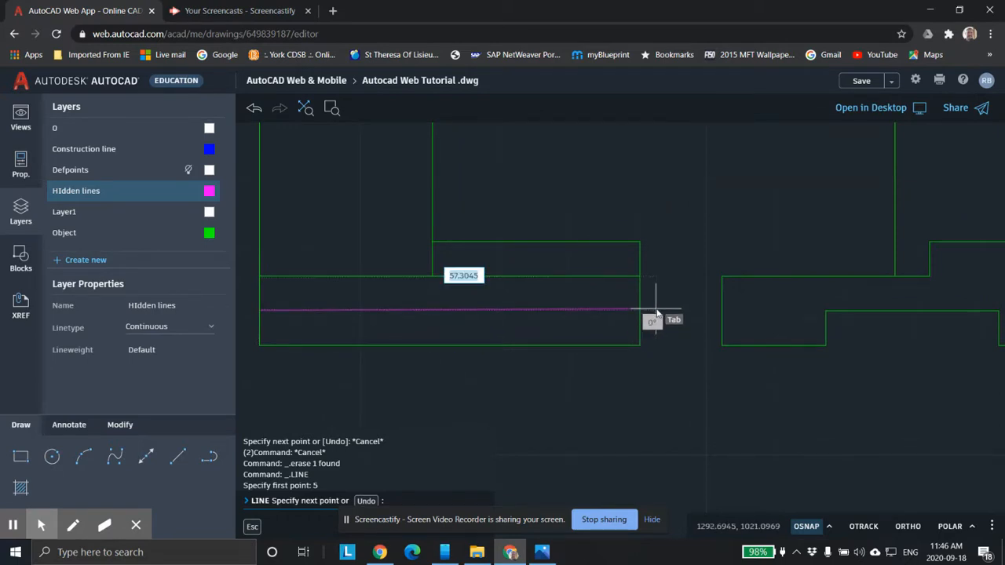
text(55)
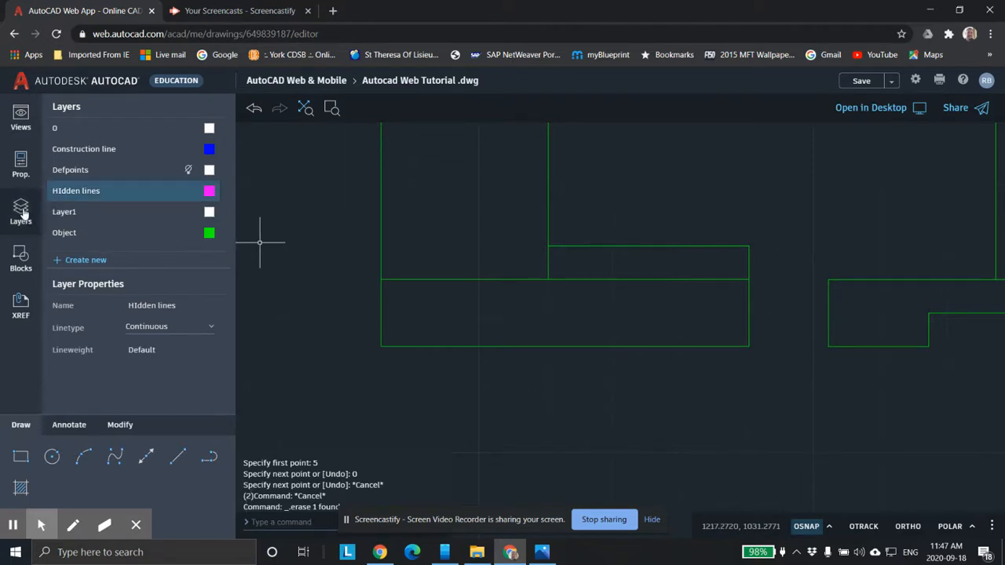
Step: Pick the HIDDEN linetype for new objects in the Properties panel
click(21, 165)
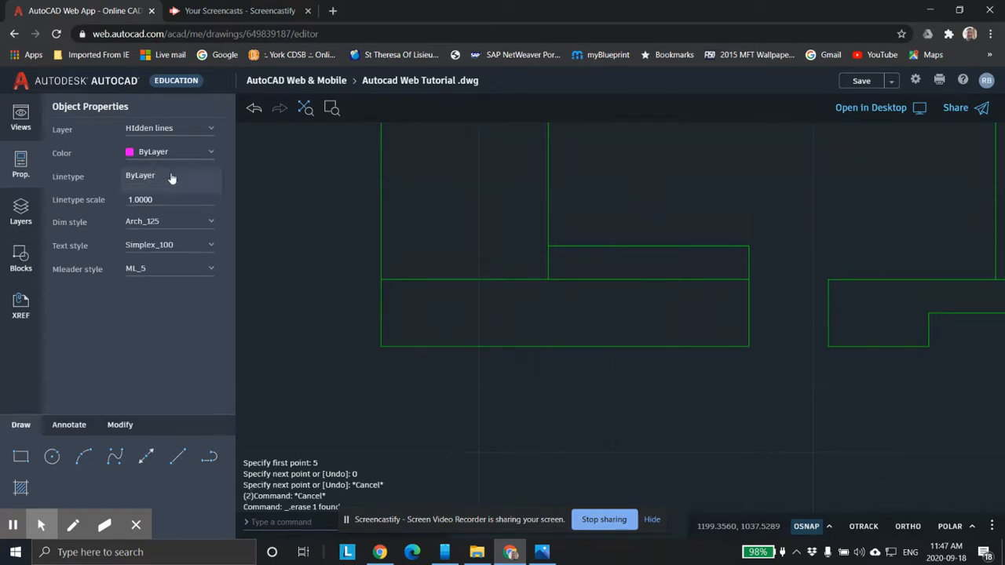
click(170, 175)
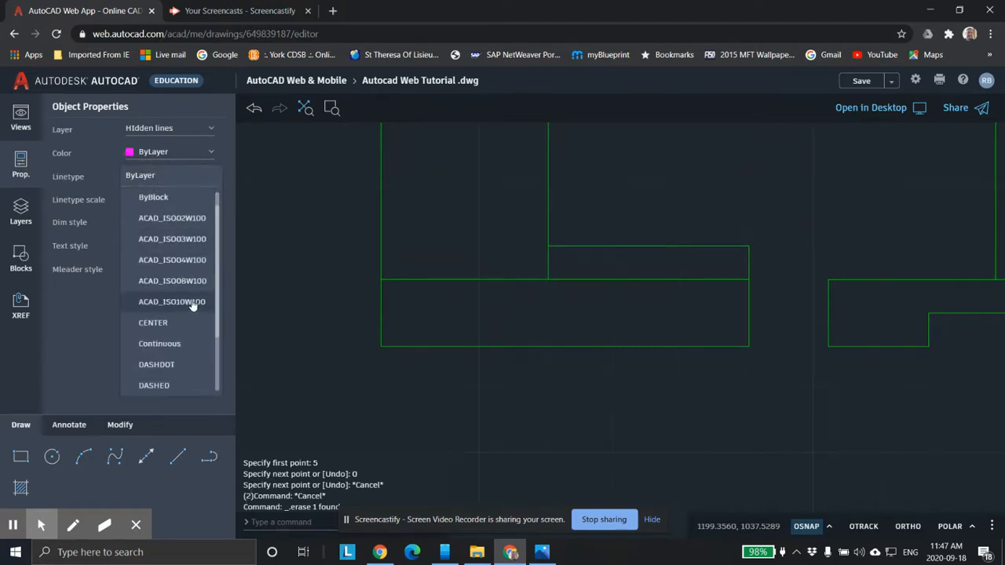
scroll(down, 3)
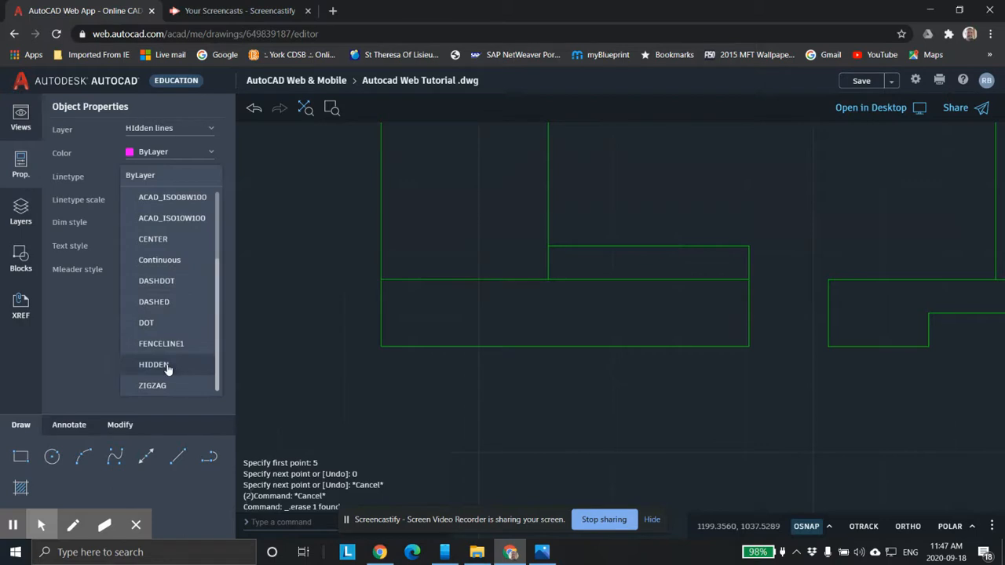
click(154, 364)
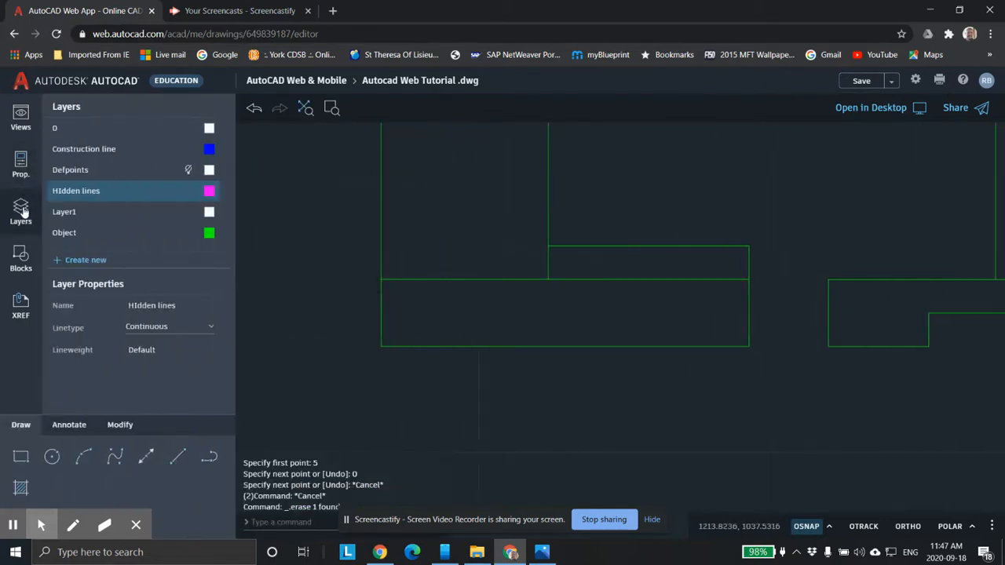
click(20, 212)
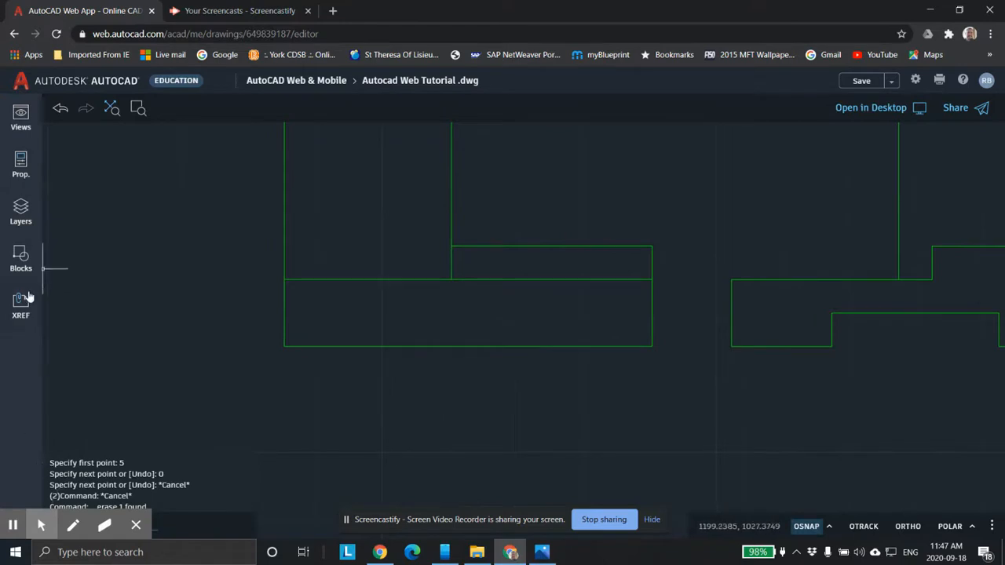
Step: Draw a horizontal hidden edge near the bottom of the front view, then pan to check both views
click(21, 212)
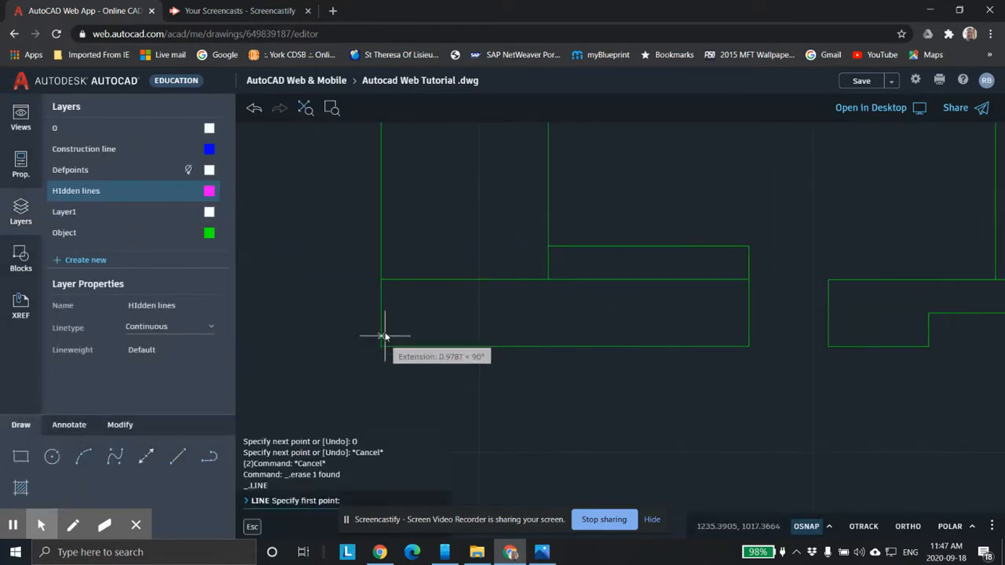
mouse_move(382, 315)
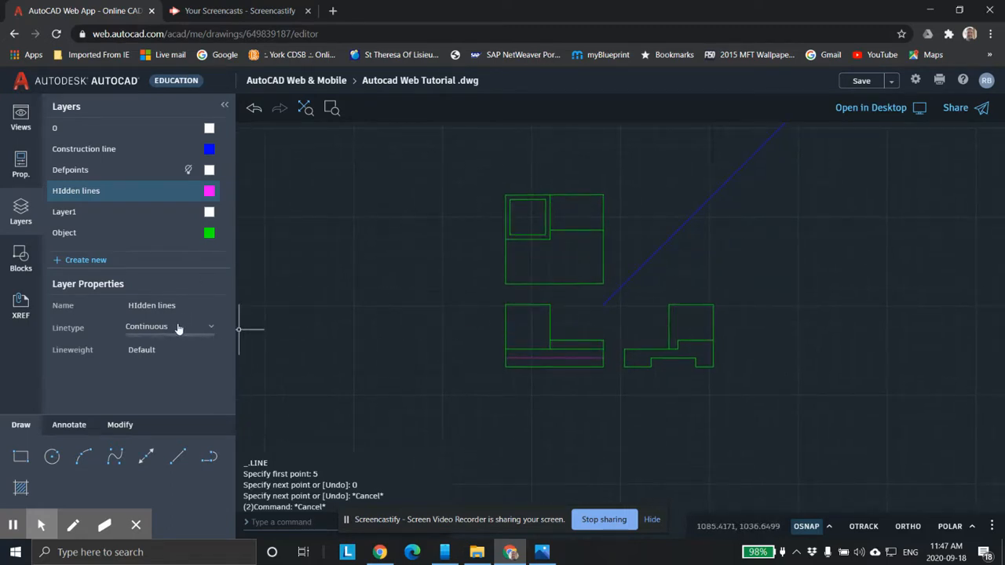
click(169, 327)
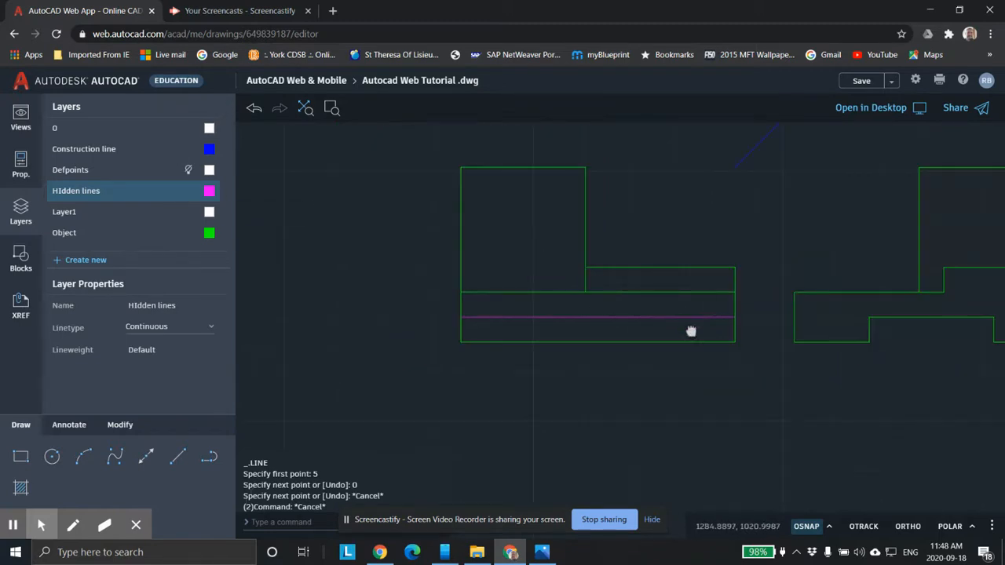
drag(691, 330, 679, 348)
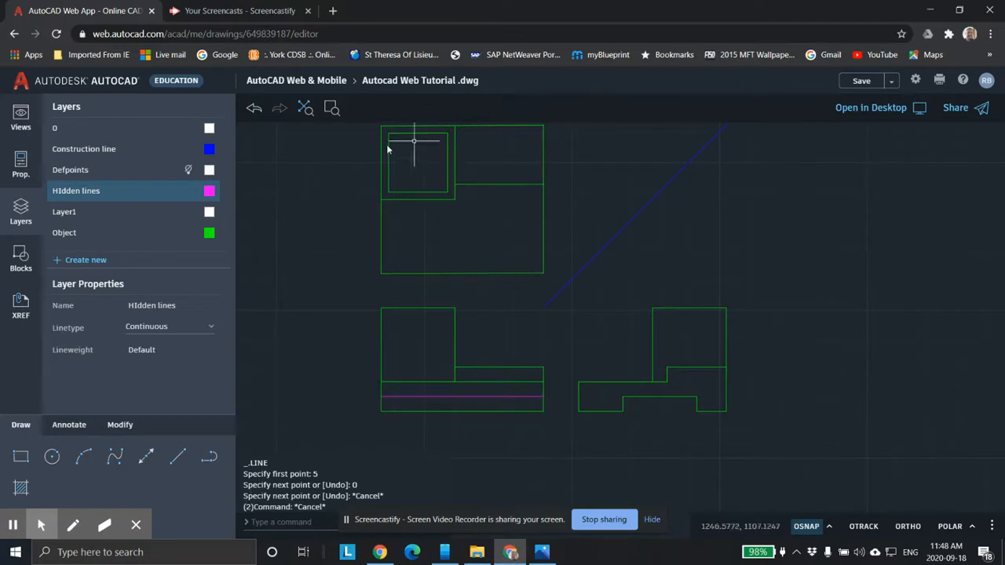
mouse_move(675, 424)
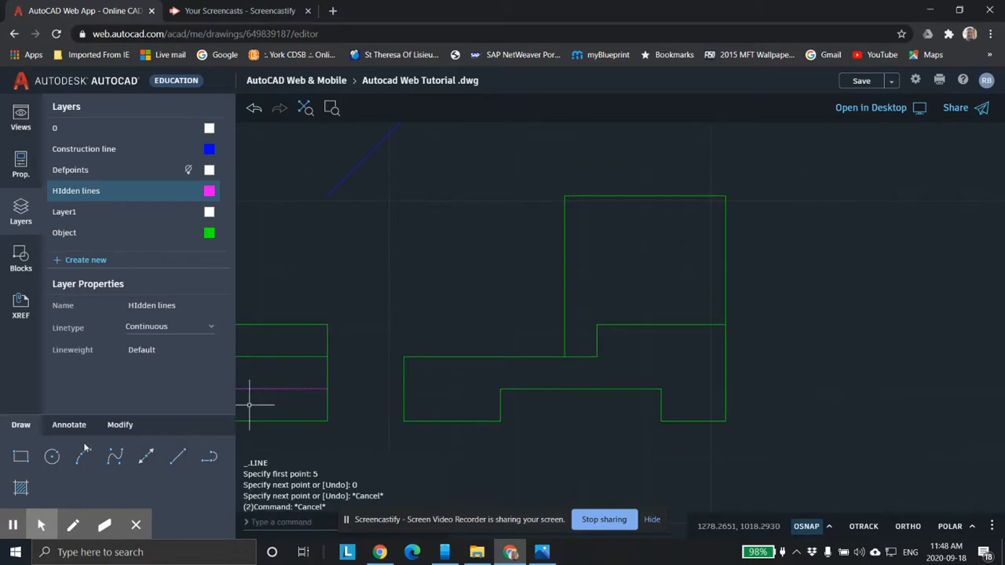
Step: Make Object the current layer and offset both upright edges of the side view 2.5 inward
click(120, 425)
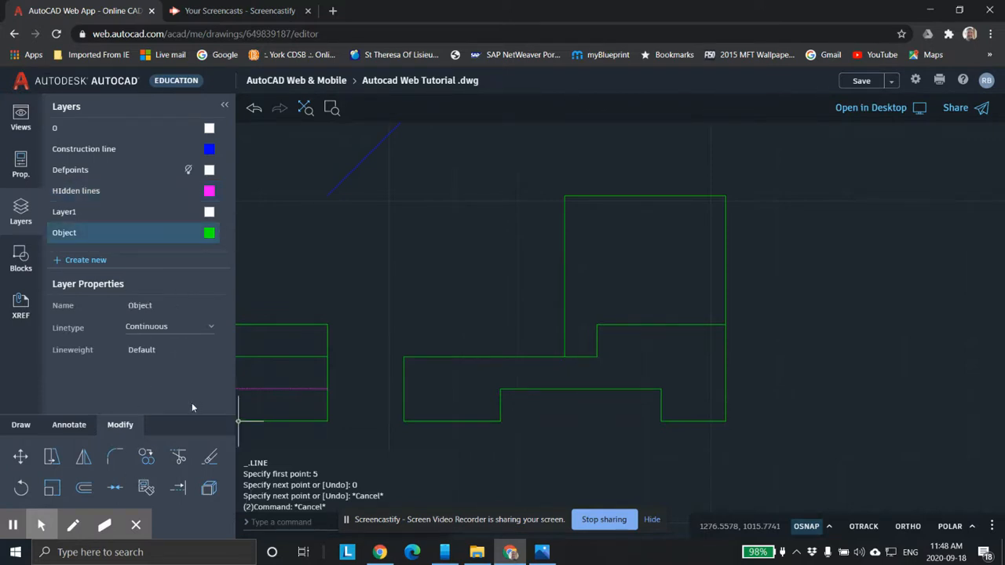
click(208, 458)
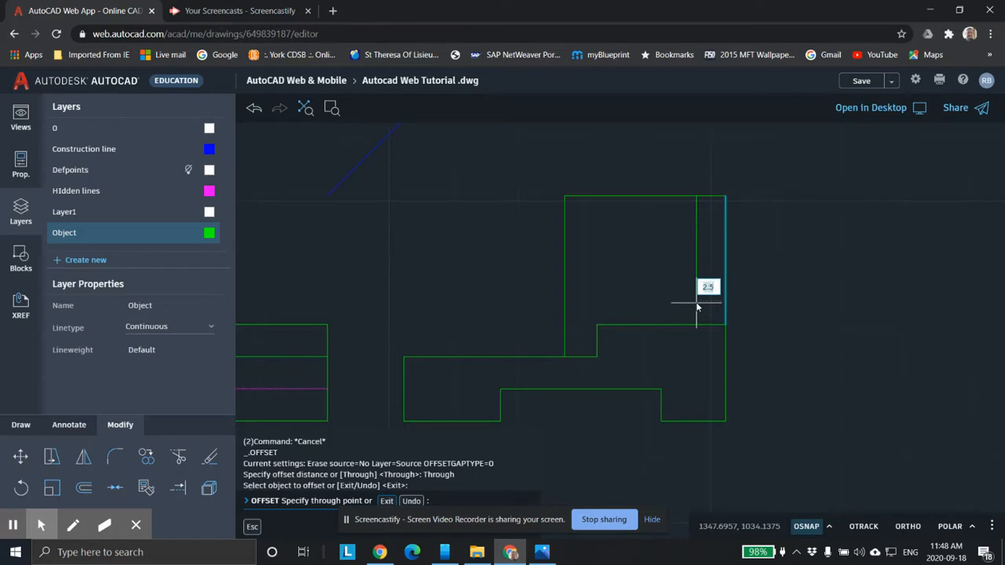
click(696, 302)
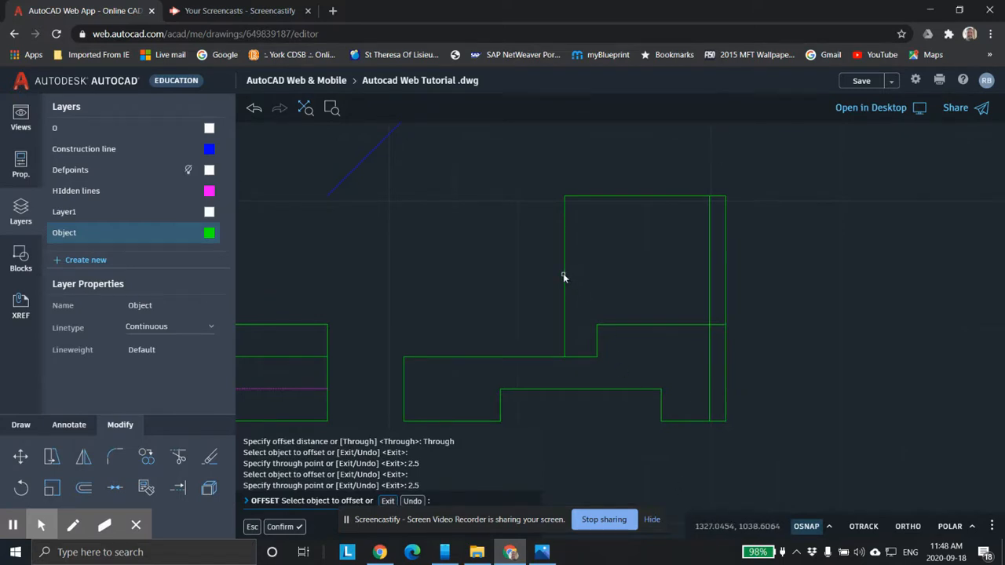
click(565, 274)
text(2.5)
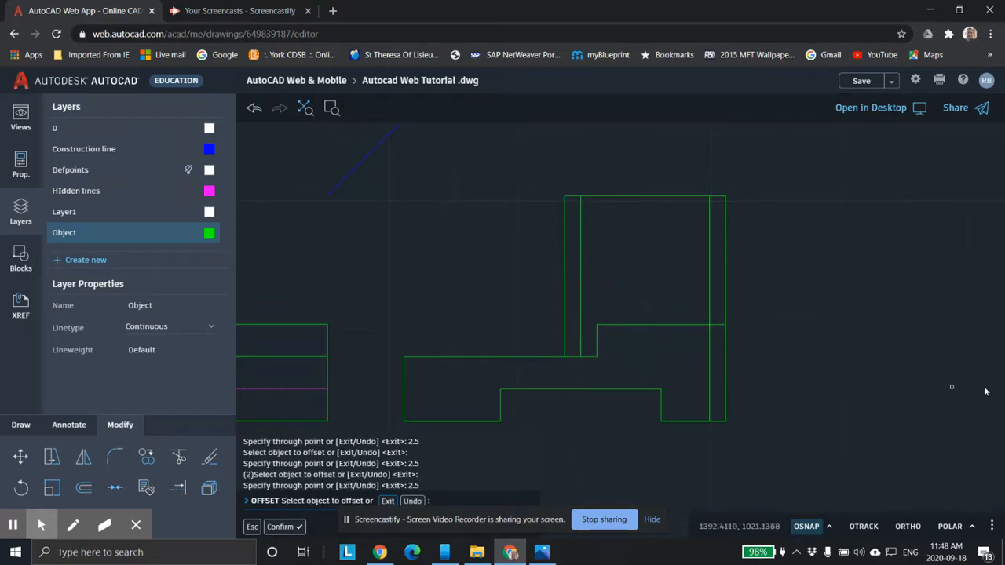
mouse_move(579, 347)
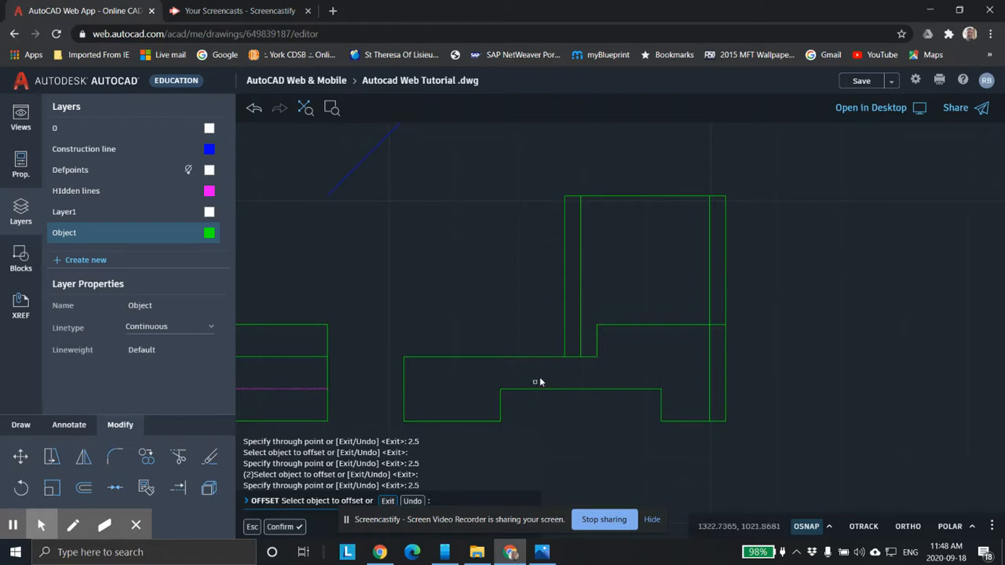
mouse_move(578, 387)
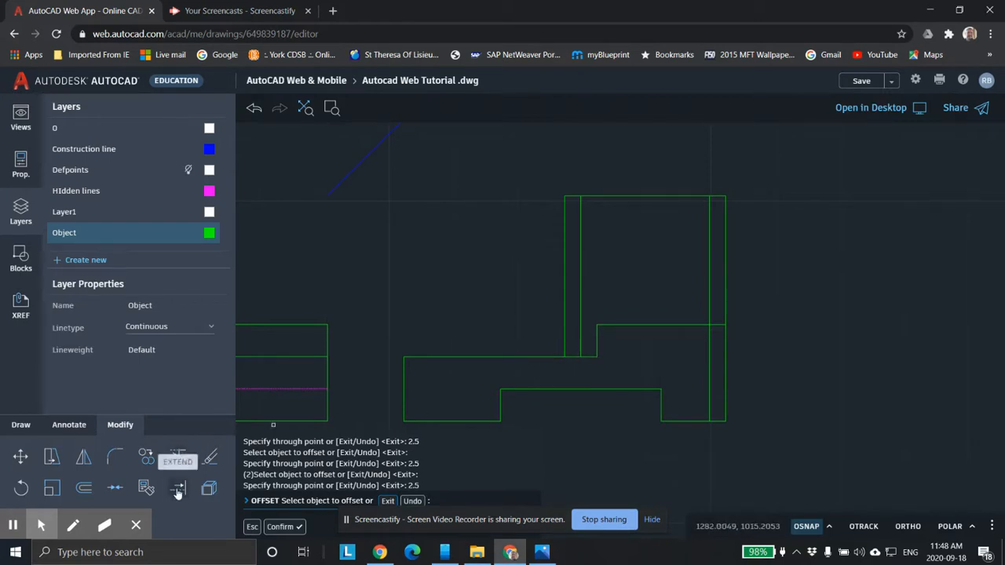
Step: Extend the inner left line down to the lower step, then select it
click(178, 489)
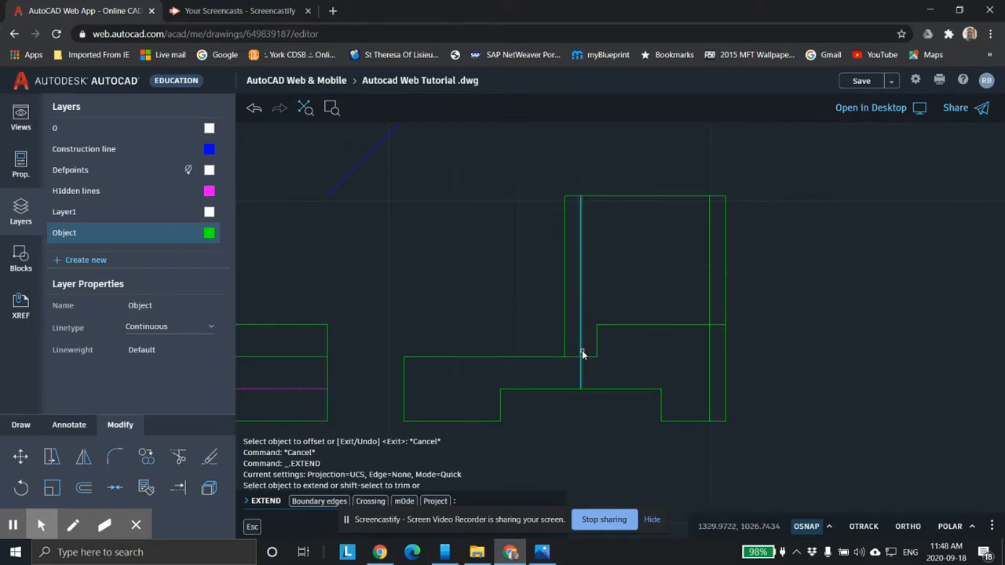
click(581, 354)
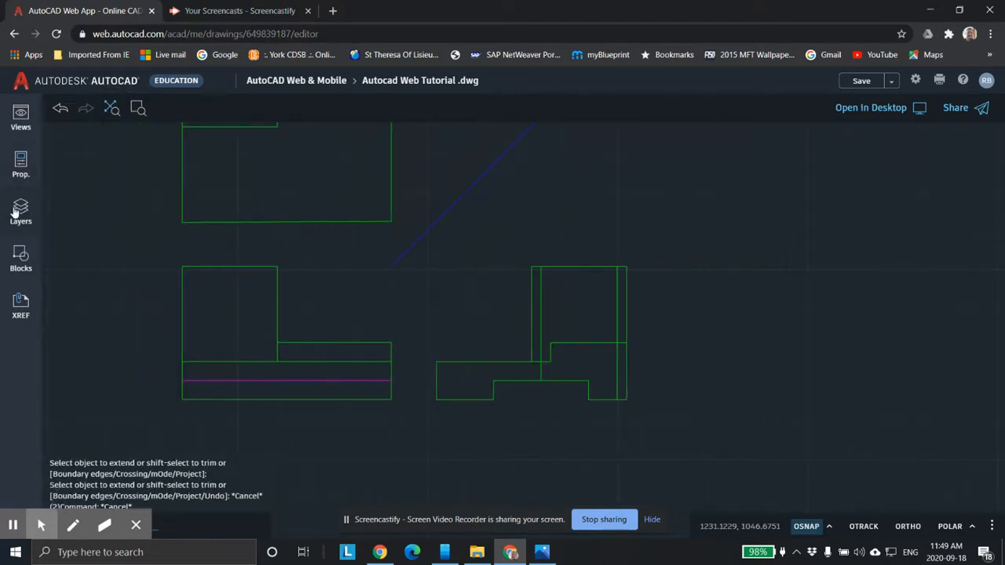
click(20, 212)
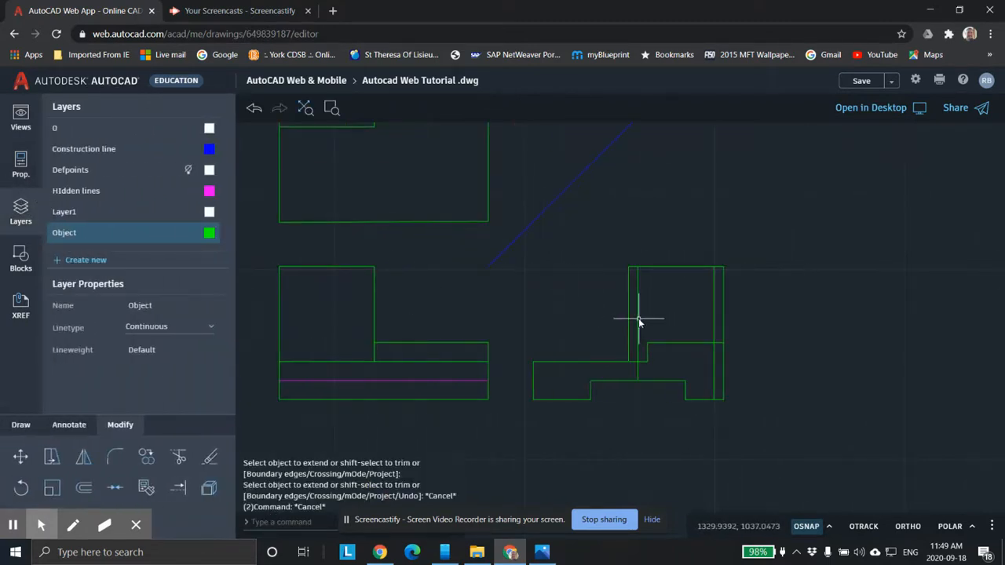
click(637, 323)
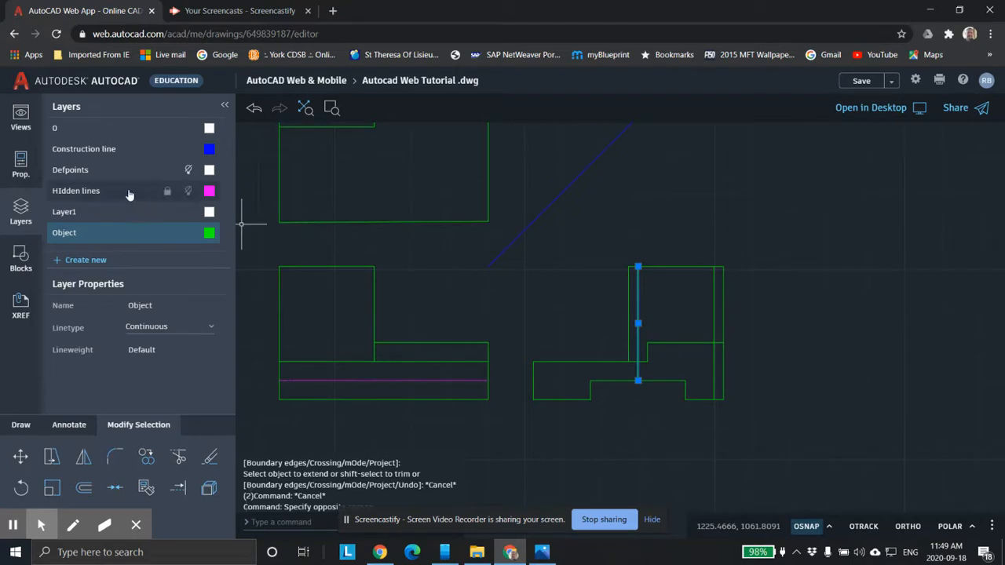
mouse_move(103, 204)
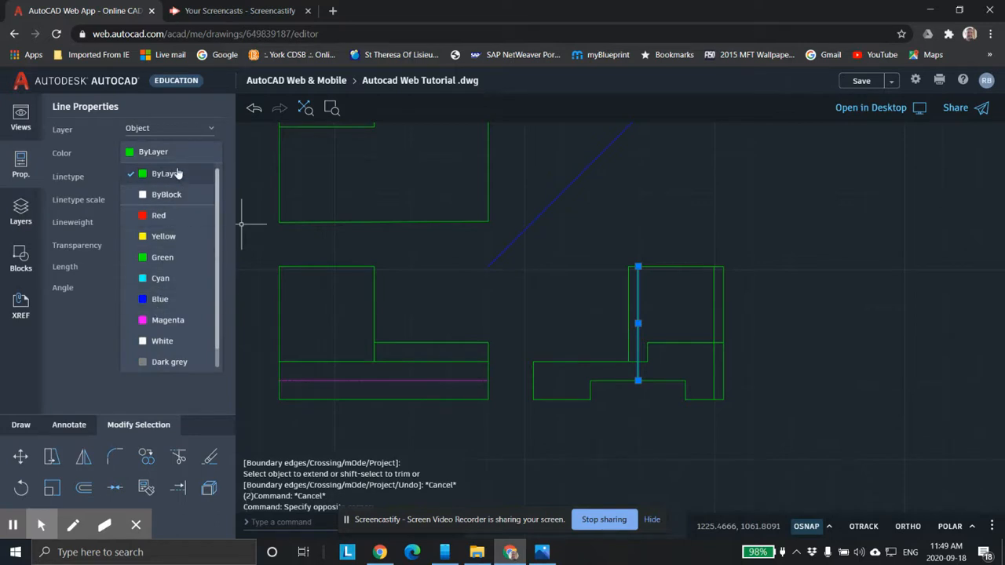
Step: Put the inner left and right side-view lines on the Hidden lines layer
click(166, 173)
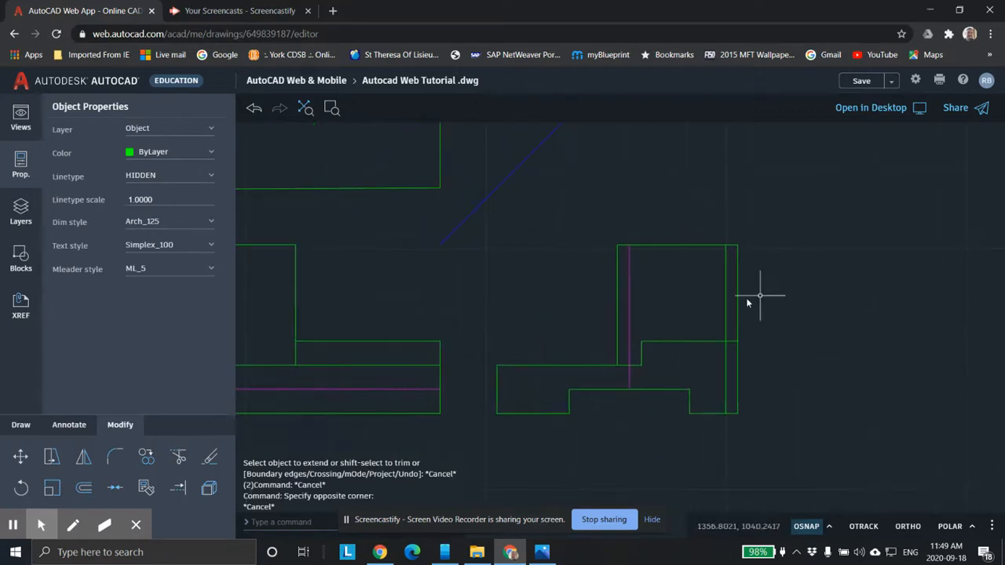
click(724, 294)
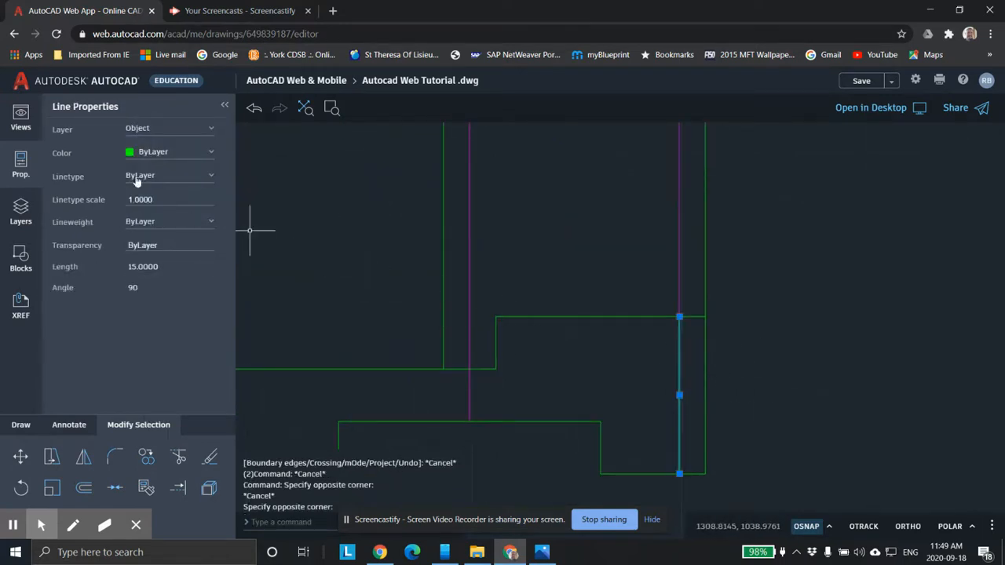
mouse_move(162, 129)
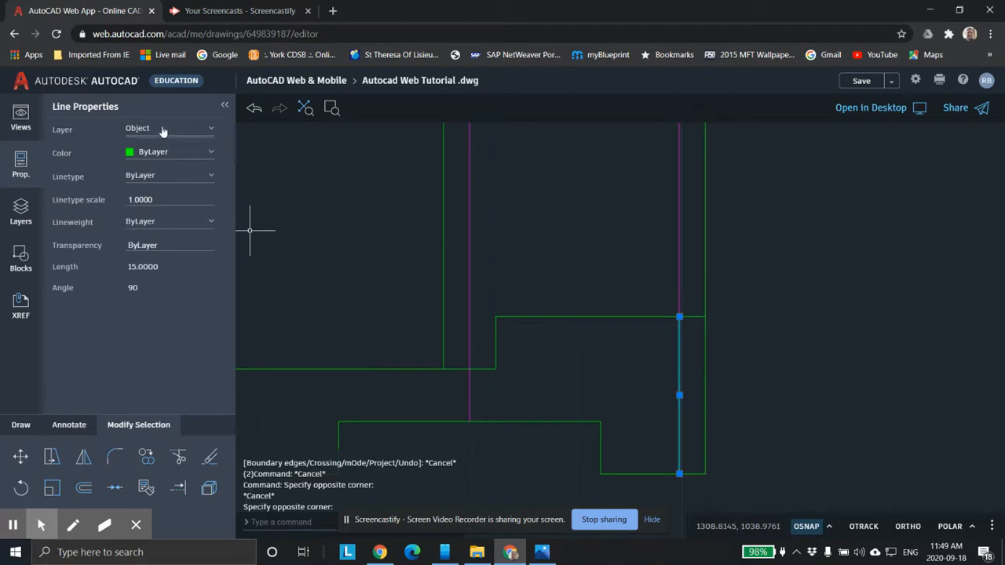
click(161, 128)
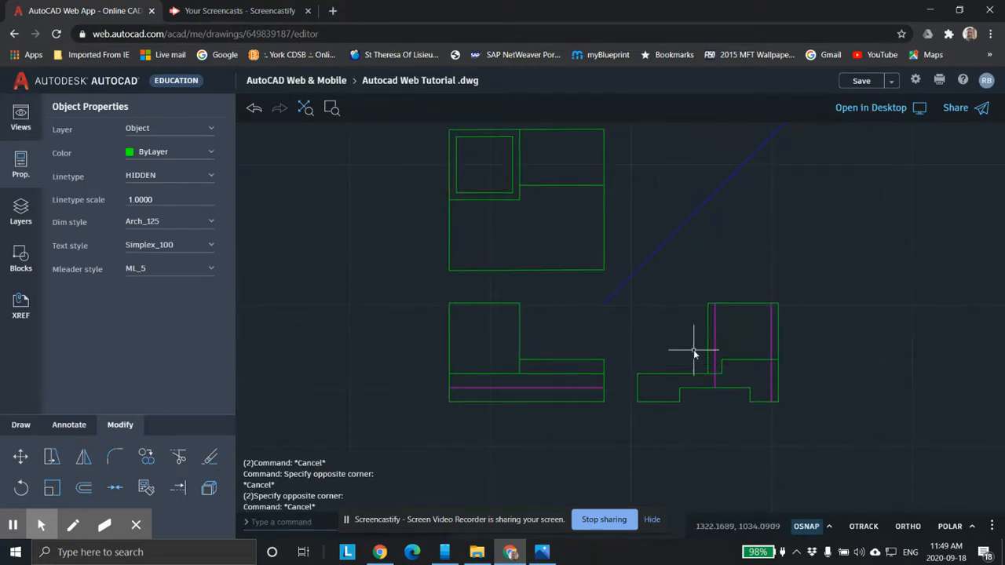
mouse_move(734, 294)
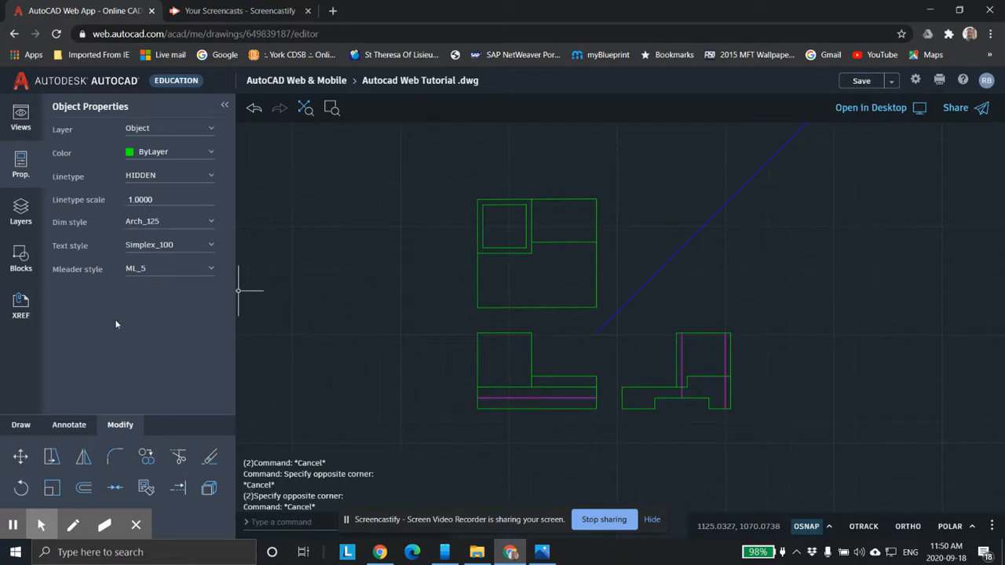
Step: Add a layer named Dimensions to the layer list and set it as current
click(68, 425)
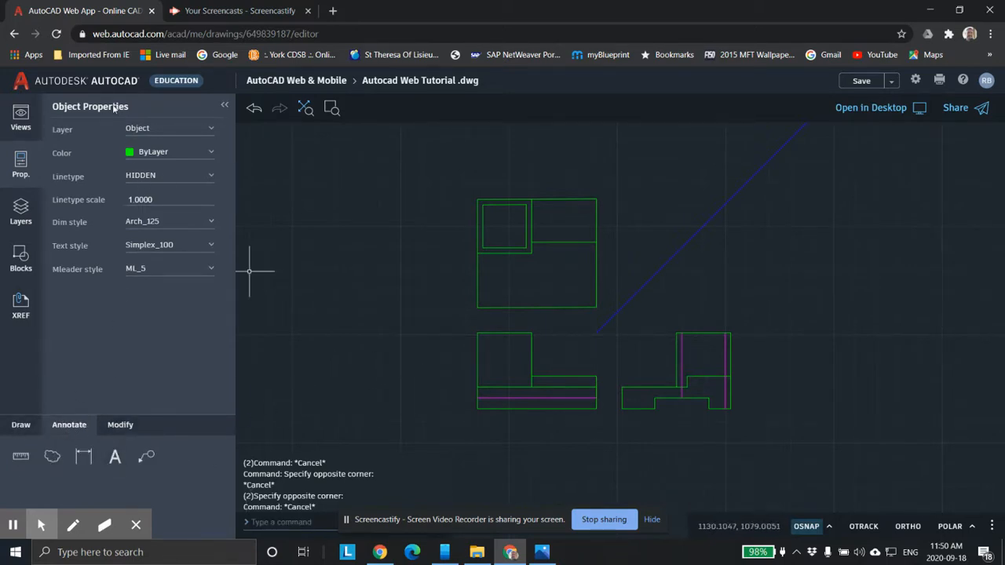
click(20, 211)
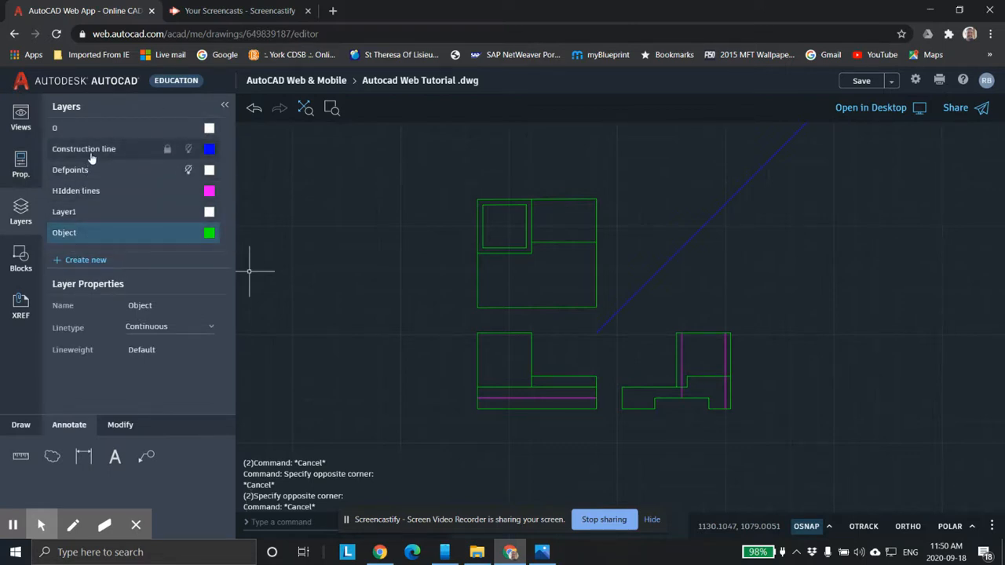
click(87, 260)
text(Dimensions)
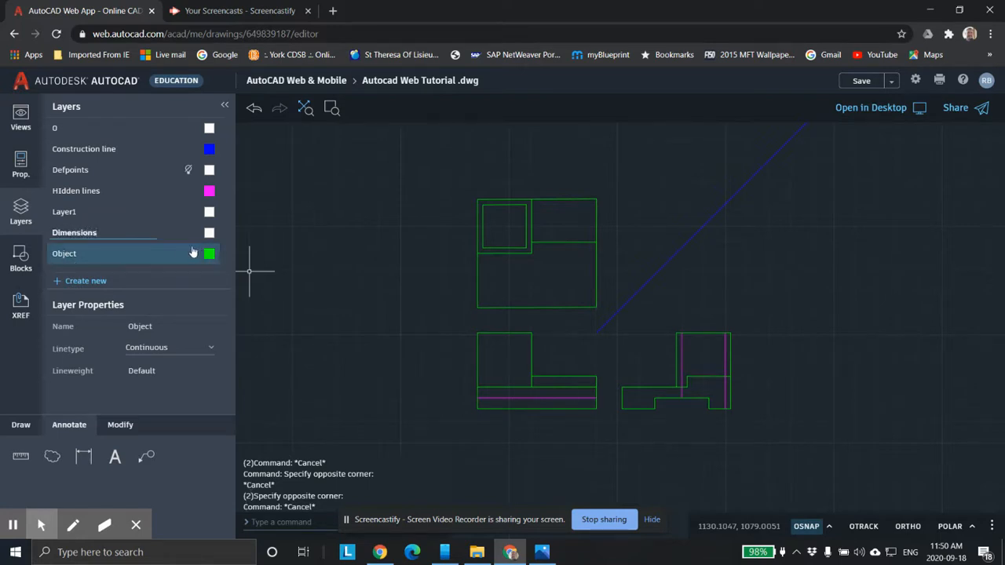
click(80, 280)
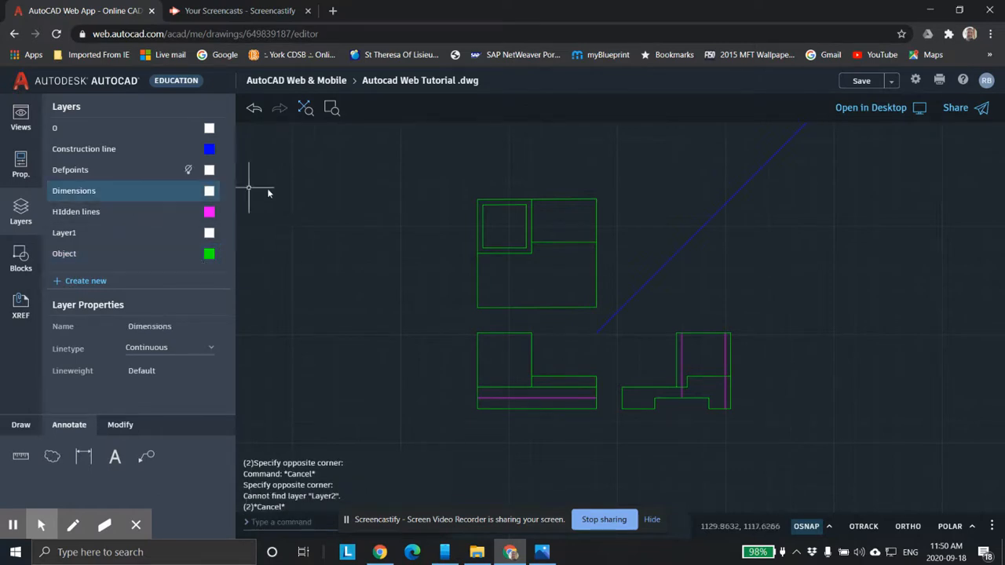
click(83, 457)
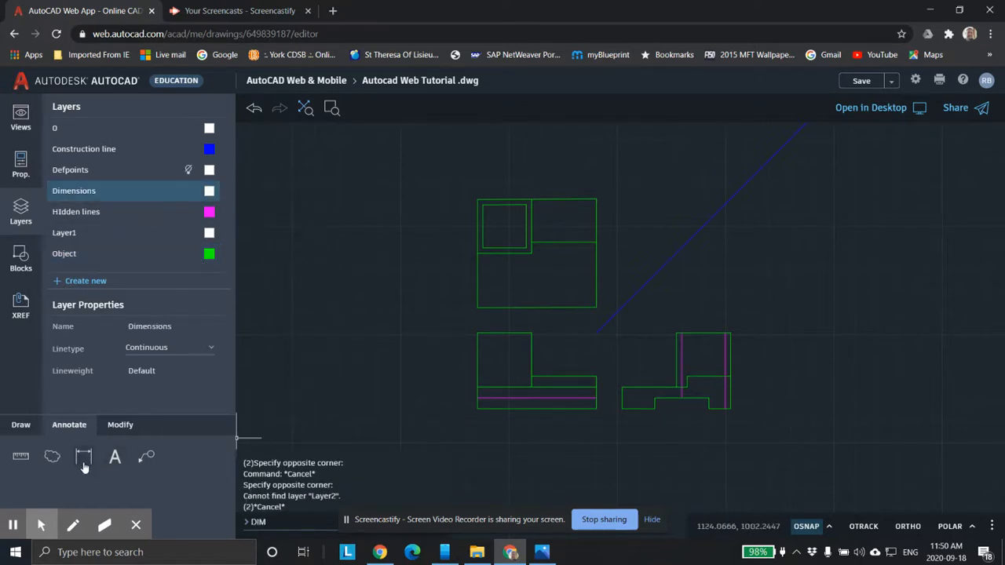
mouse_move(92, 457)
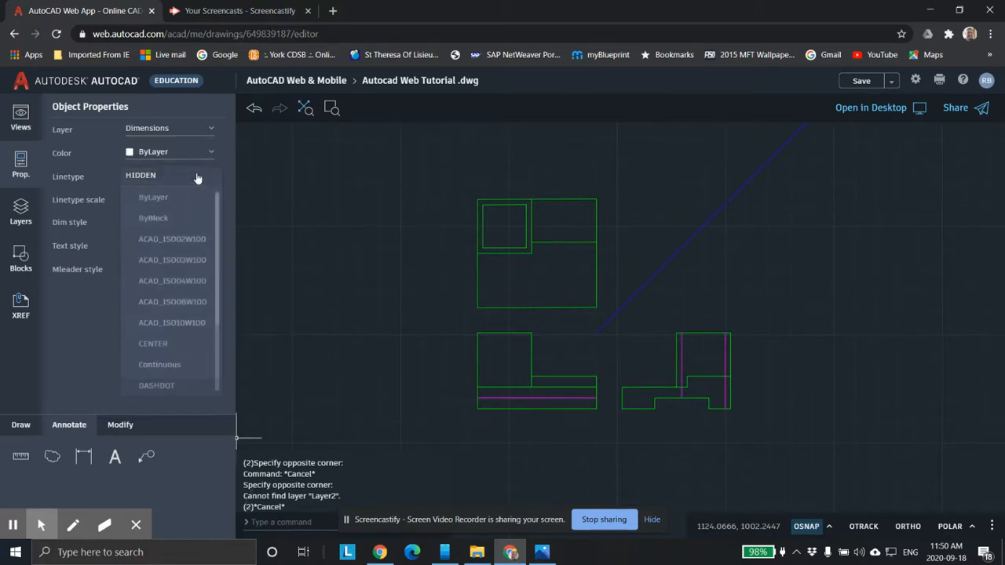
Step: Set linetype to ByLayer, dimension style to Mech-2.5, and keep text style Simplex_100
click(153, 197)
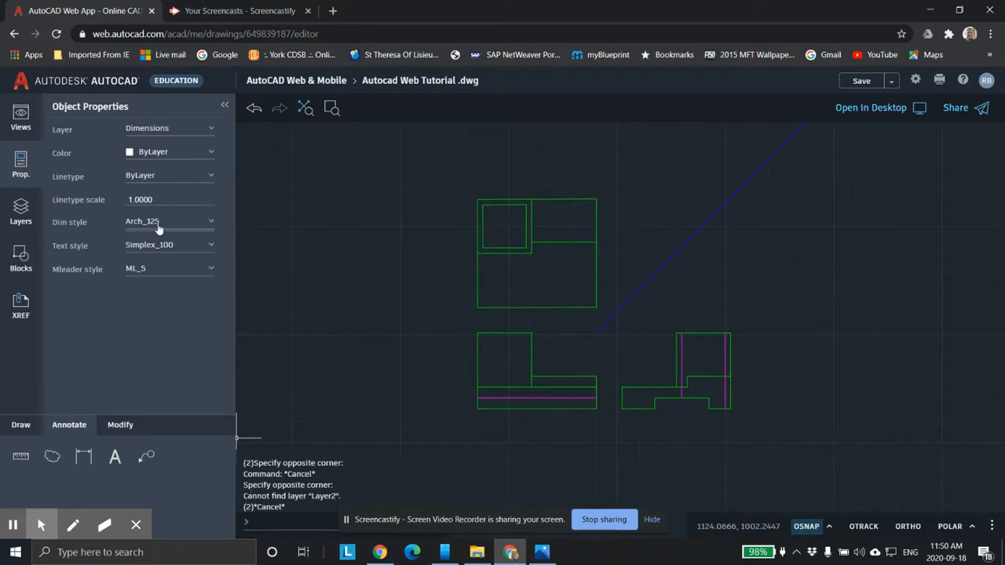
click(165, 222)
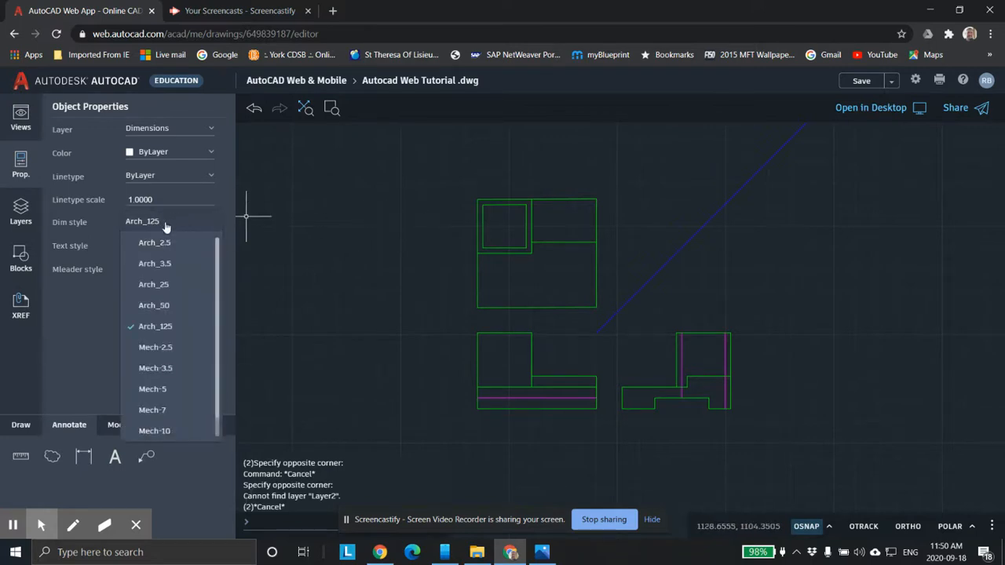
mouse_move(170, 219)
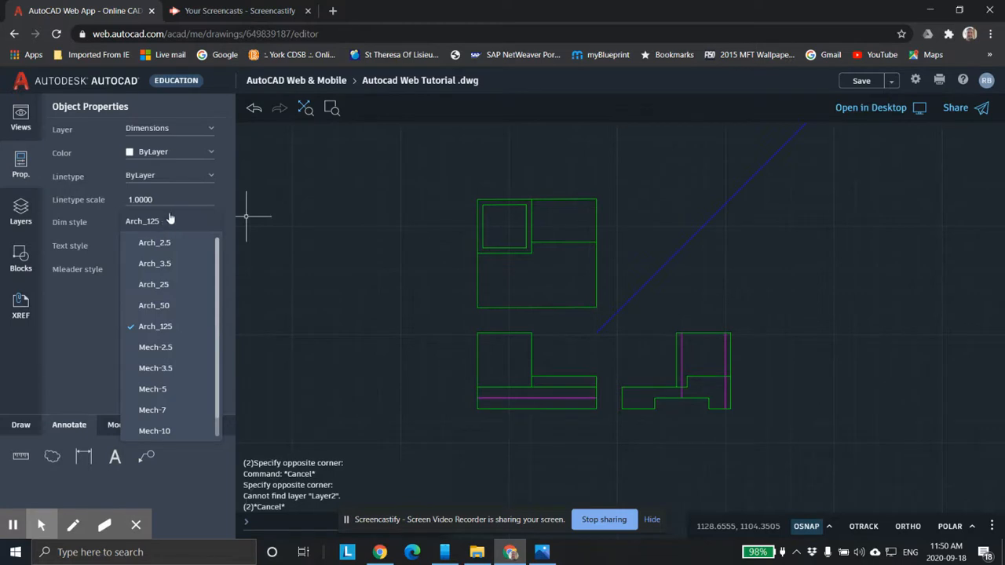
mouse_move(166, 263)
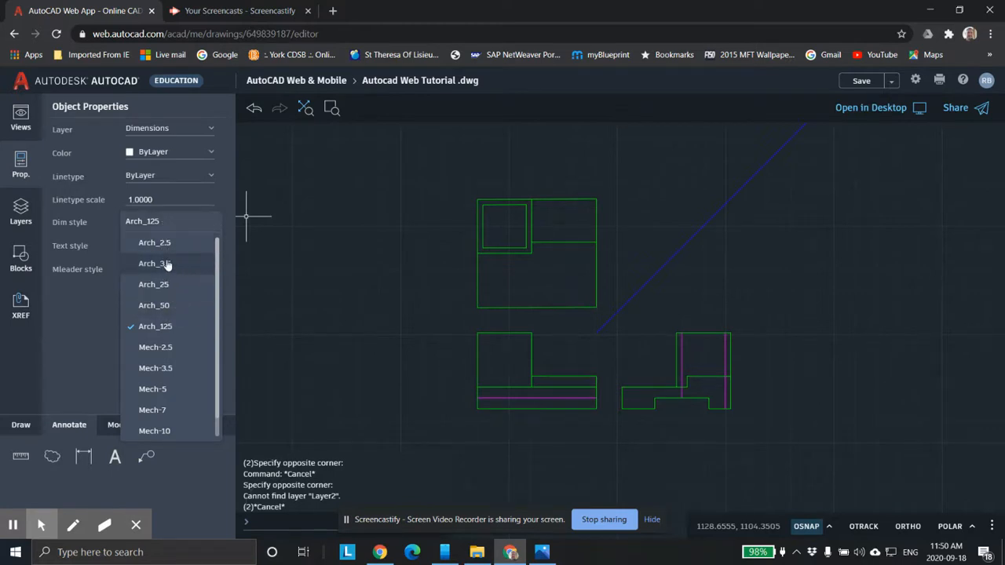
mouse_move(161, 355)
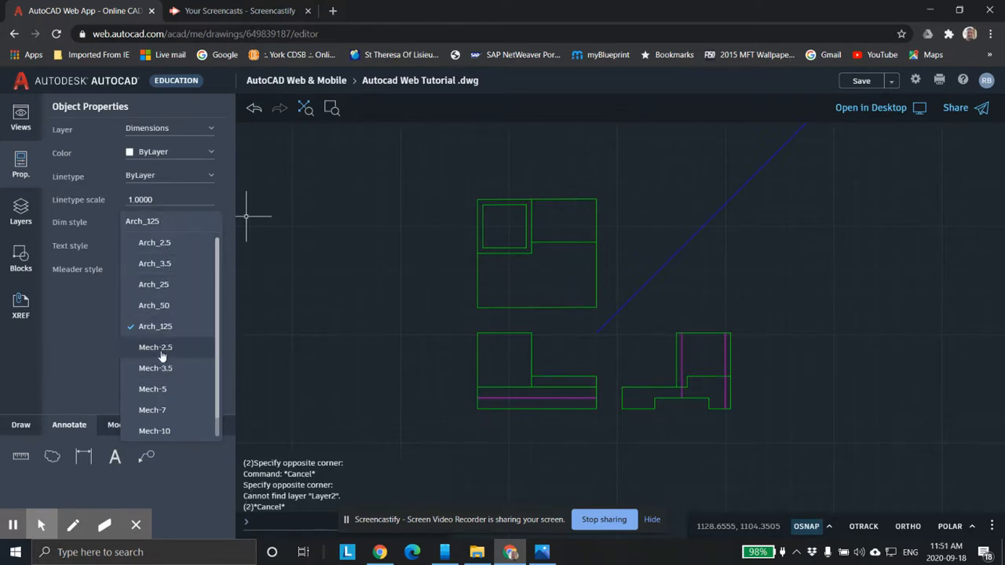
click(154, 347)
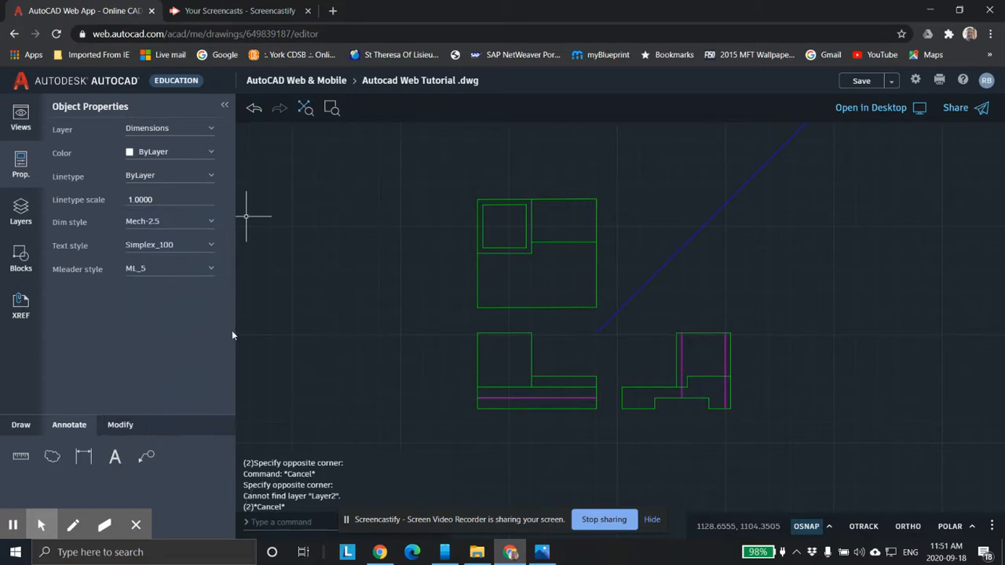
mouse_move(176, 238)
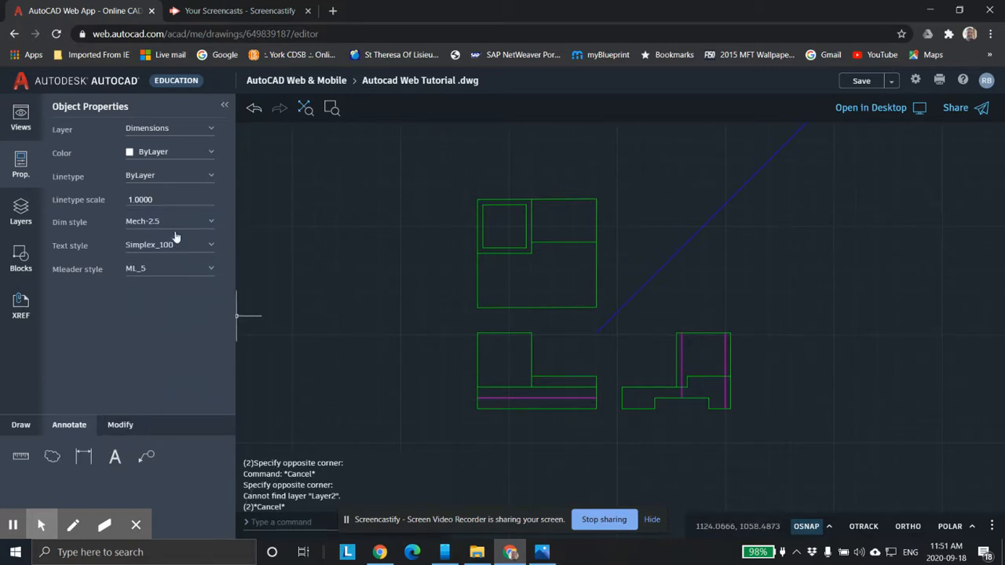
mouse_move(190, 235)
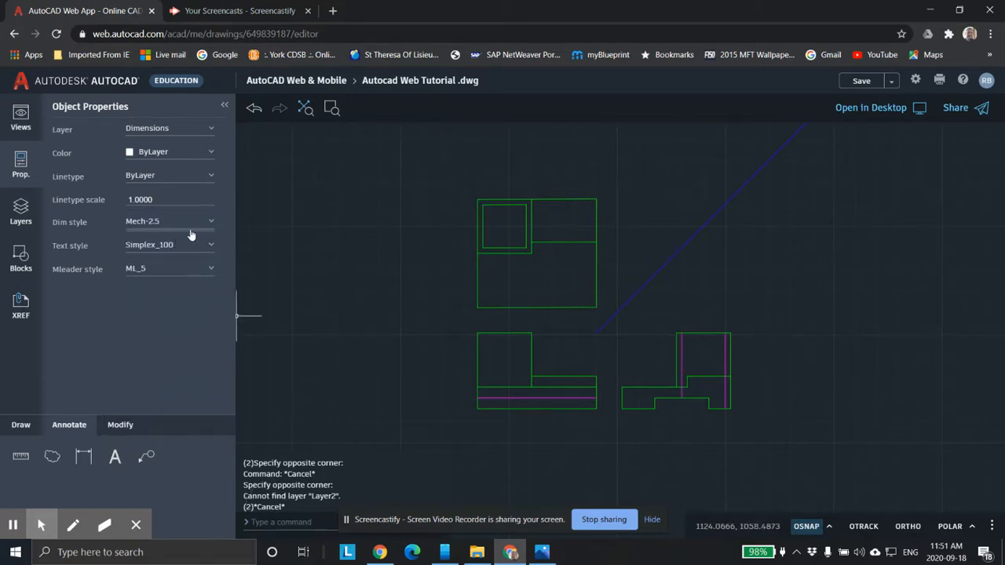
mouse_move(180, 246)
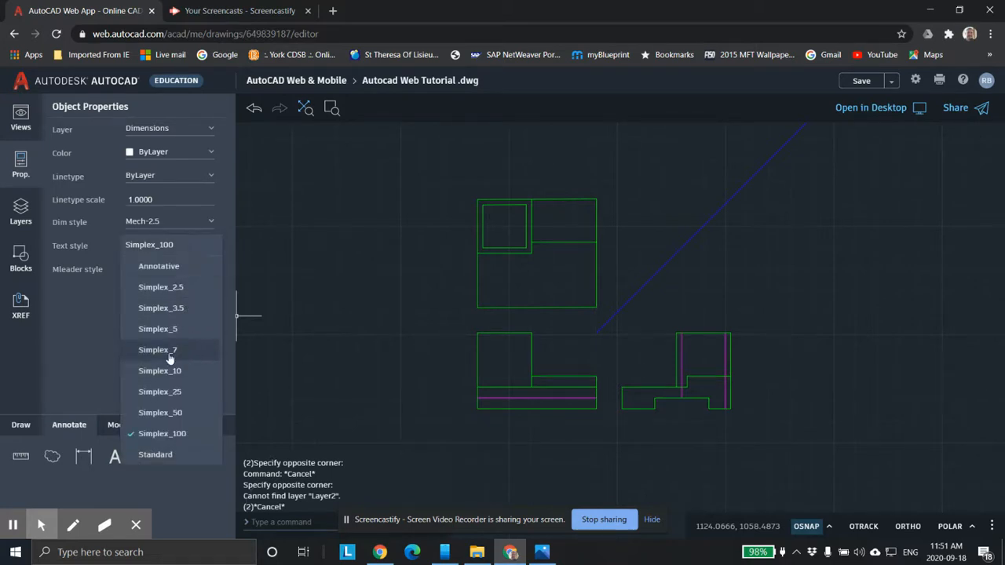
mouse_move(158, 433)
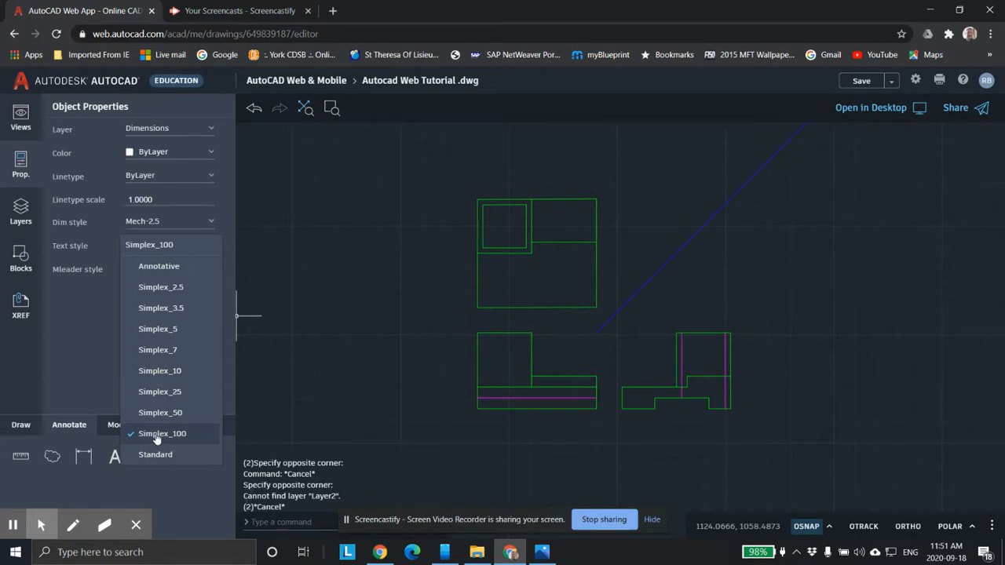
click(161, 433)
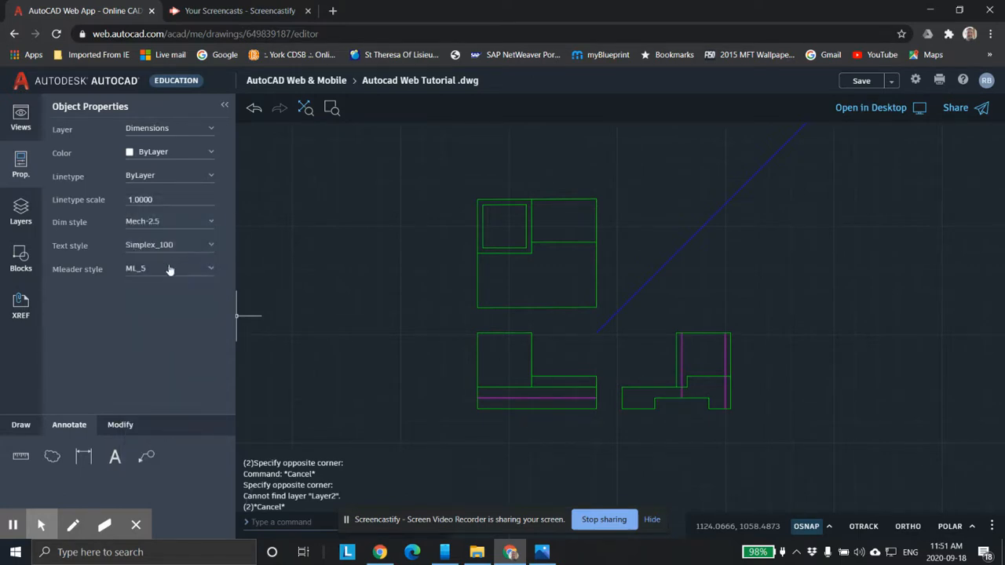
mouse_move(347, 164)
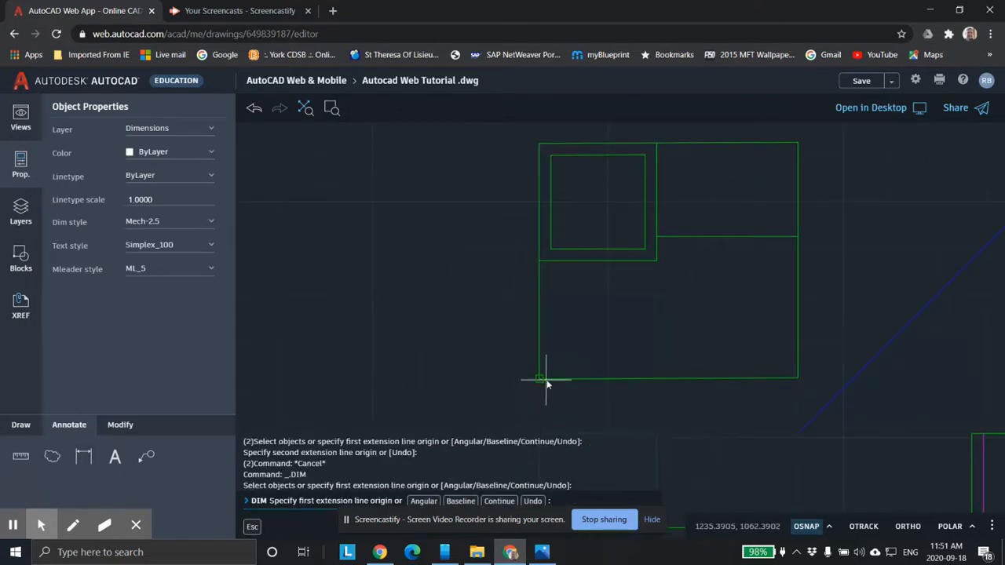
Step: Start the vertical 50 dimension at the top view's bottom-left corner, bringing up the snap modes
click(537, 378)
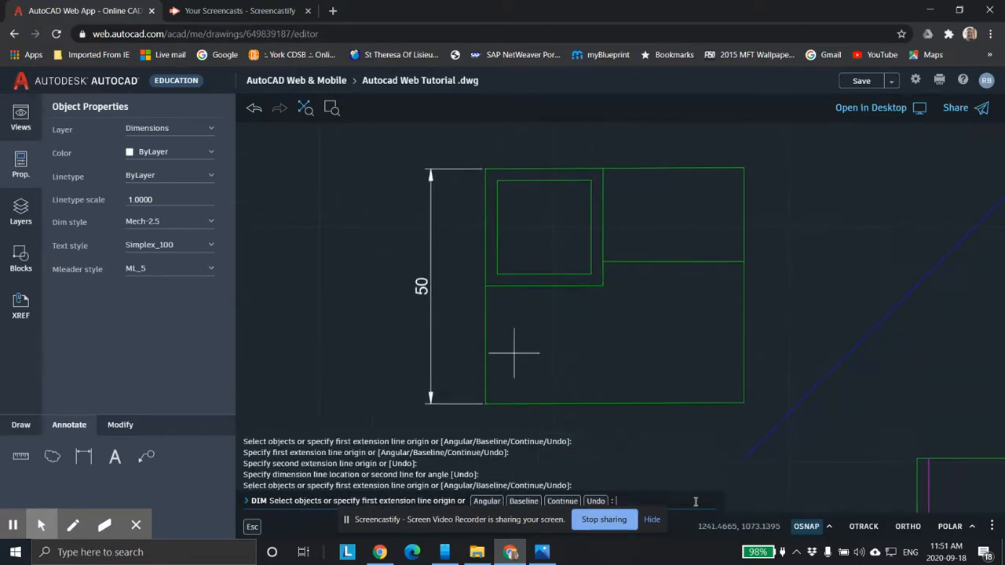
click(806, 526)
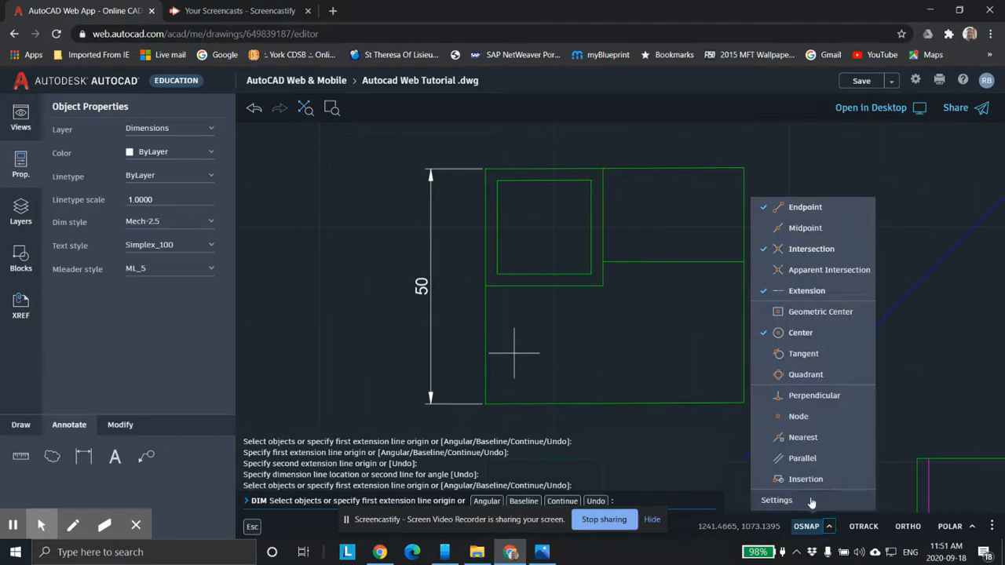
Step: Change the linear unit precision to 0.00 in the drawing settings
click(776, 500)
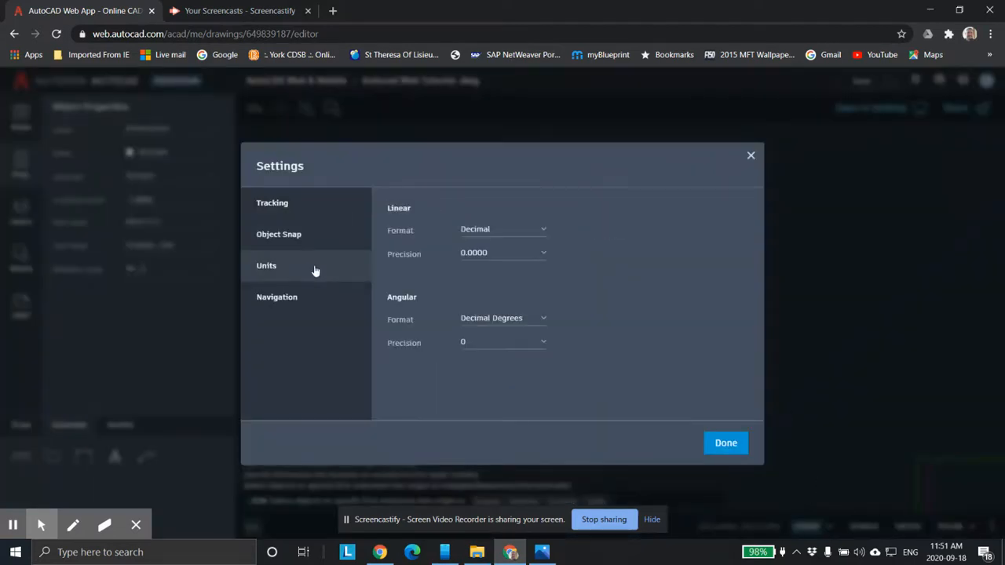
mouse_move(260, 251)
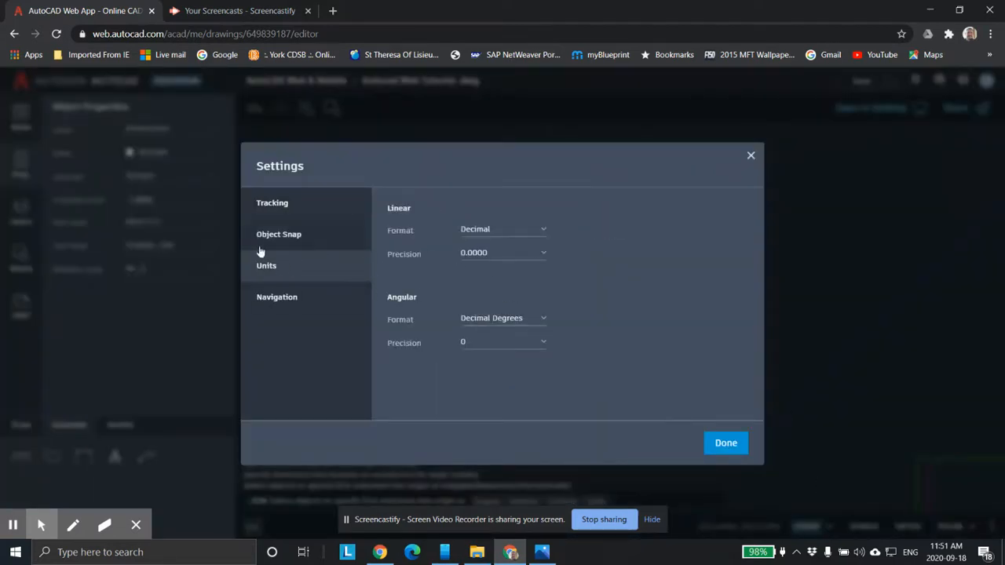
click(726, 443)
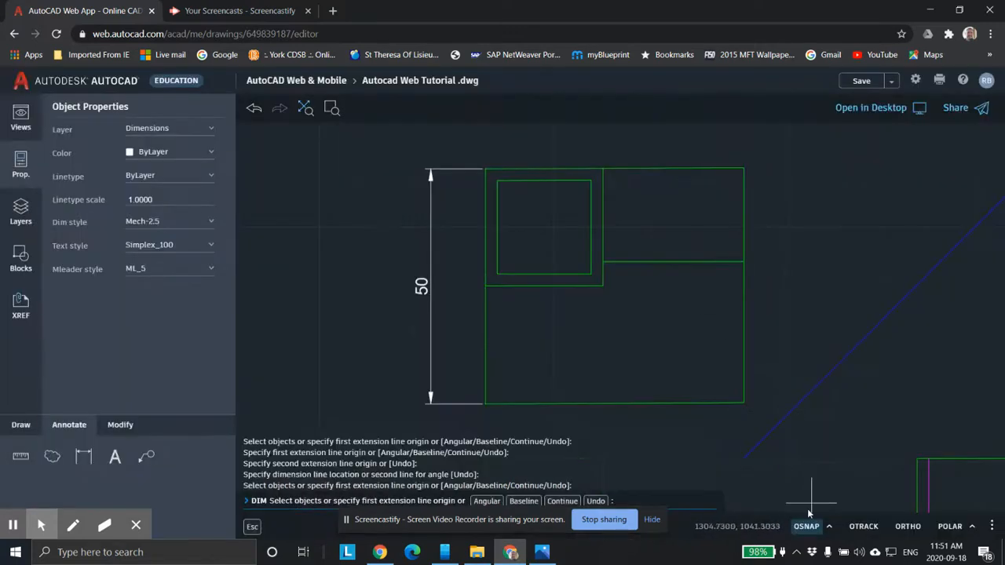
mouse_move(397, 267)
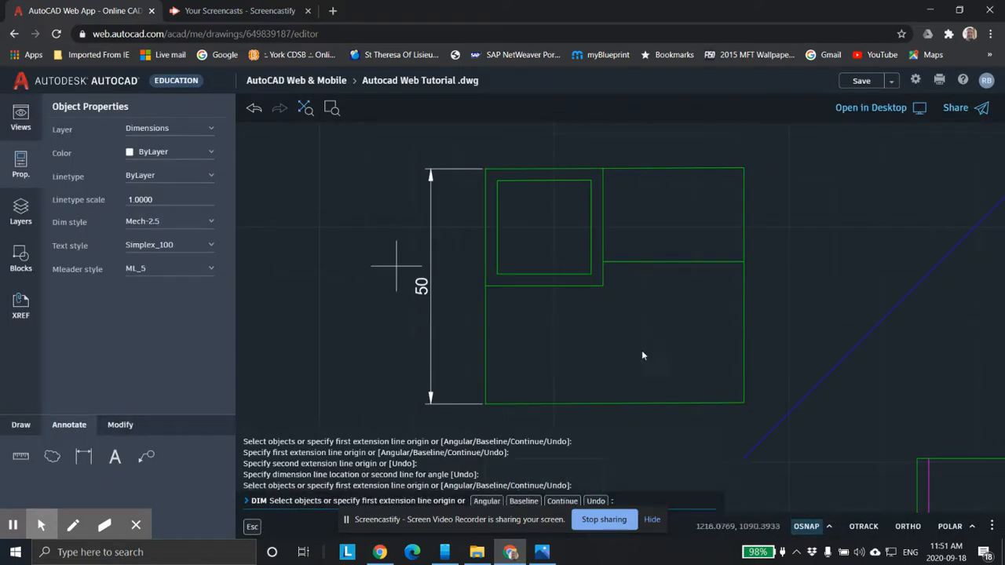
click(835, 526)
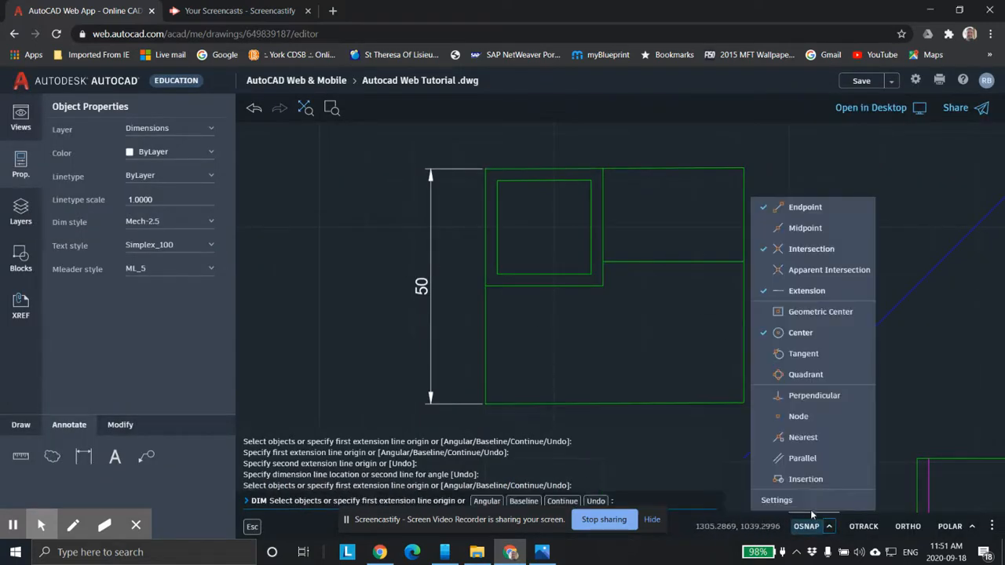
click(776, 500)
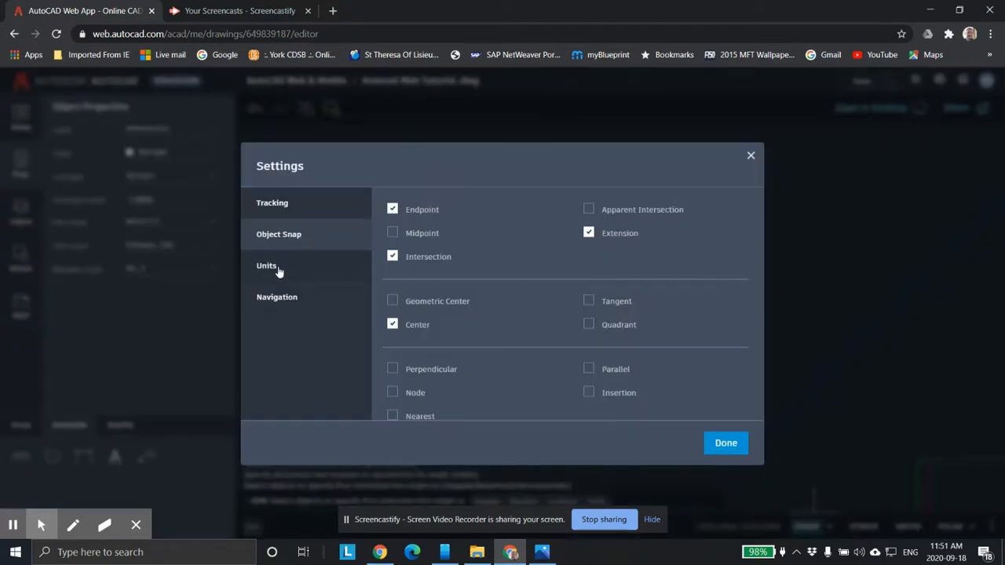
click(266, 265)
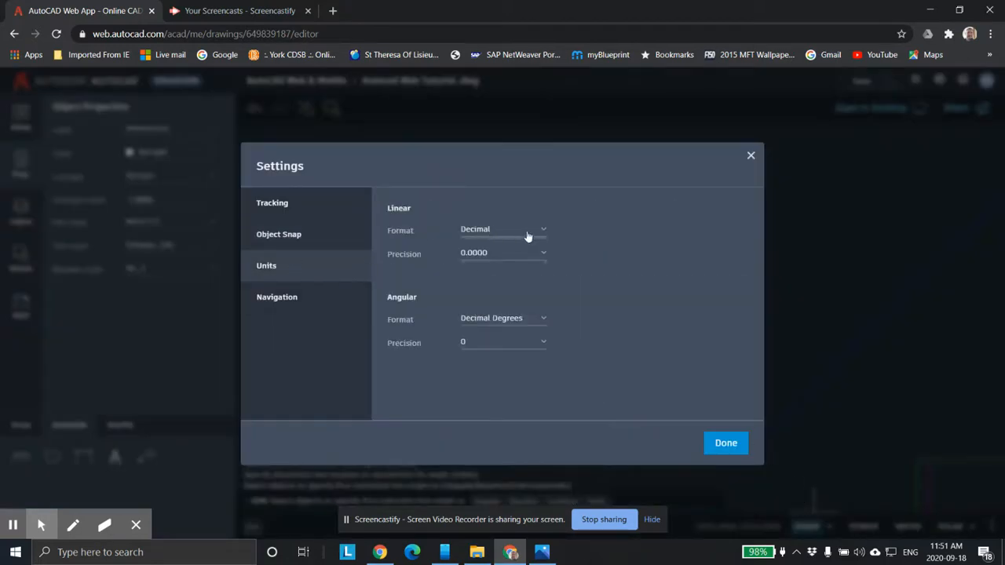
mouse_move(541, 256)
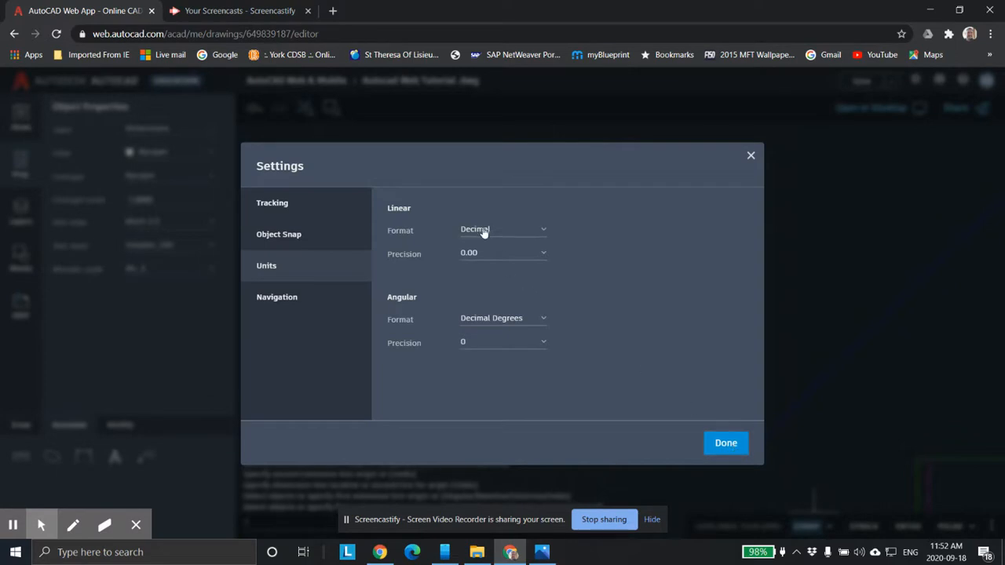
click(726, 442)
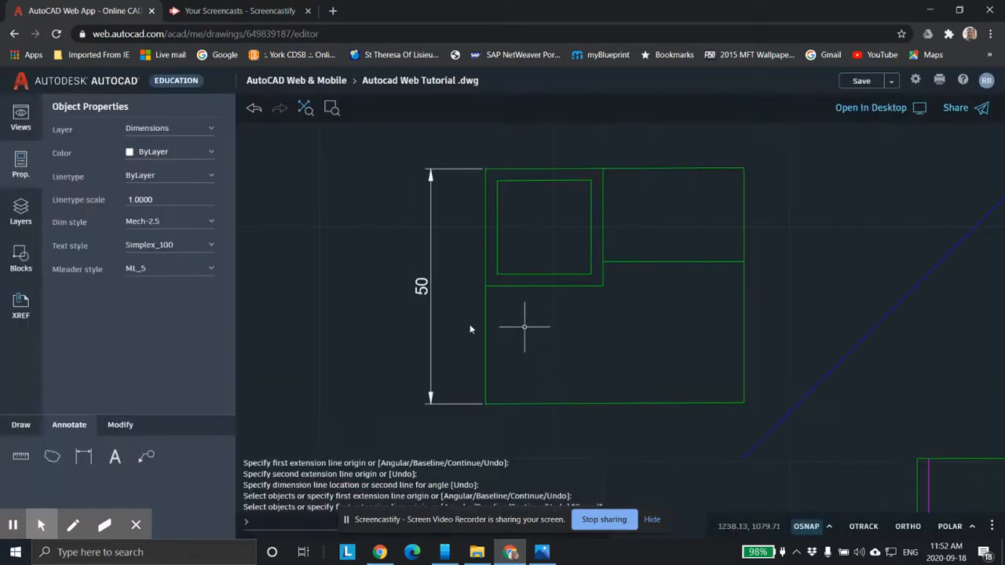
mouse_move(483, 187)
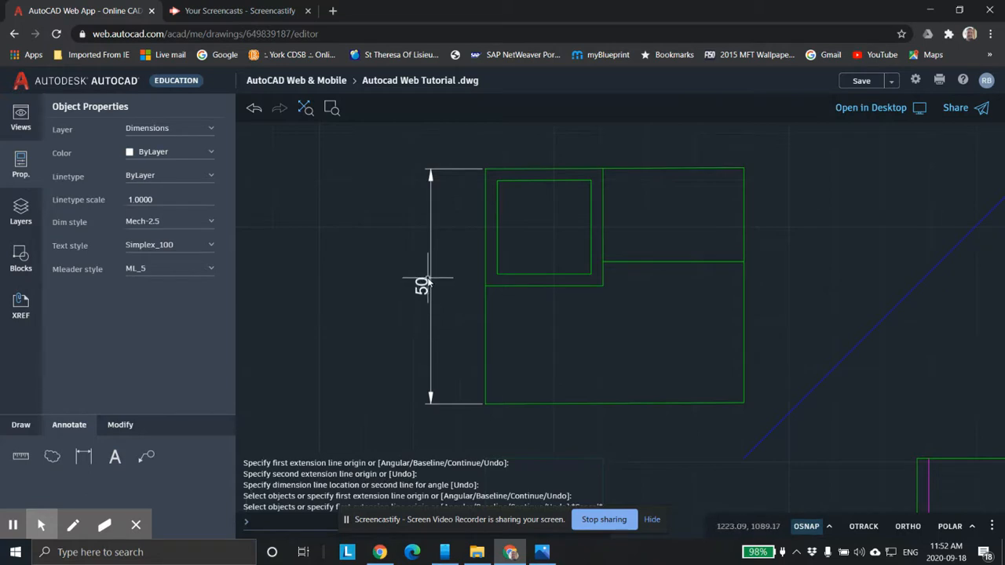
mouse_move(672, 277)
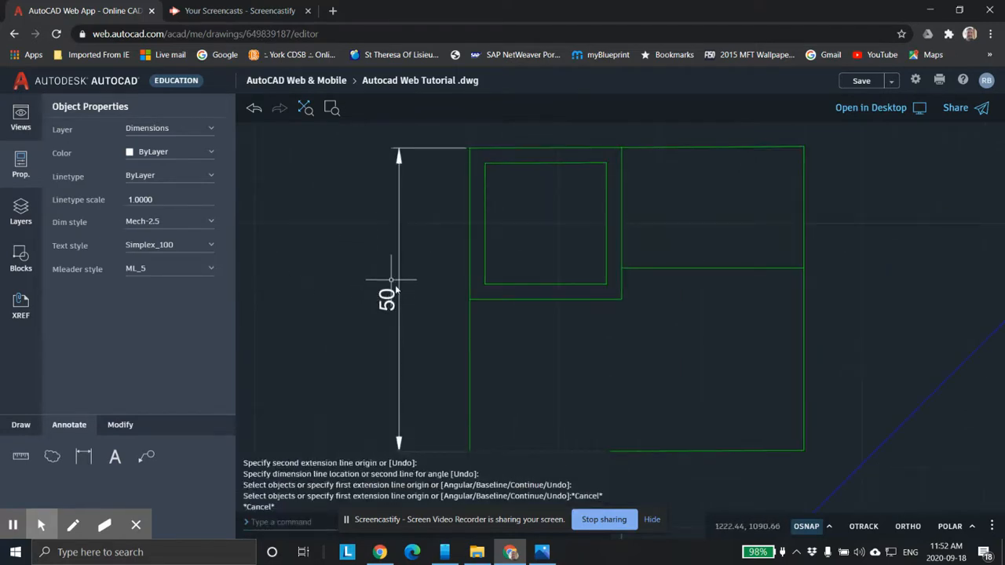
mouse_move(397, 260)
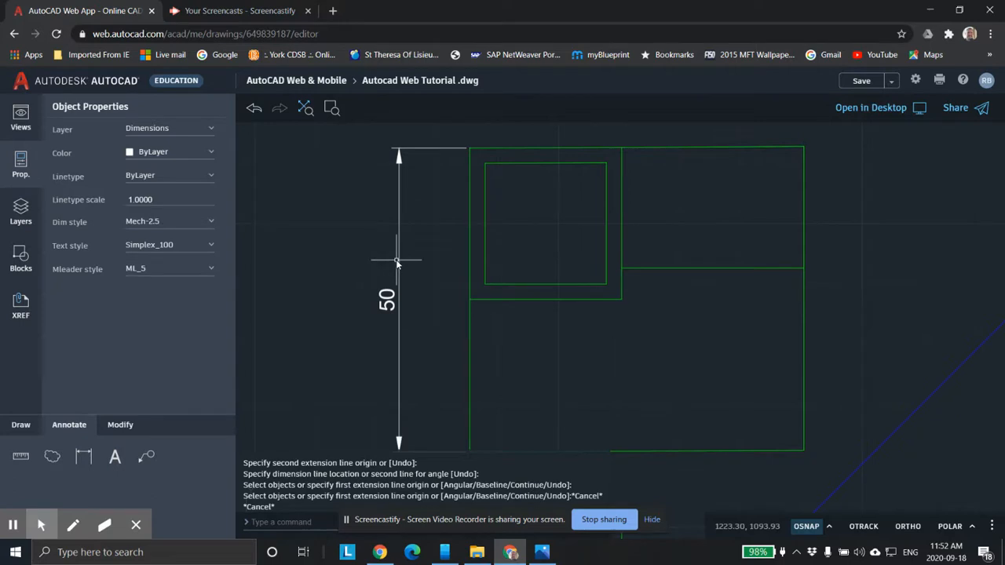
mouse_move(405, 251)
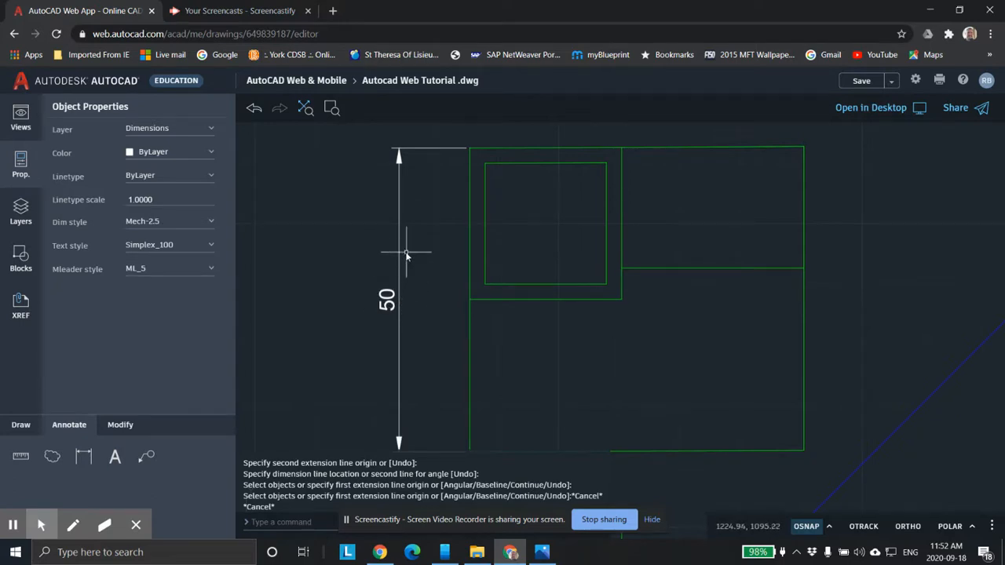
mouse_move(436, 228)
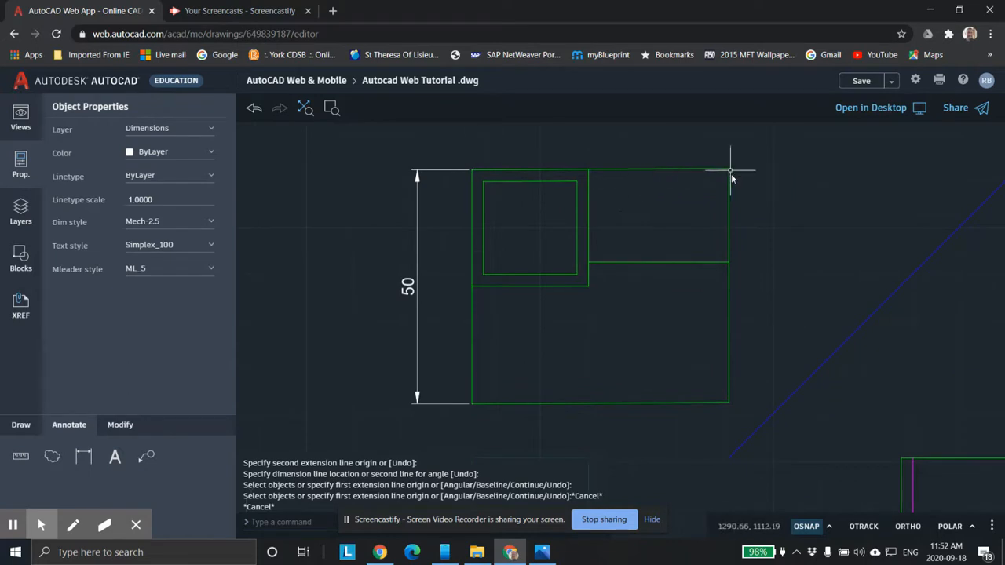
mouse_move(185, 430)
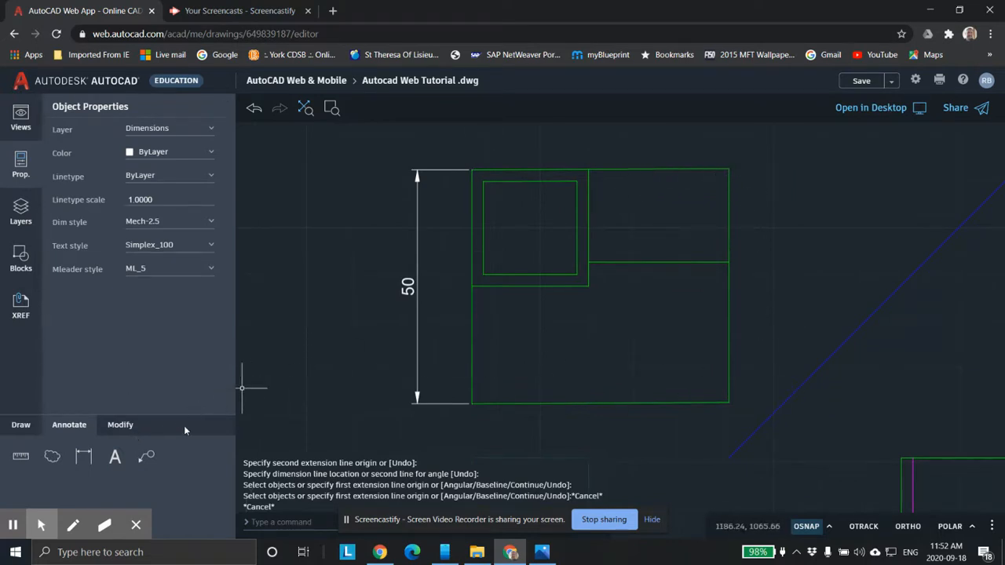
mouse_move(412, 301)
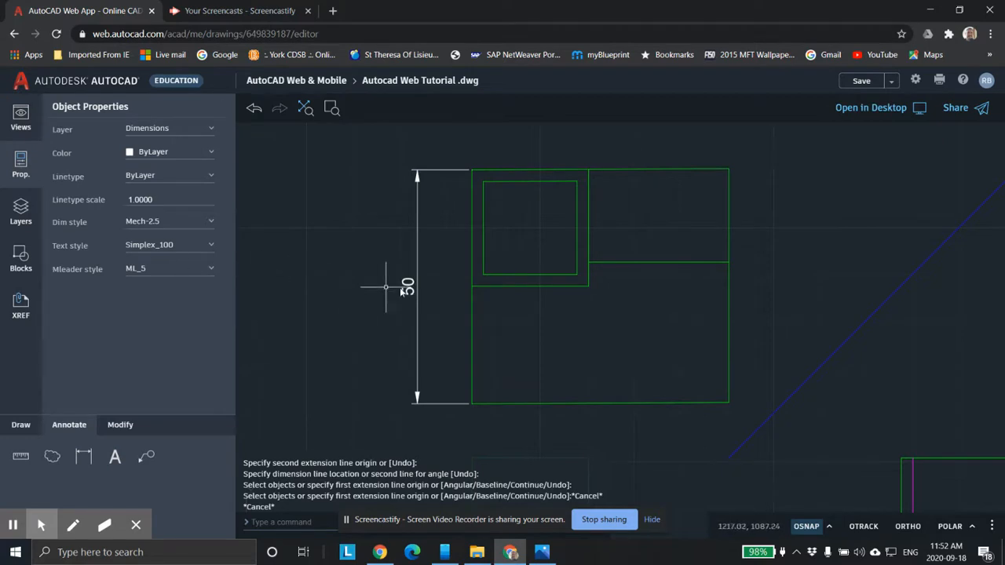
Step: Select the vertical 50 dimension to show its Rotated Dimension Properties
click(416, 287)
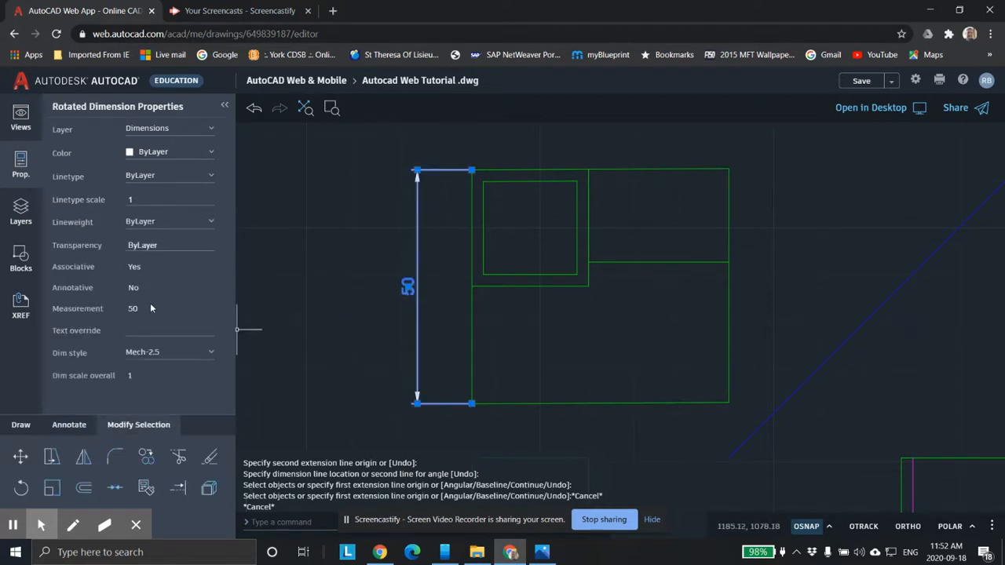
click(133, 330)
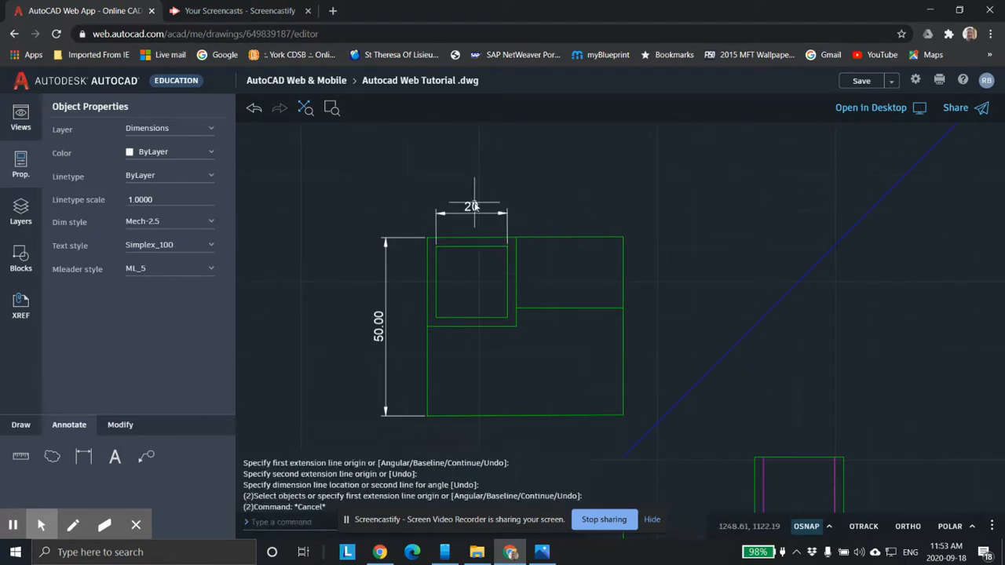
Step: Override the top view's horizontal 20 dimension text to read 20.000
click(470, 205)
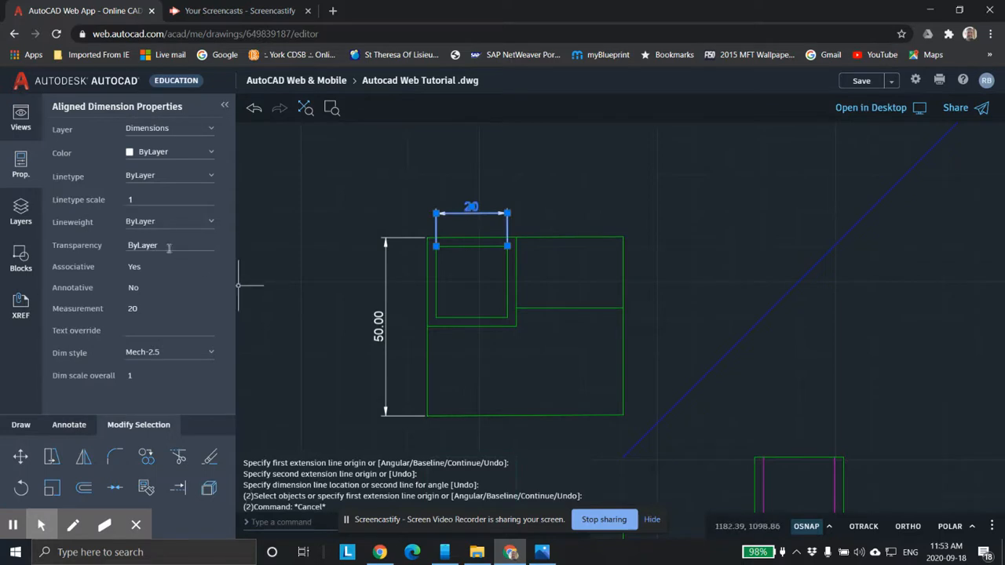
click(157, 329)
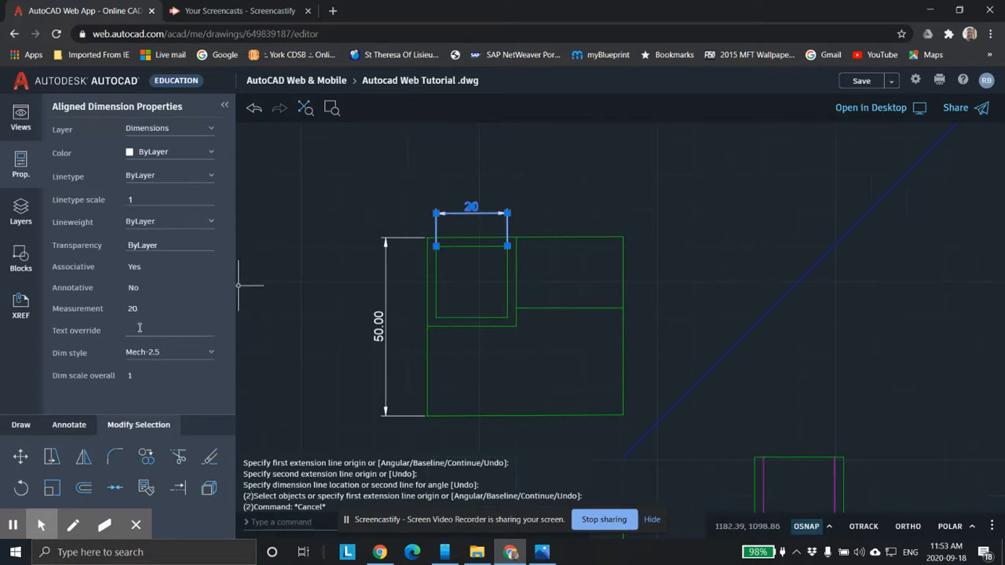
text(20.000)
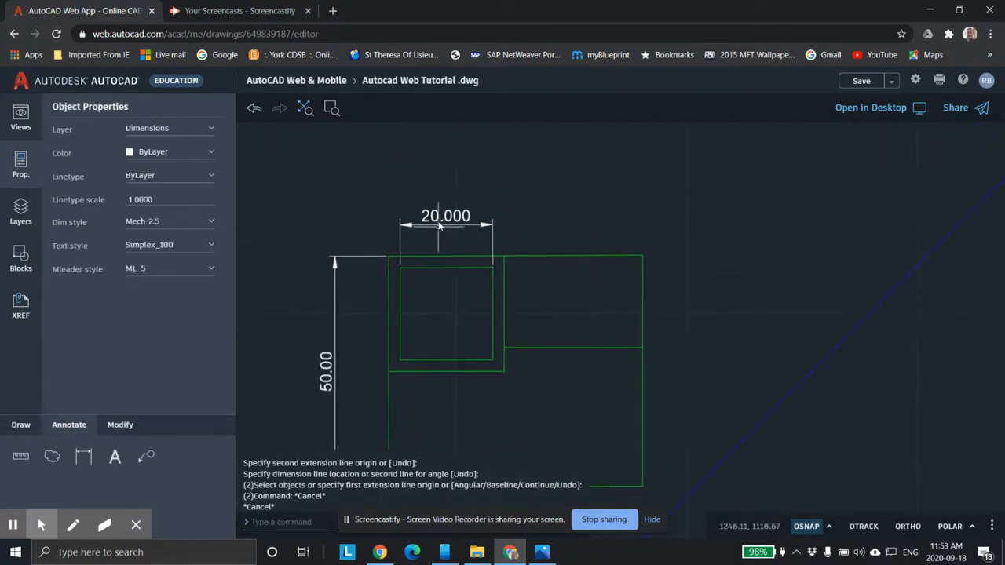
Step: Click in the drawing near the top view, ending in a cancelled stretch
click(445, 225)
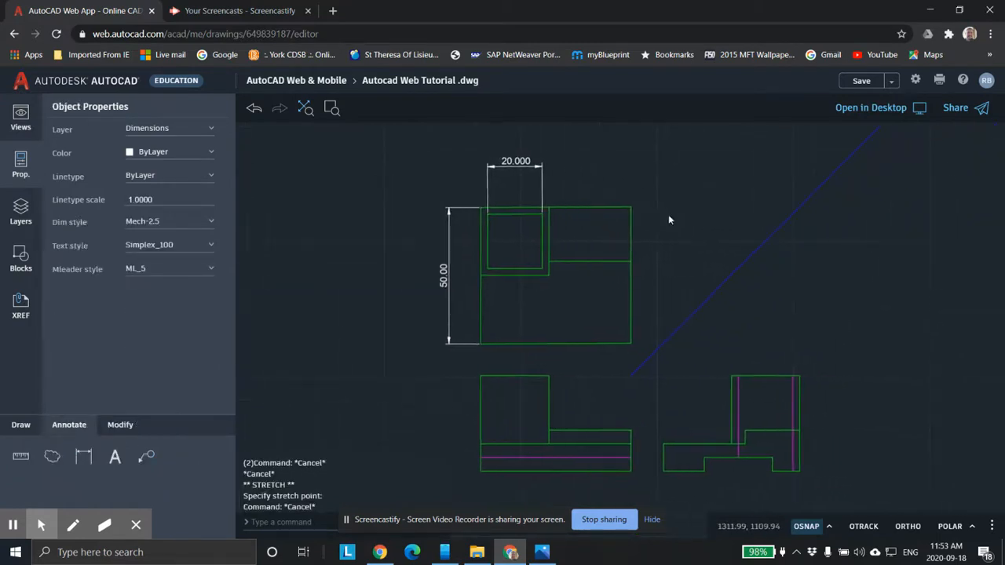
mouse_move(639, 434)
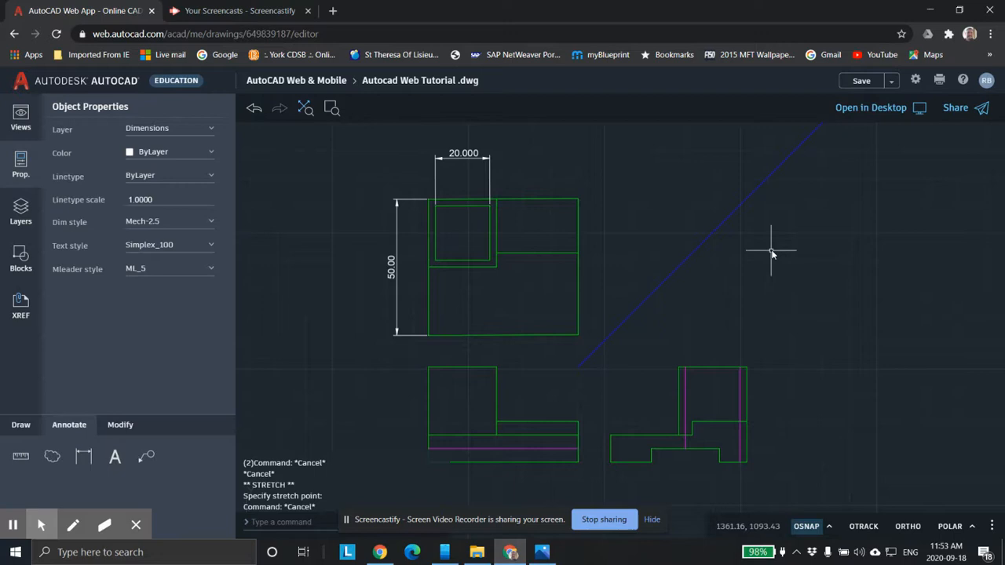
mouse_move(993, 487)
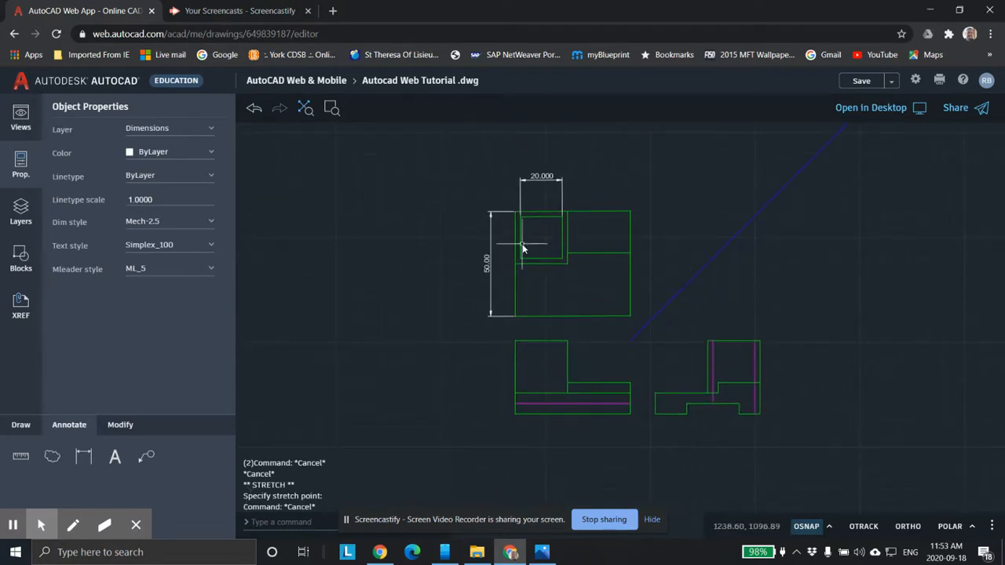
mouse_move(486, 231)
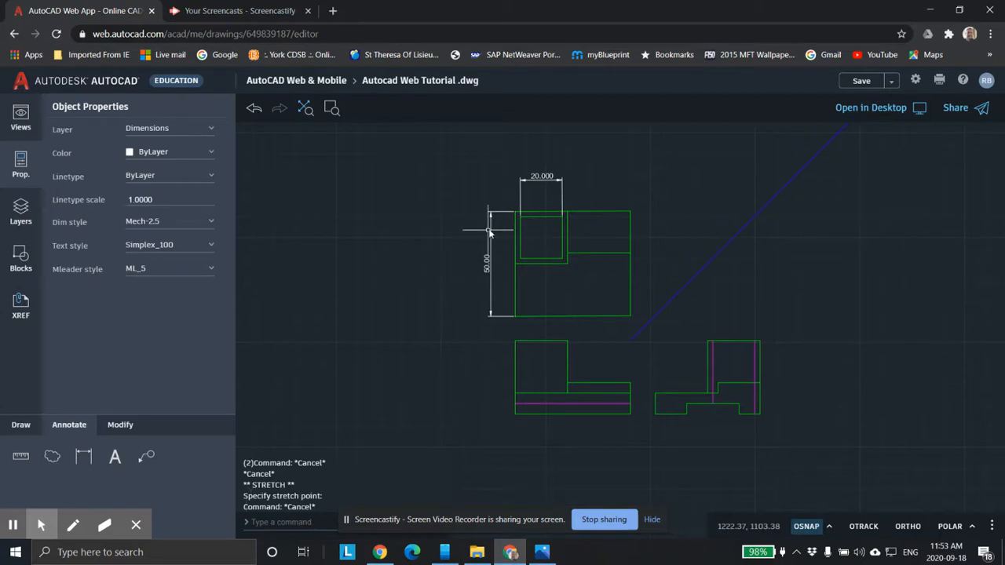
mouse_move(589, 430)
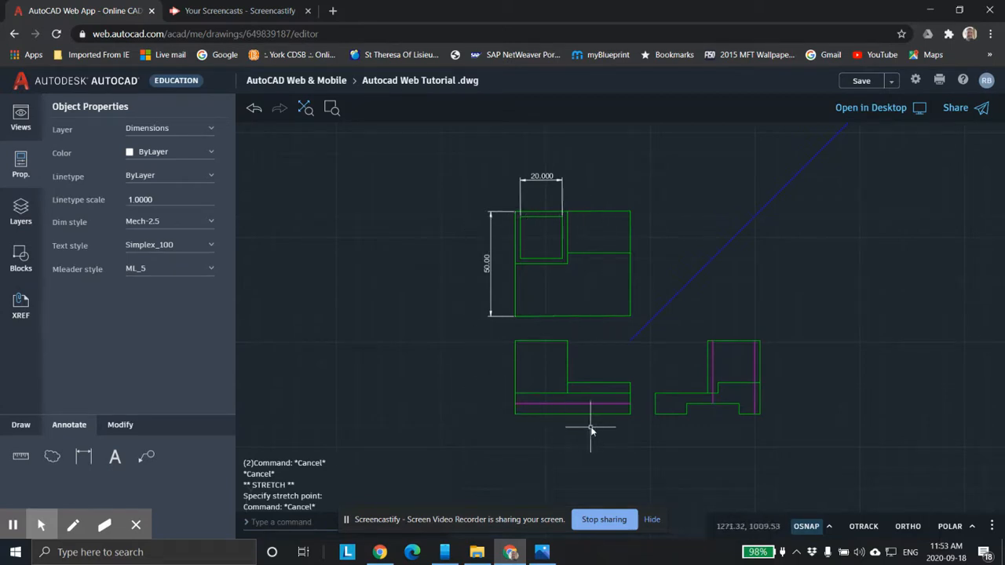
mouse_move(483, 304)
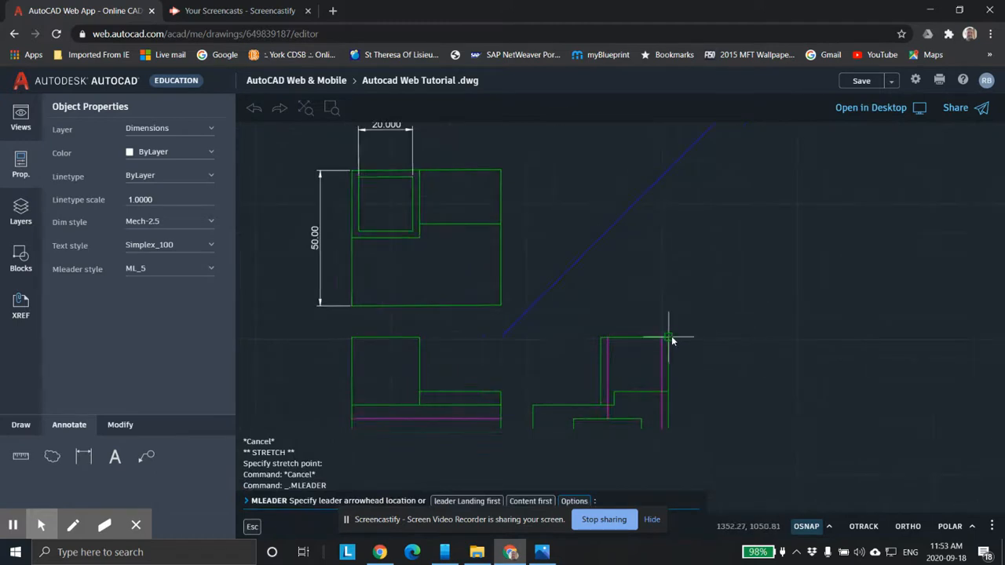
Step: Place a leader at the side view's top-right corner and change its note to 'Aluminum'
click(667, 338)
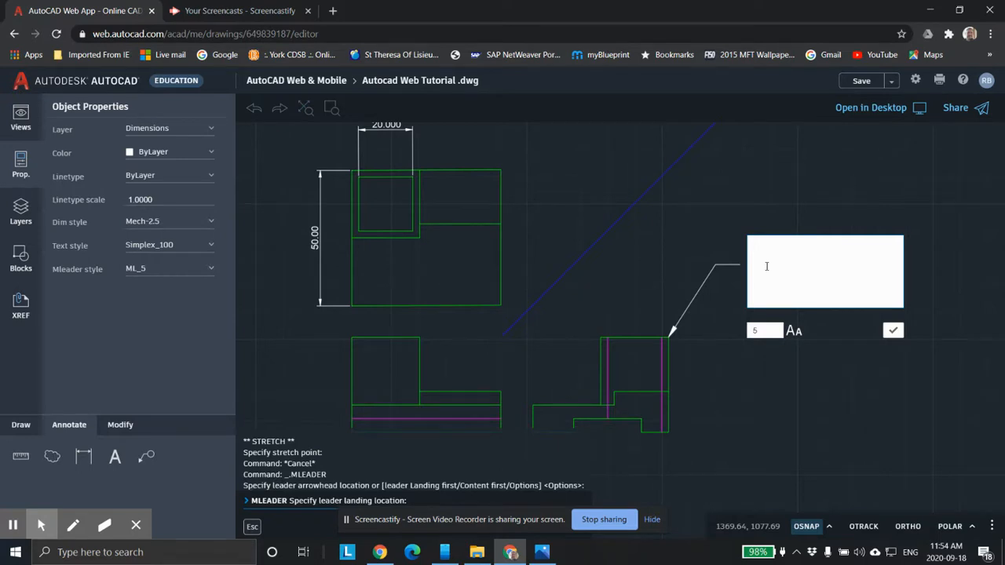
text(New #1)
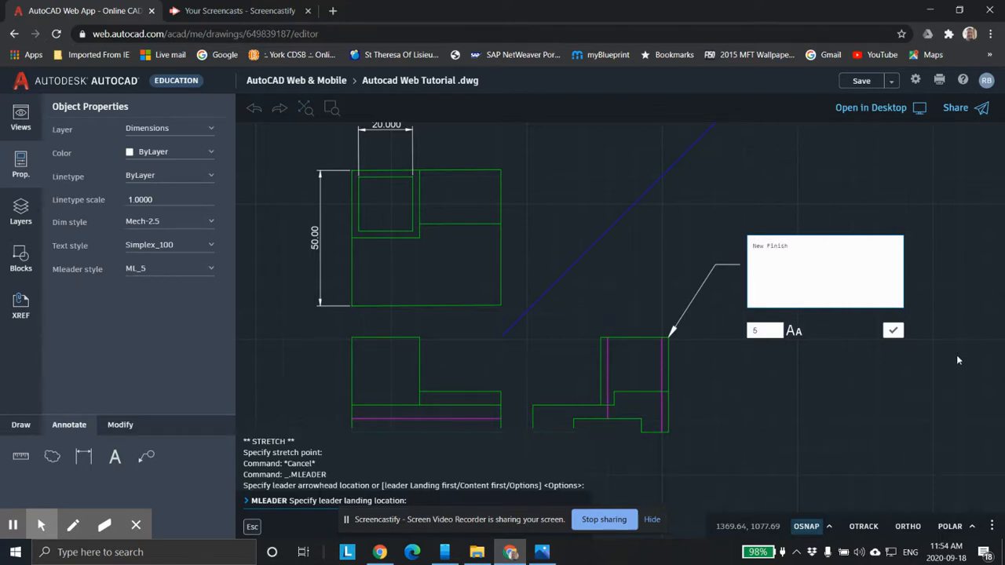
click(892, 330)
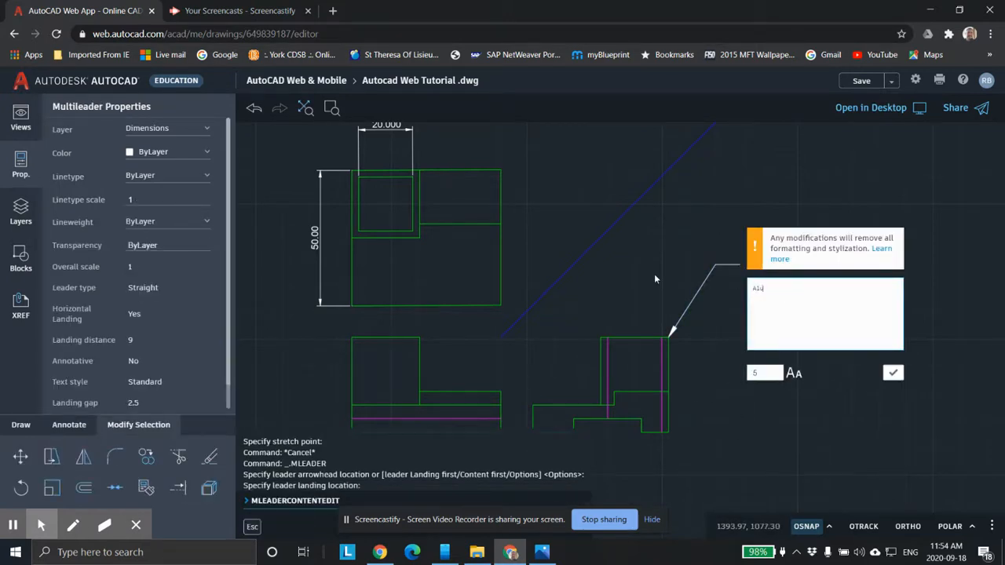
text(Aluminum)
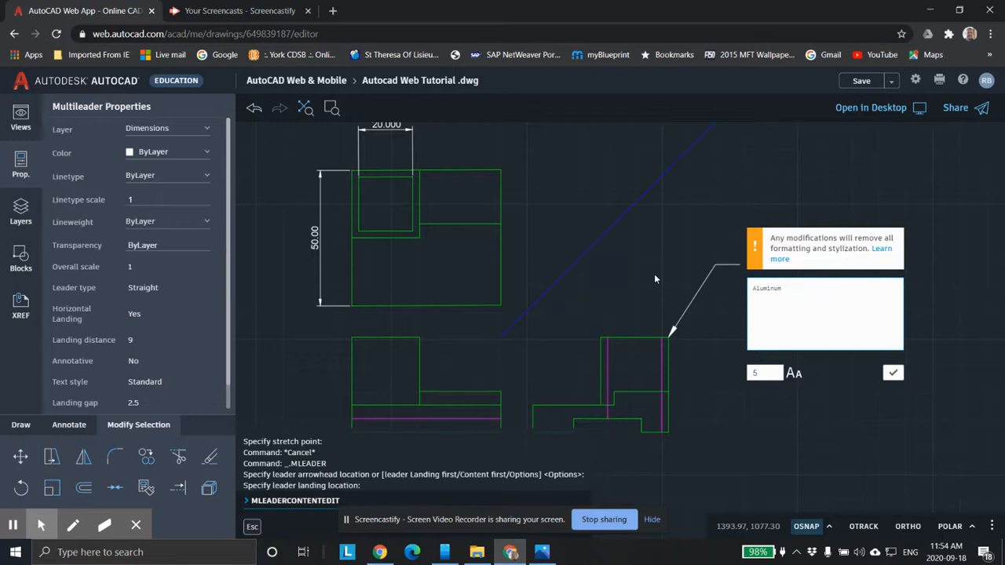
click(892, 372)
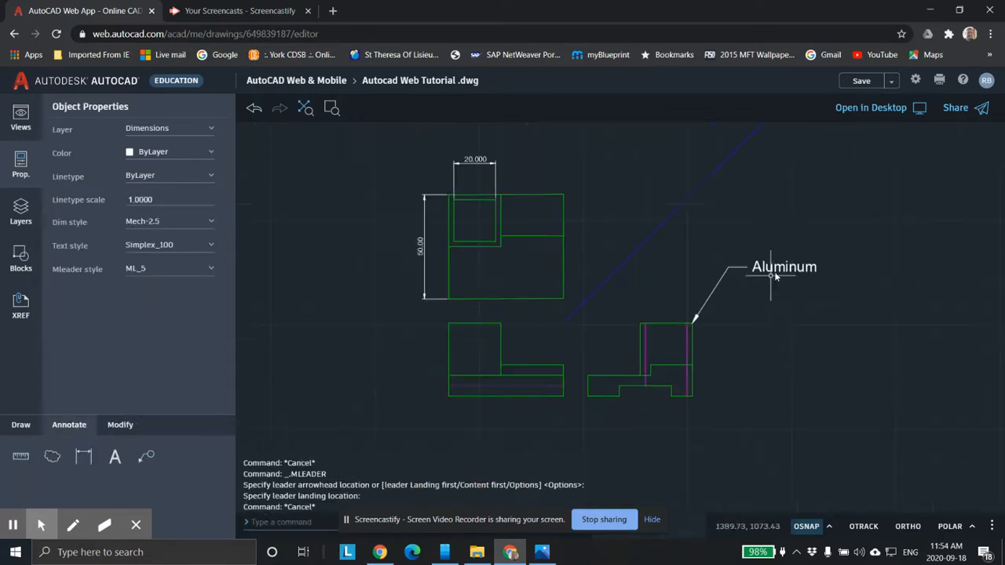
Step: Try stretching the Aluminum leader's landing rightward, cancel, and reselect the leader
click(781, 267)
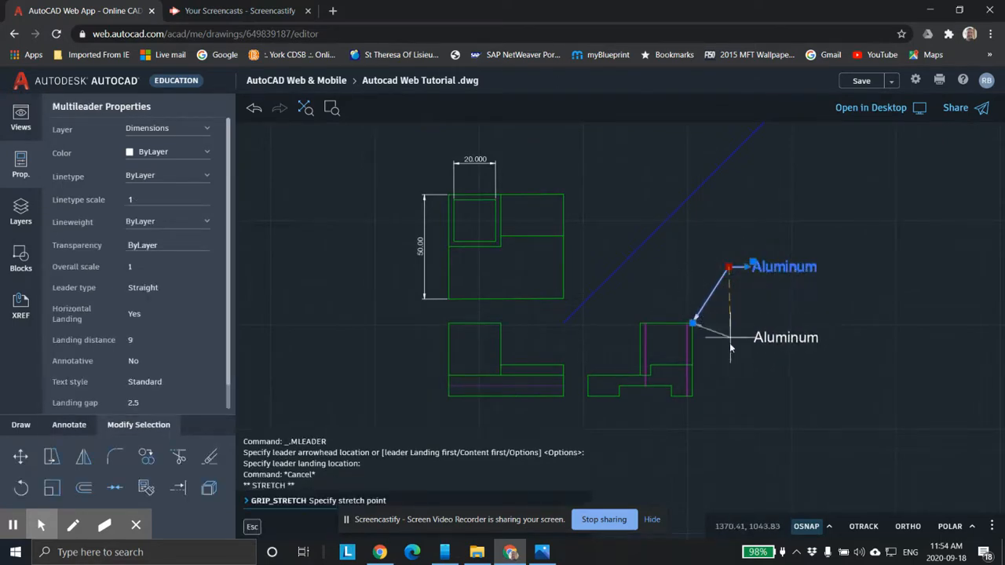
drag(730, 349, 722, 298)
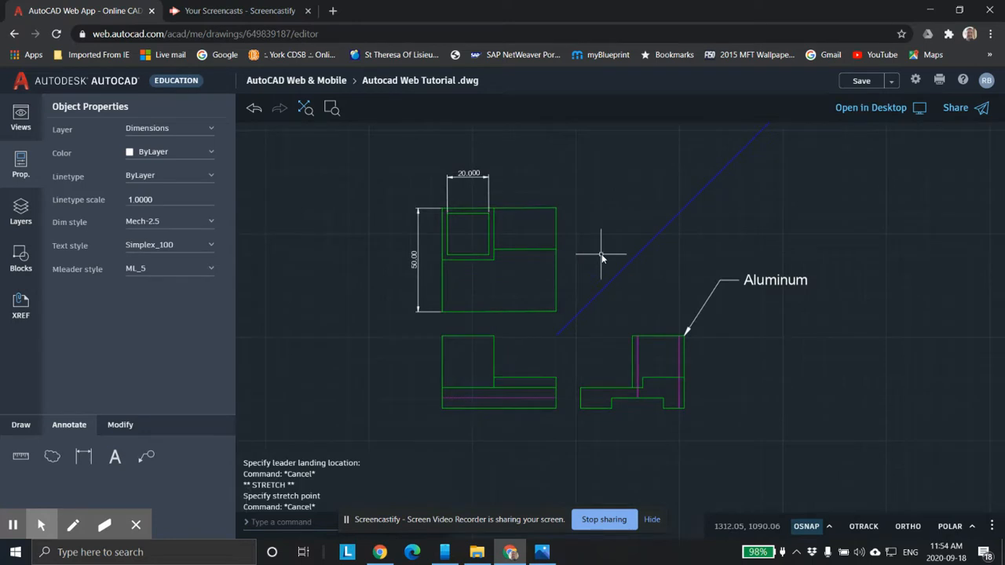
mouse_move(789, 293)
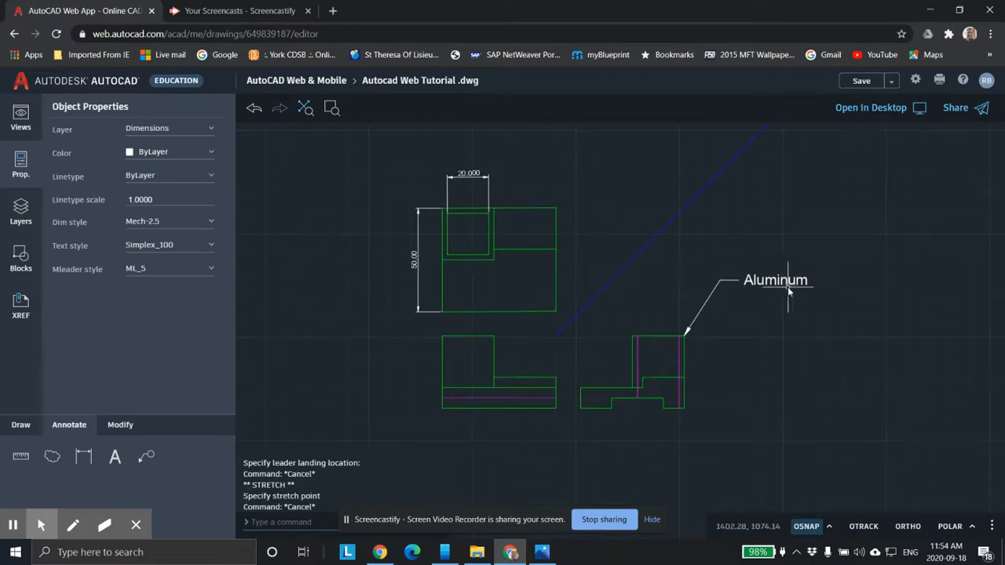
click(775, 281)
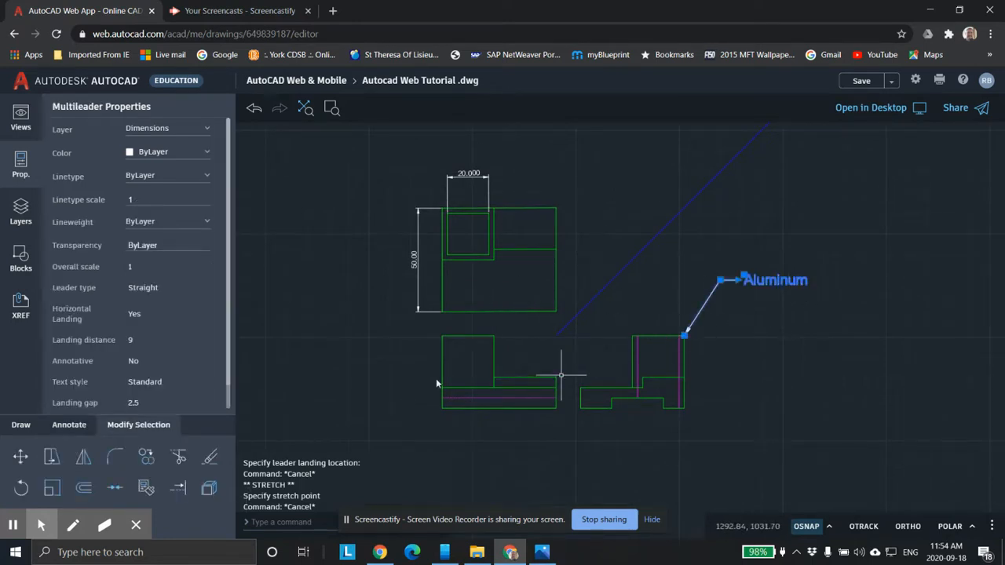
Step: Review the Aluminum leader's properties, then switch to the My Recordings browser tab
click(775, 281)
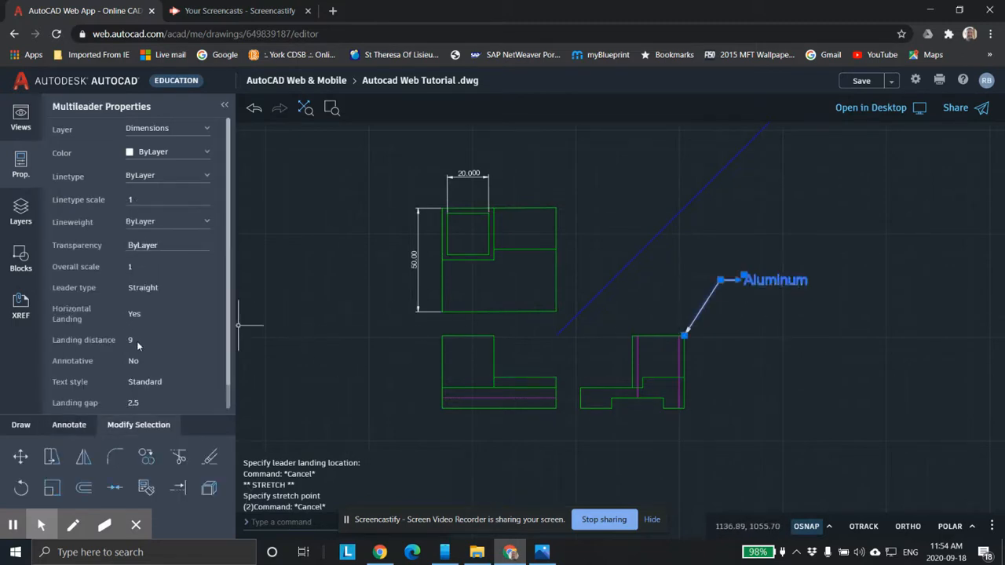
mouse_move(713, 320)
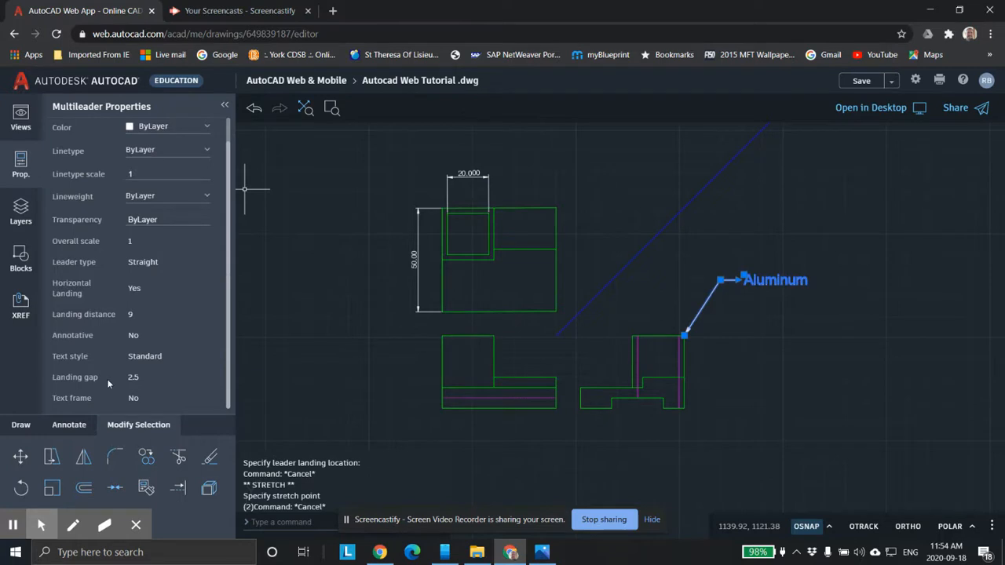
mouse_move(190, 249)
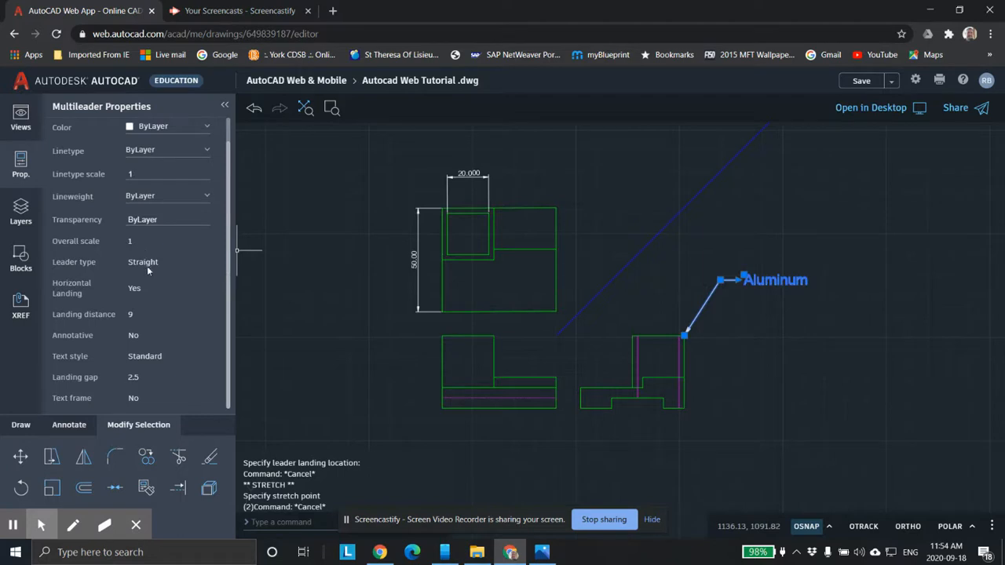
mouse_move(147, 316)
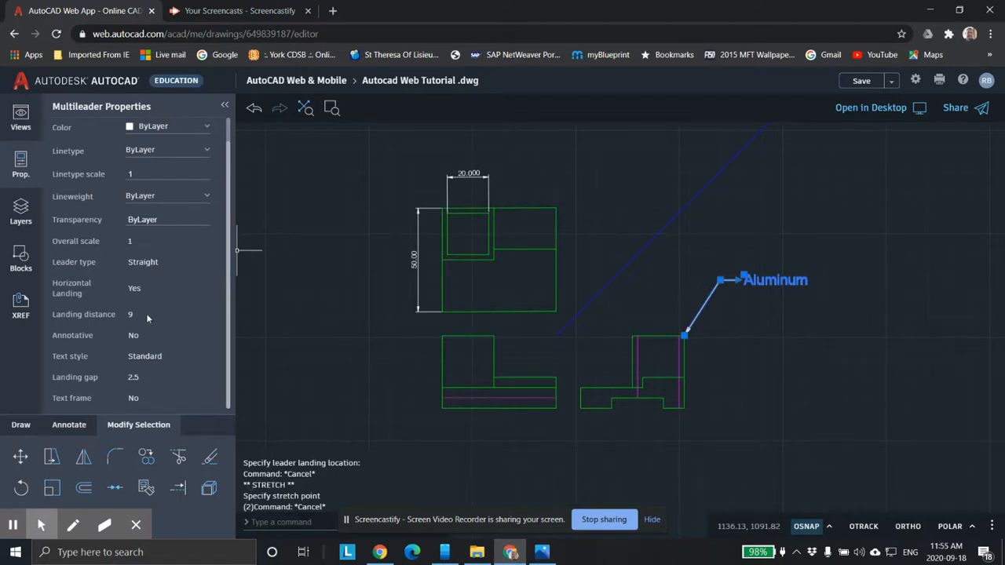
mouse_move(44, 425)
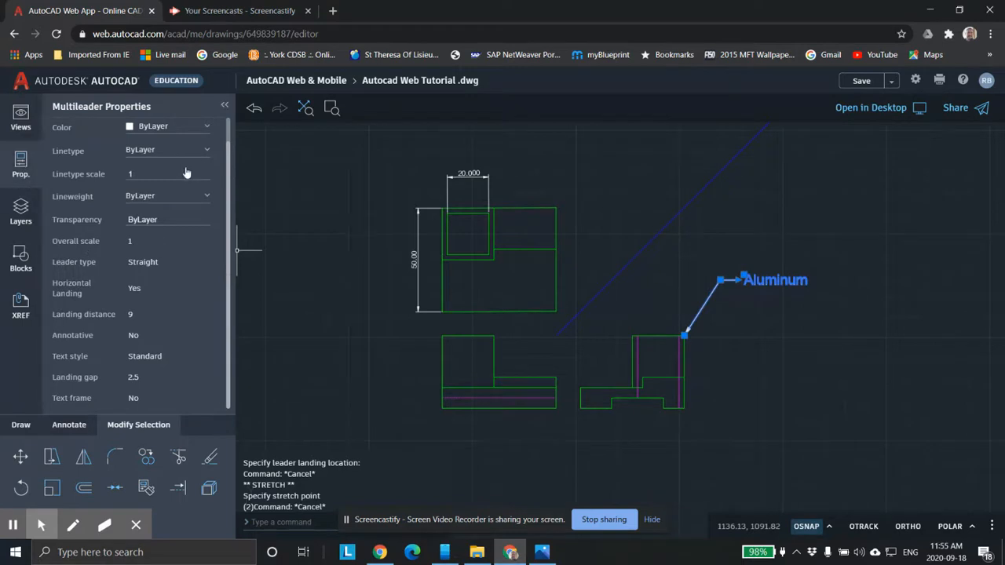
mouse_move(206, 197)
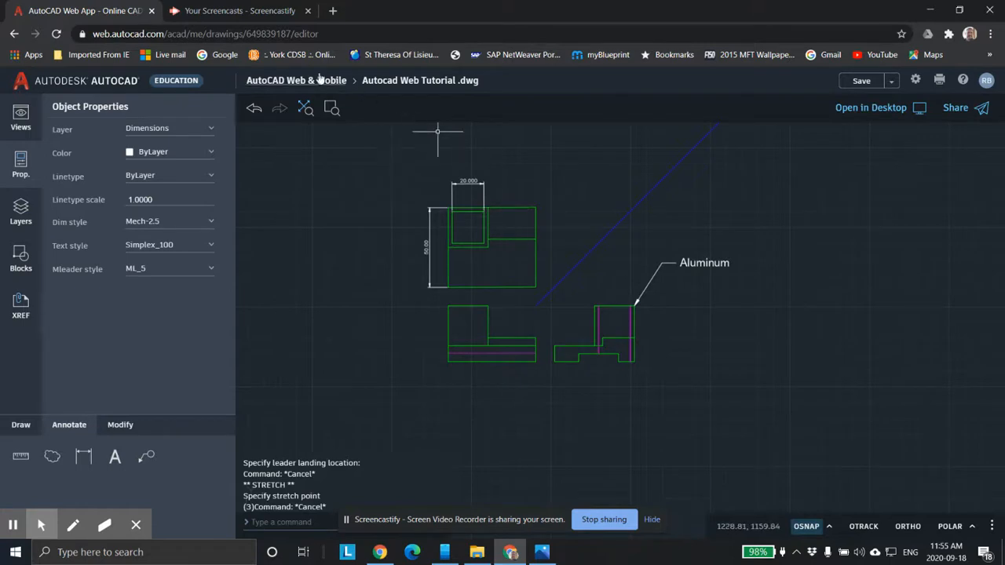
mouse_move(536, 235)
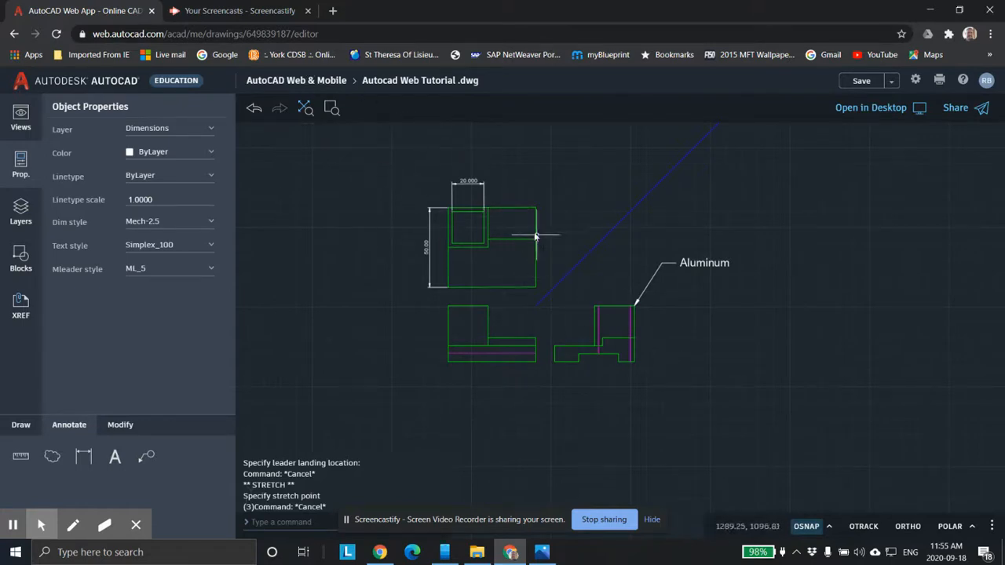
click(243, 8)
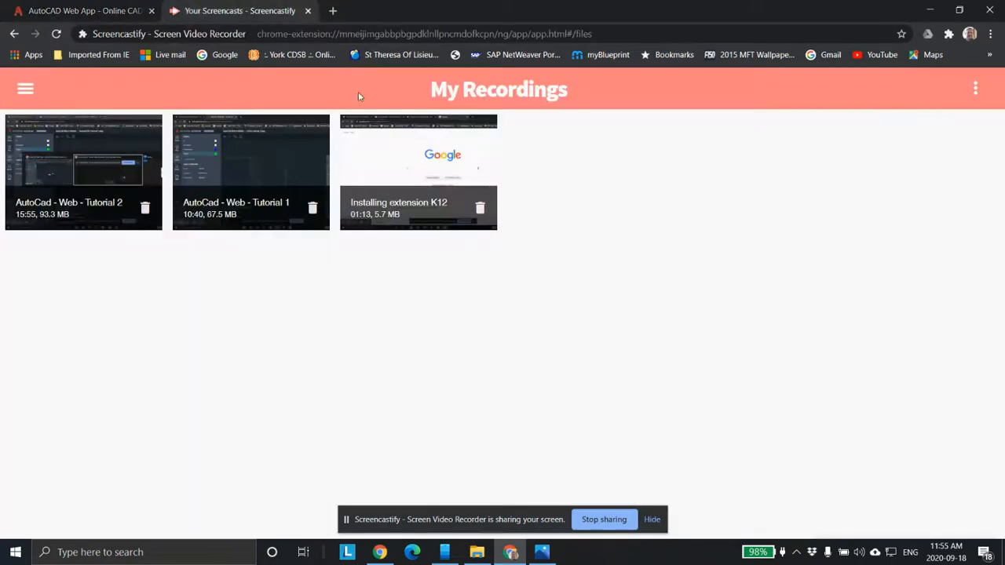